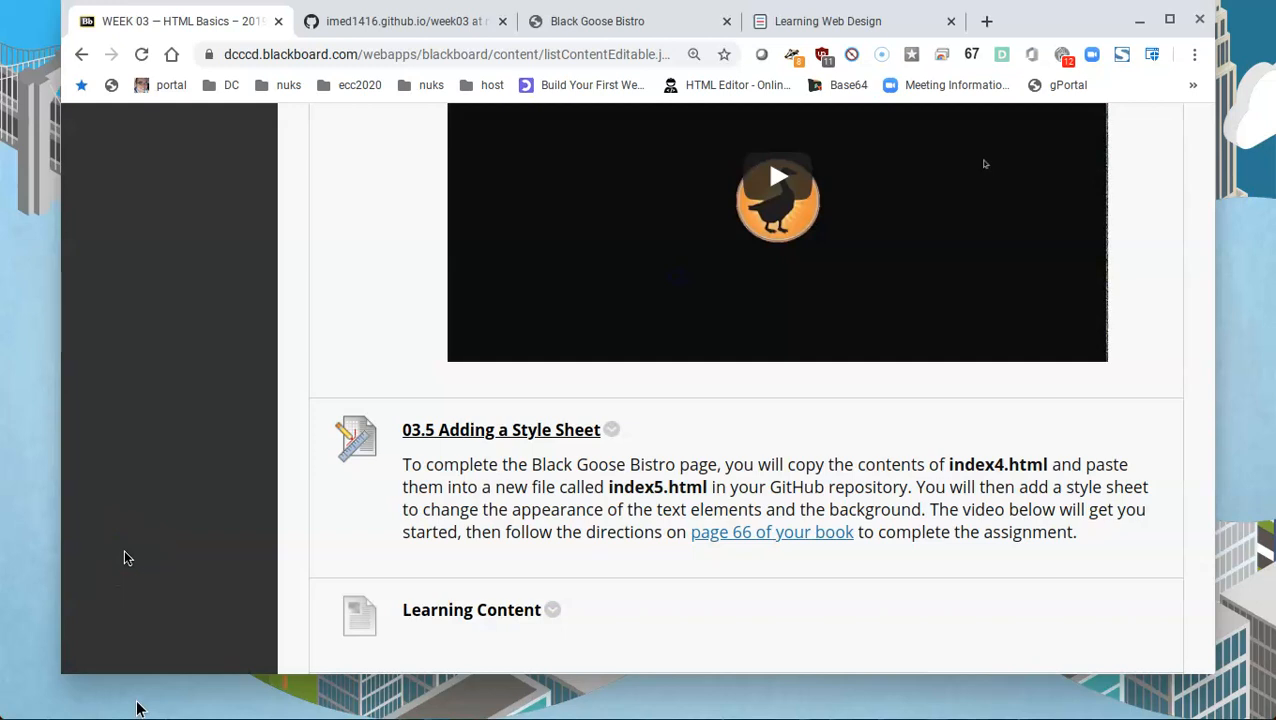
{"action": "mouse_move", "coordinate": [145, 555]}
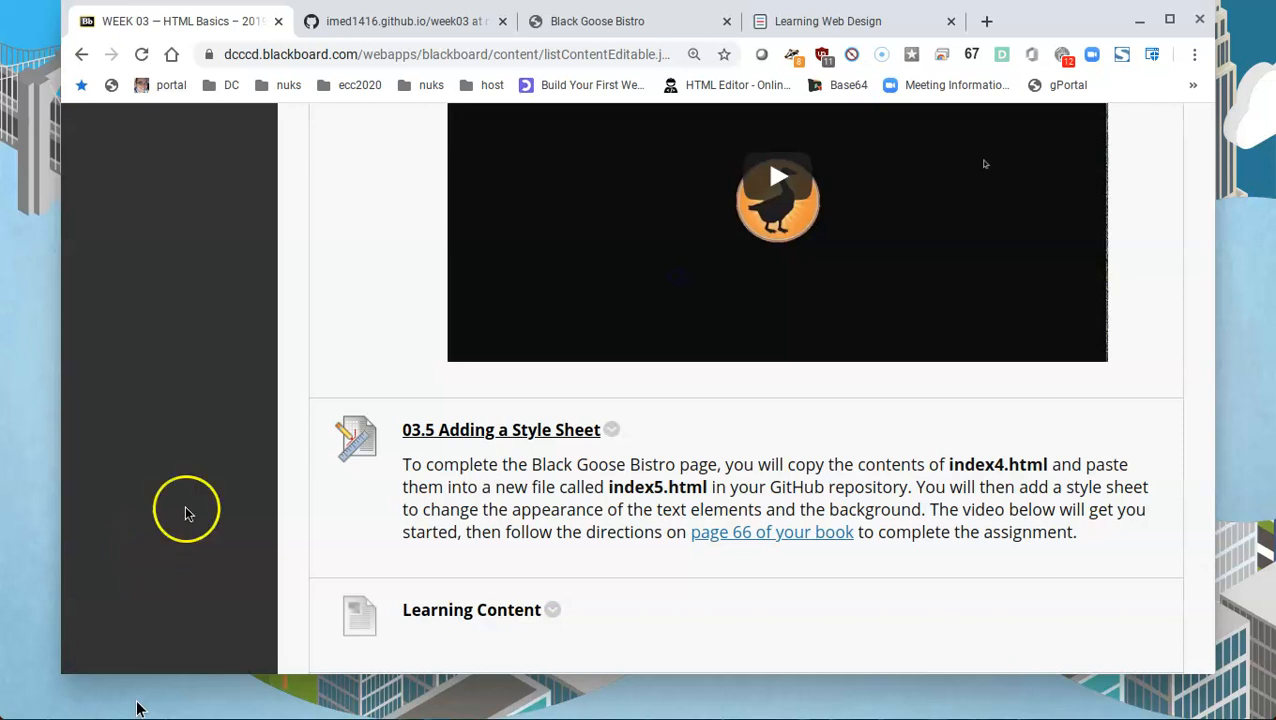
{"action": "mouse_move", "coordinate": [398, 178]}
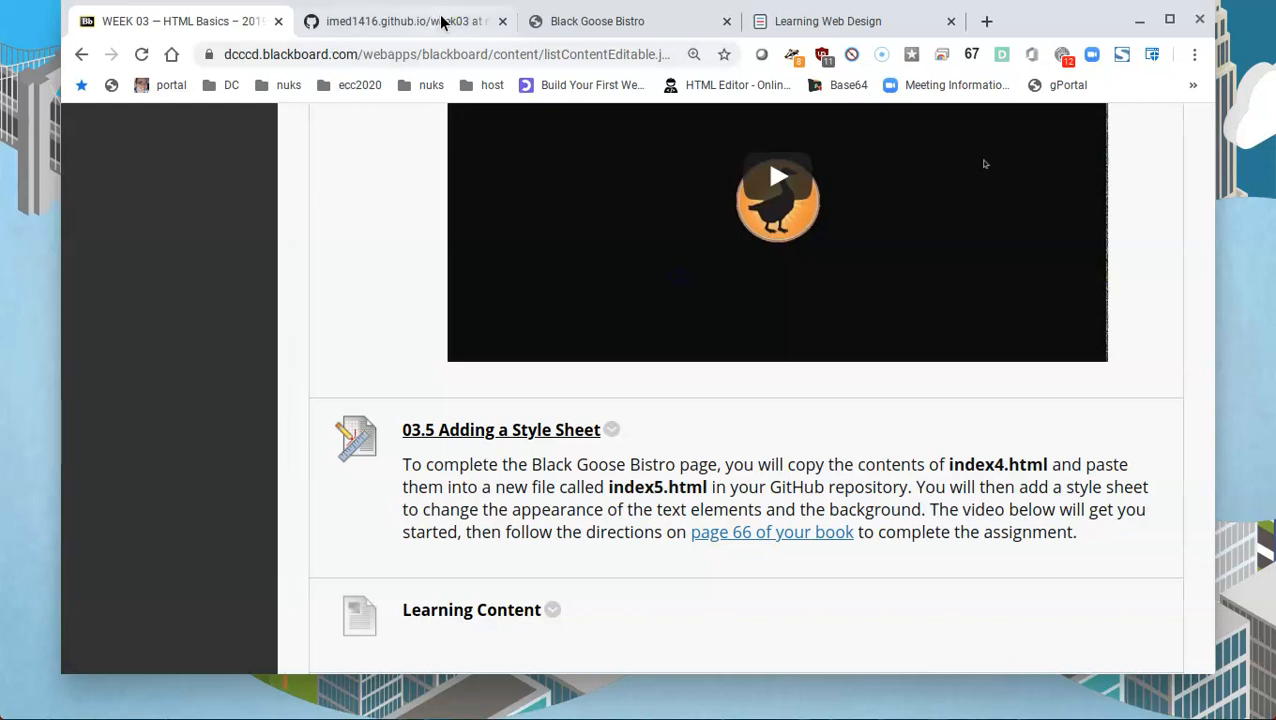
Show the GitHub week03 folder's full file list down to index4.html
{"action": "left_click", "coordinate": [405, 21]}
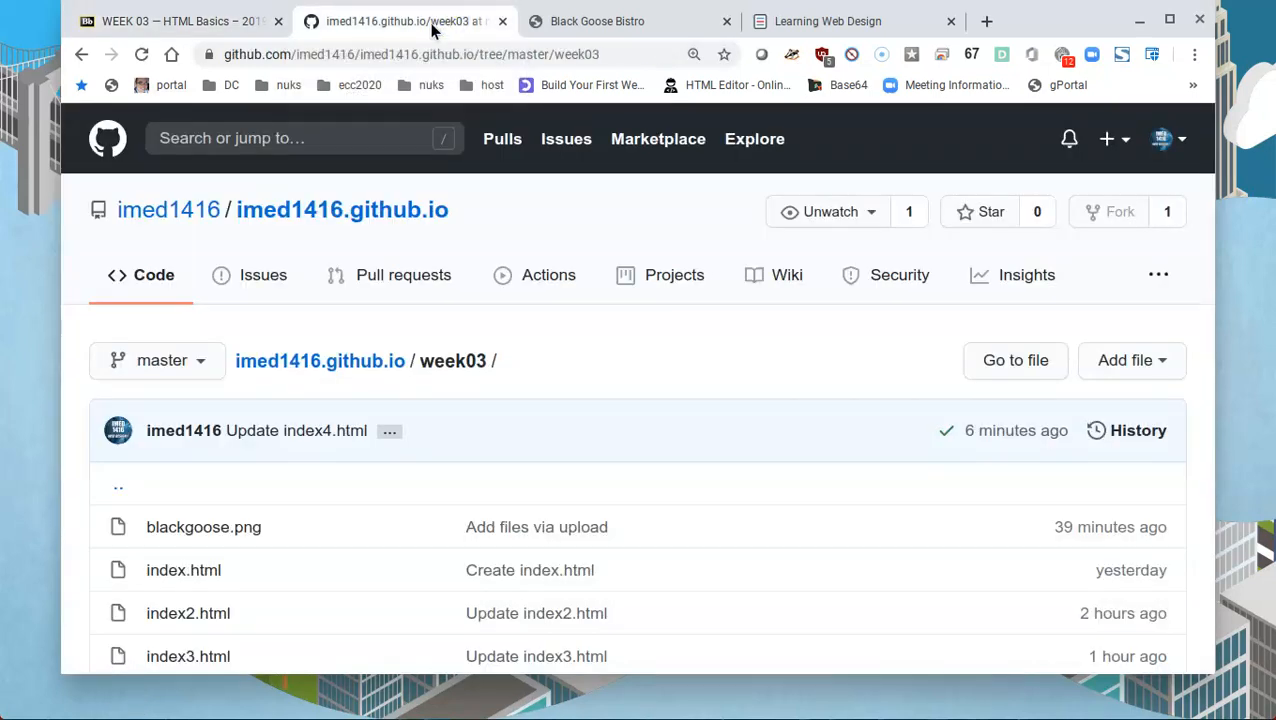
{"action": "scroll", "scroll_direction": "down", "scroll_amount": 3}
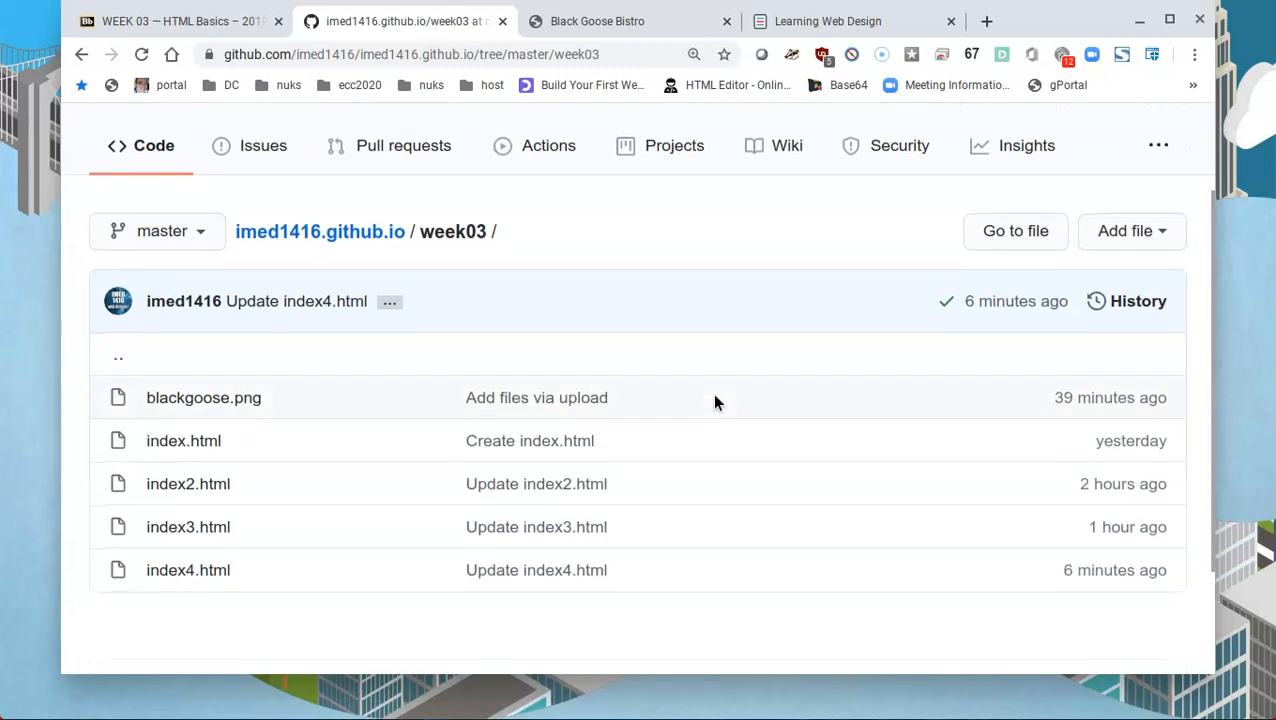
{"action": "scroll", "scroll_direction": "down", "scroll_amount": 3}
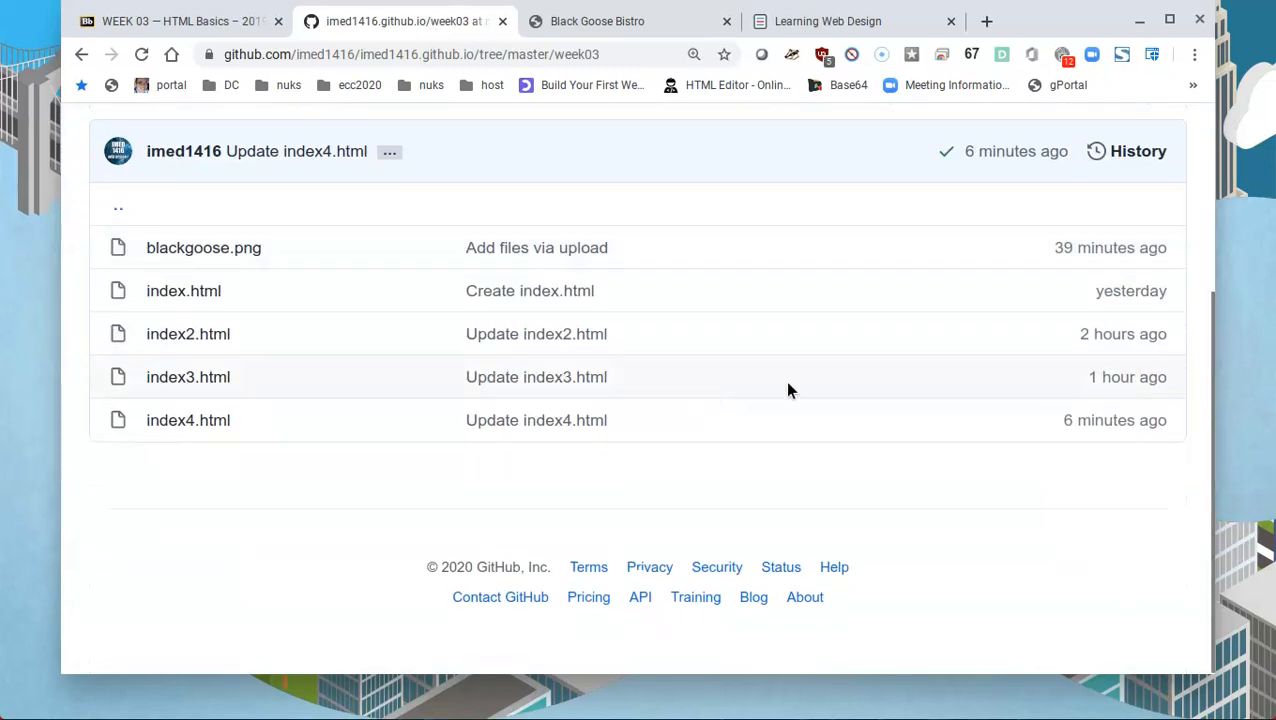
{"action": "mouse_move", "coordinate": [300, 480]}
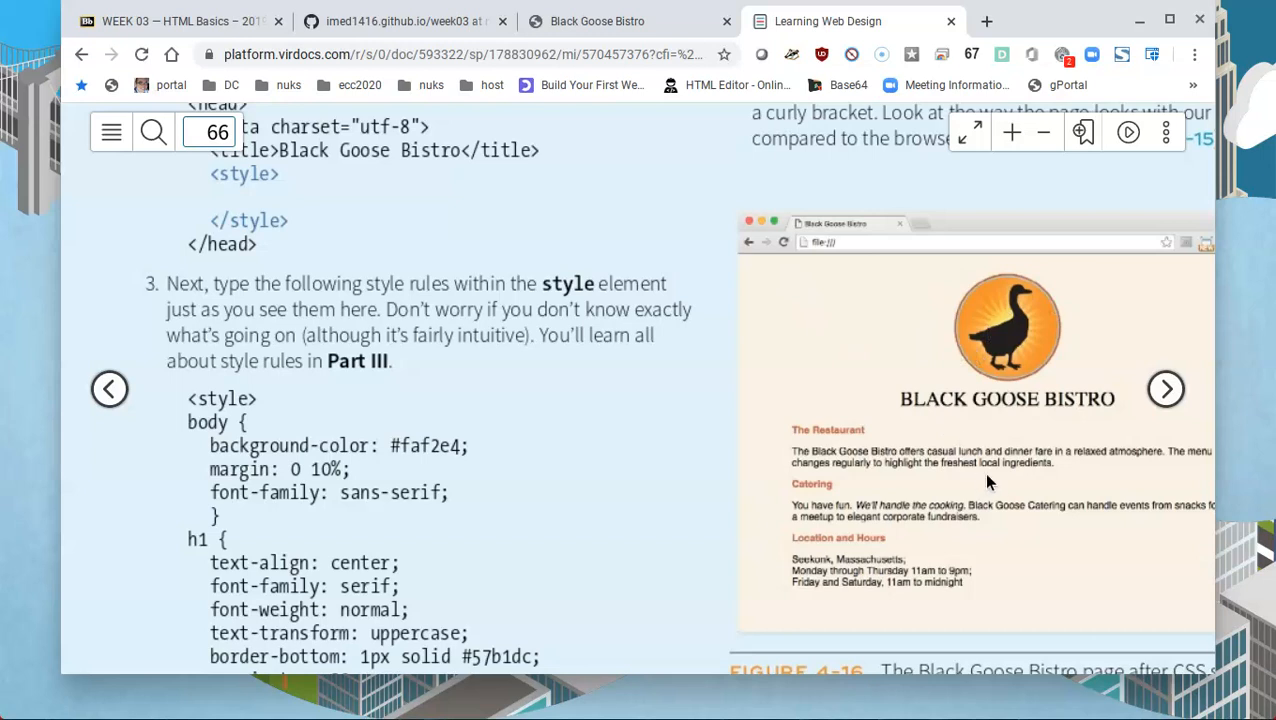
{"action": "mouse_move", "coordinate": [1110, 443]}
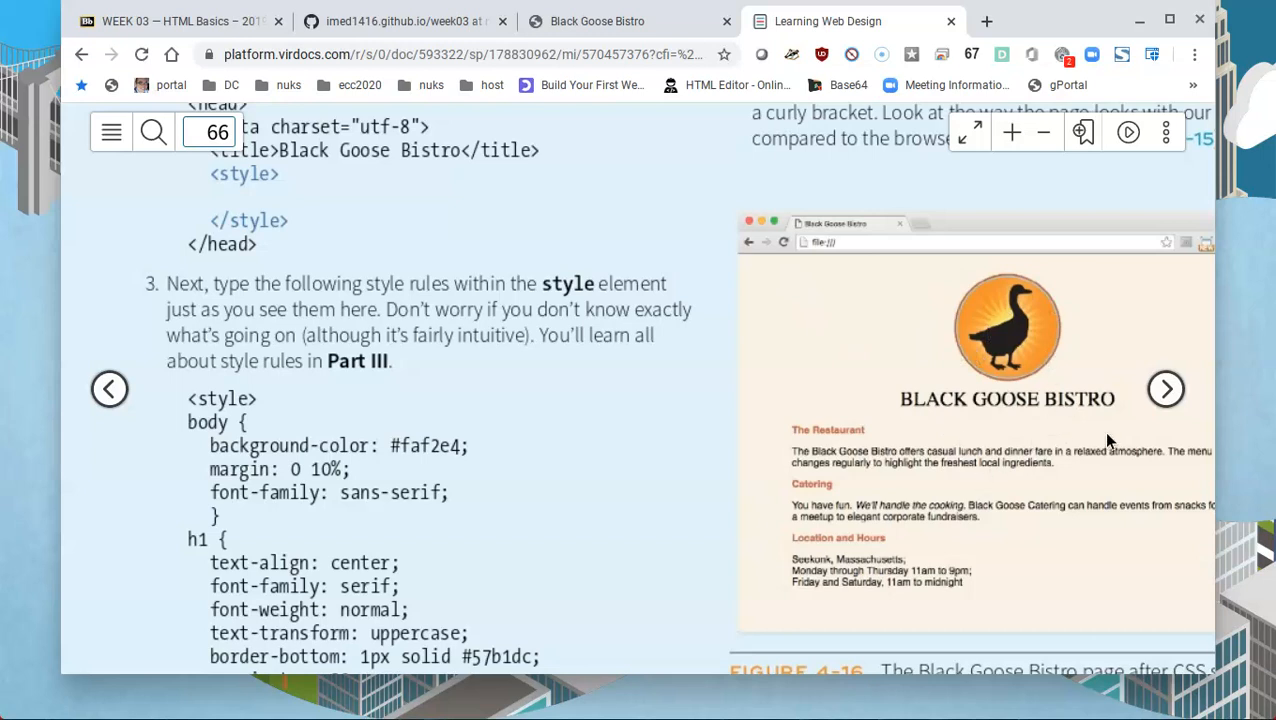
{"action": "mouse_move", "coordinate": [1043, 406]}
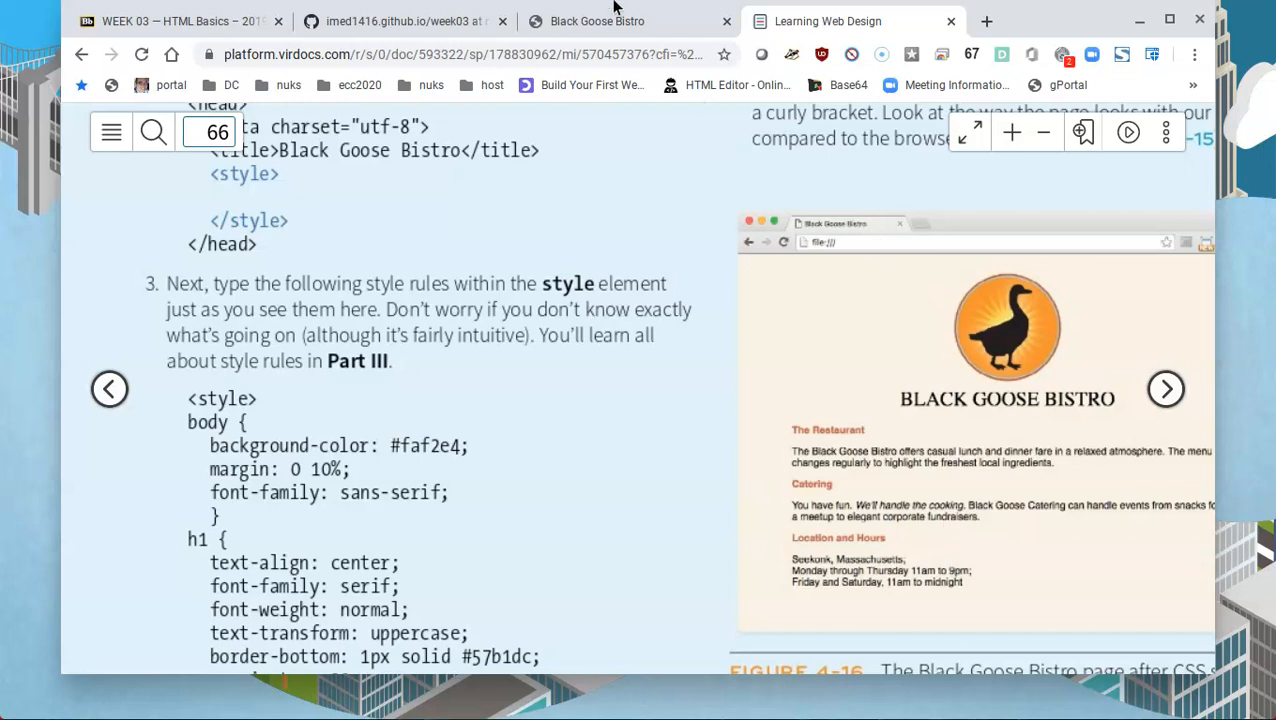
Check the live Black Goose Bistro page, then return to the week03 folder
{"action": "left_click", "coordinate": [400, 21]}
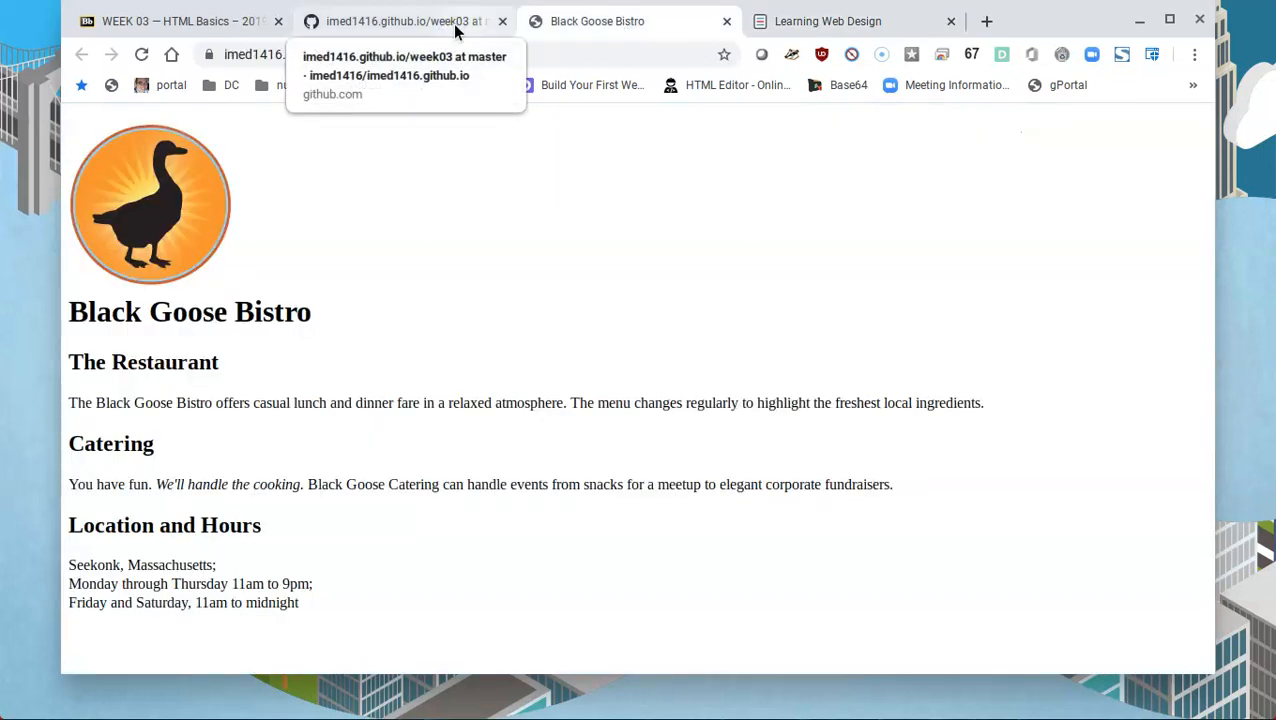
{"action": "left_click", "coordinate": [400, 21]}
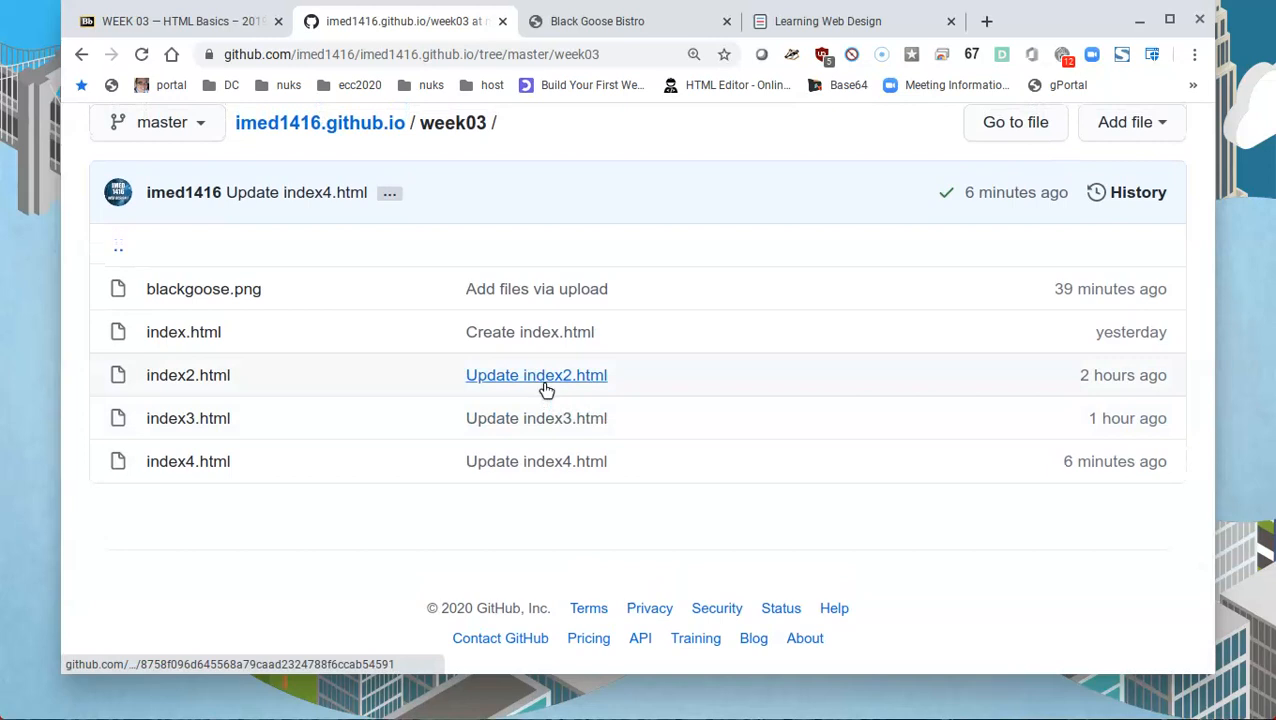
{"action": "mouse_move", "coordinate": [188, 461]}
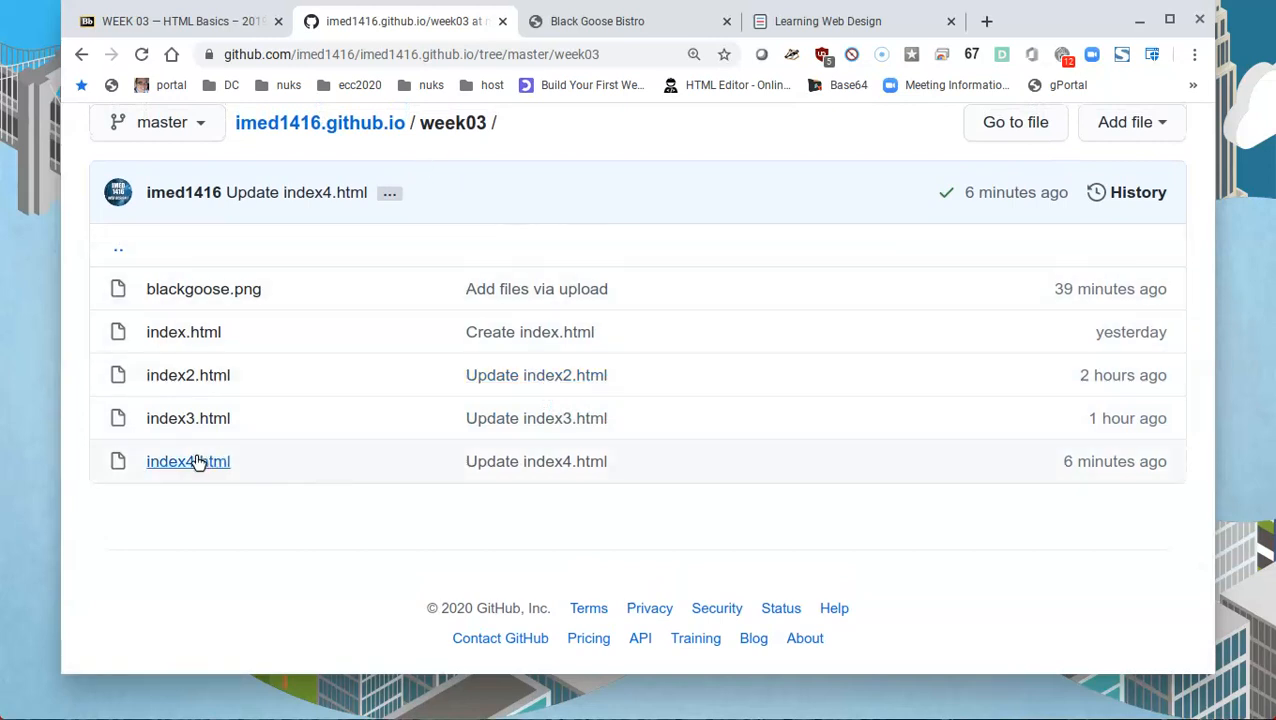
{"action": "mouse_move", "coordinate": [188, 461]}
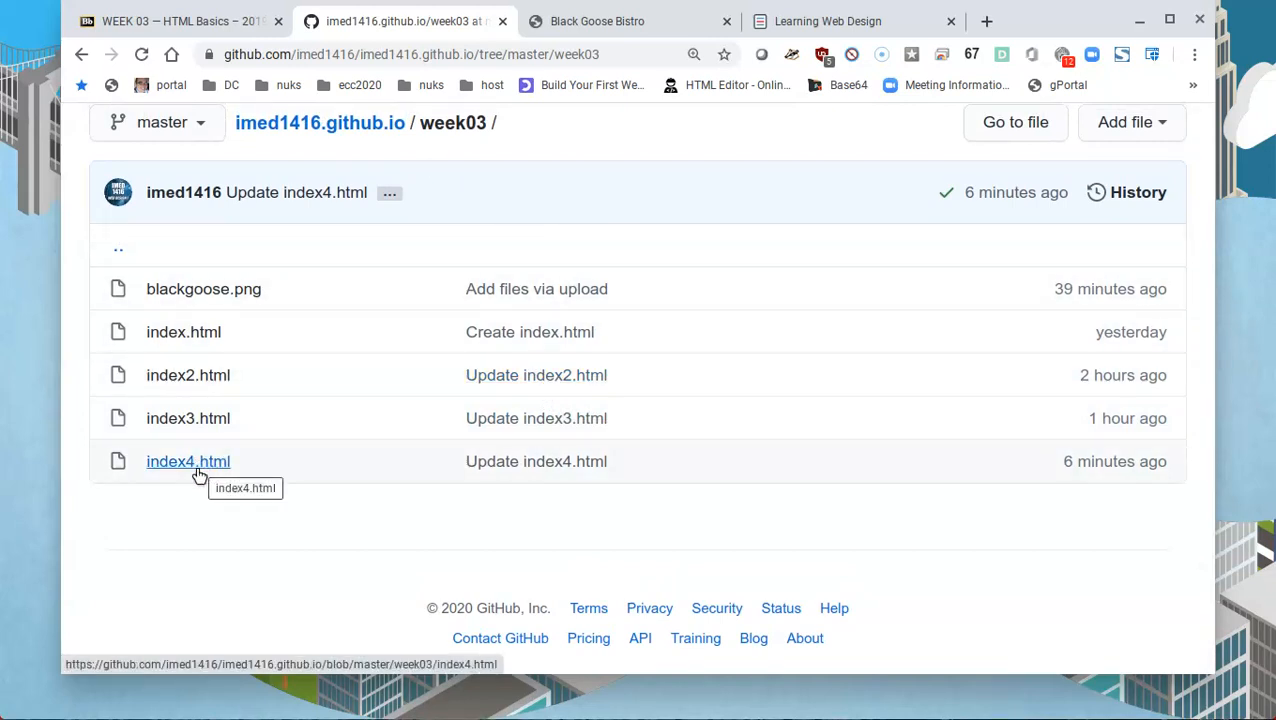
Open index4.html in the GitHub editor and select all of its code
{"action": "left_click", "coordinate": [188, 461]}
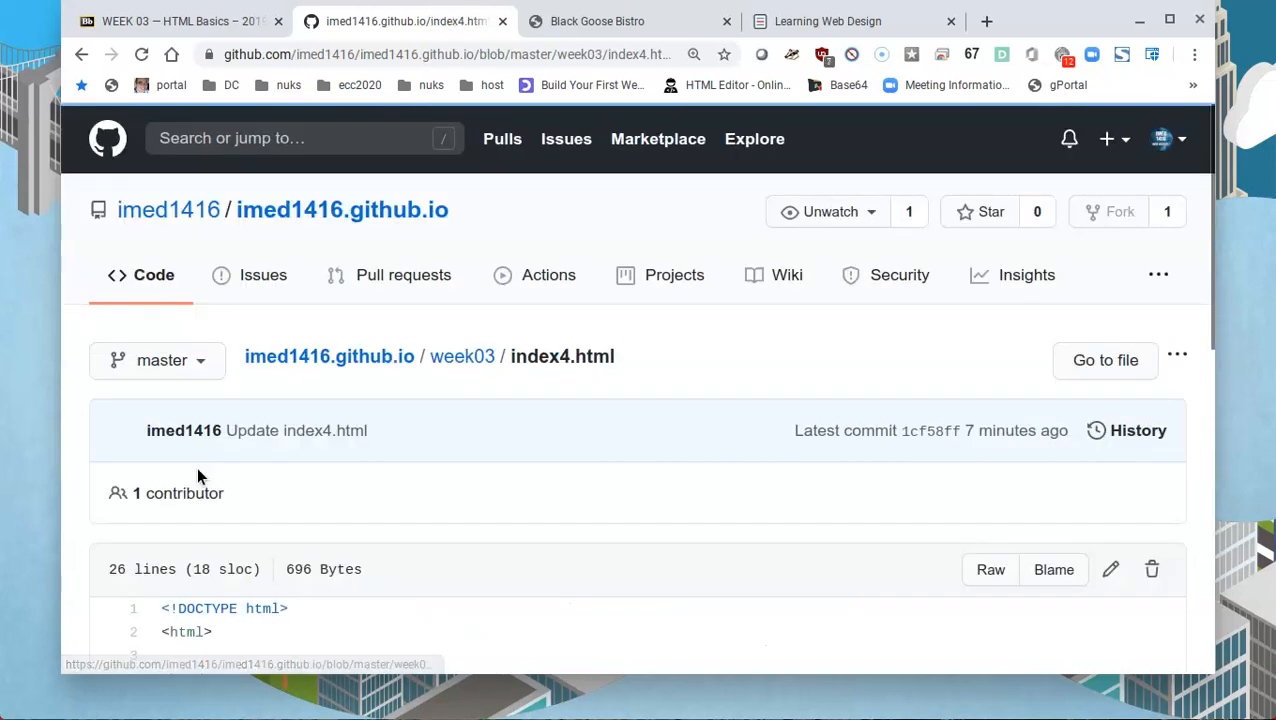
{"action": "scroll", "scroll_direction": "down", "scroll_amount": 3}
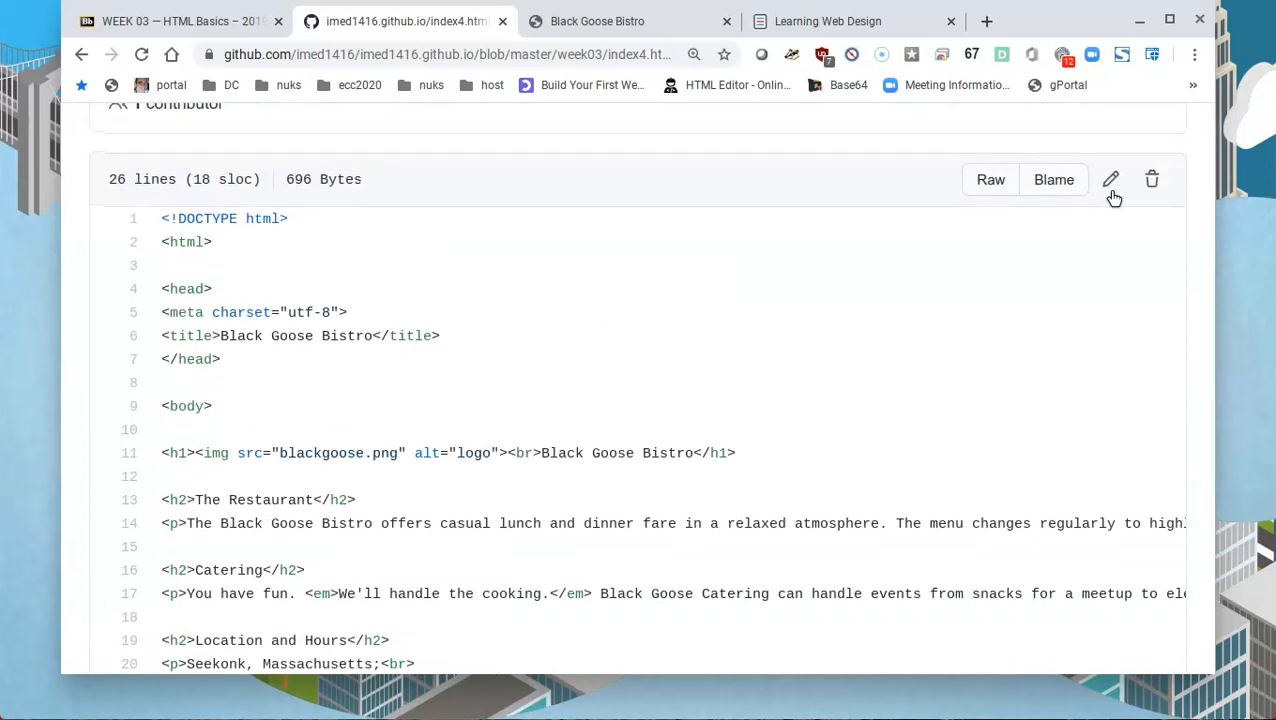
{"action": "left_click", "coordinate": [1111, 179]}
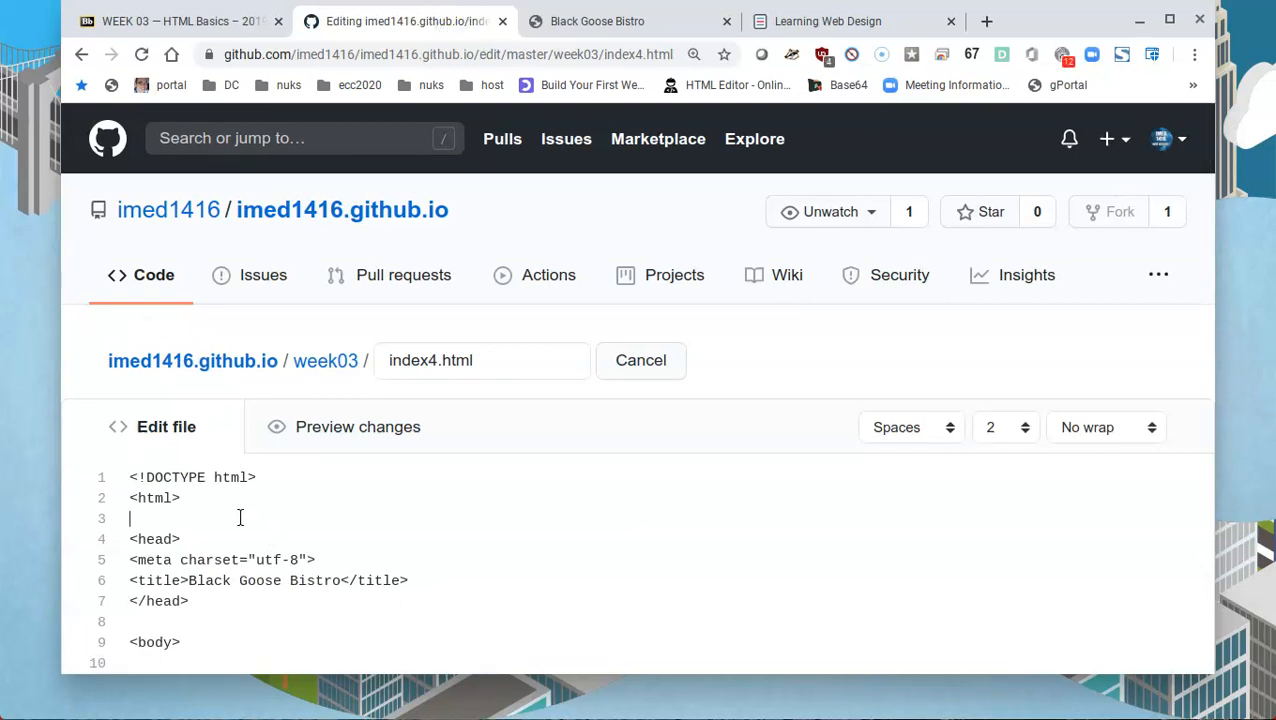
{"action": "key", "text": "ctrl+a"}
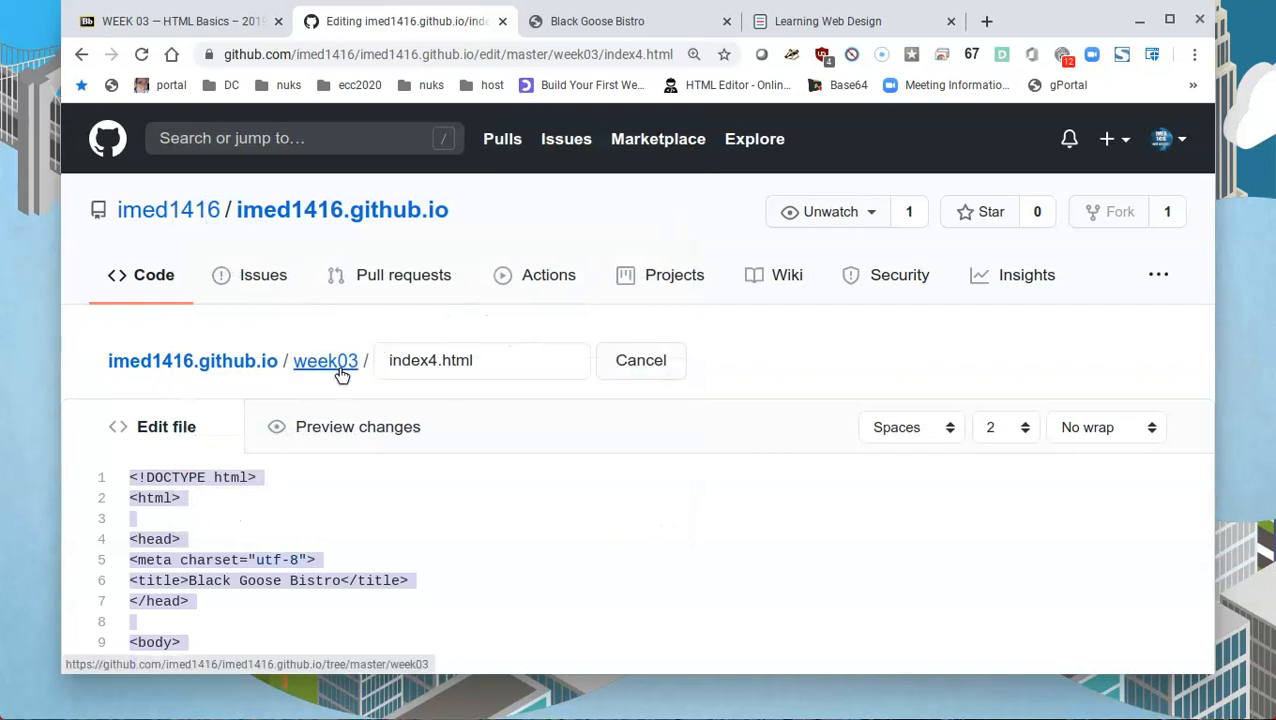
Return to week03 and start a new empty file via Add file > Create new file
{"action": "left_click", "coordinate": [325, 361]}
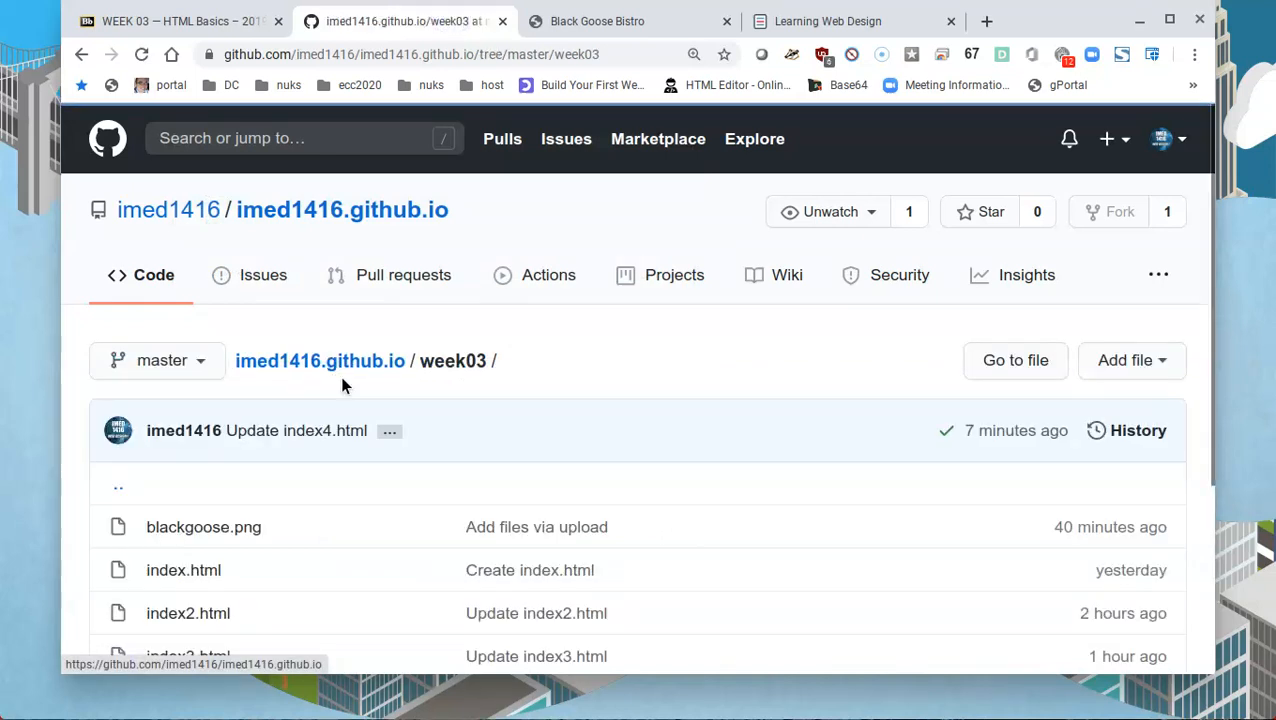
{"action": "scroll", "scroll_direction": "down", "scroll_amount": 3}
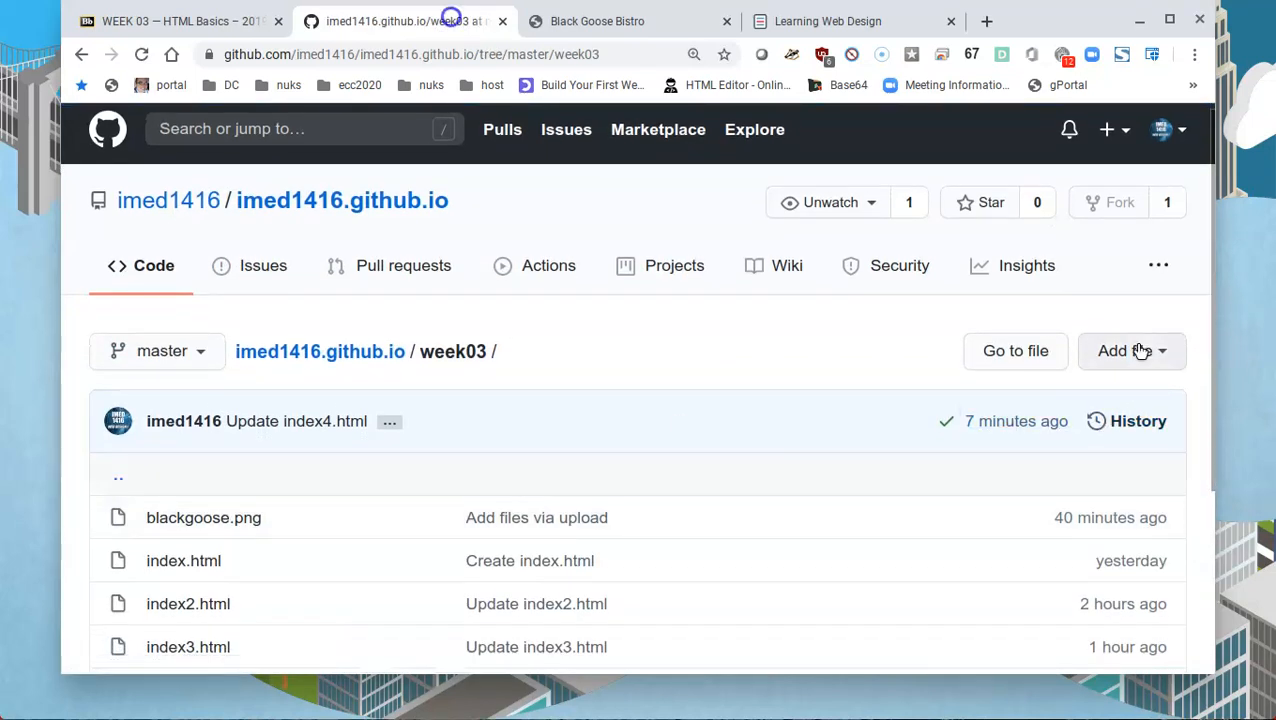
{"action": "left_click", "coordinate": [1131, 350]}
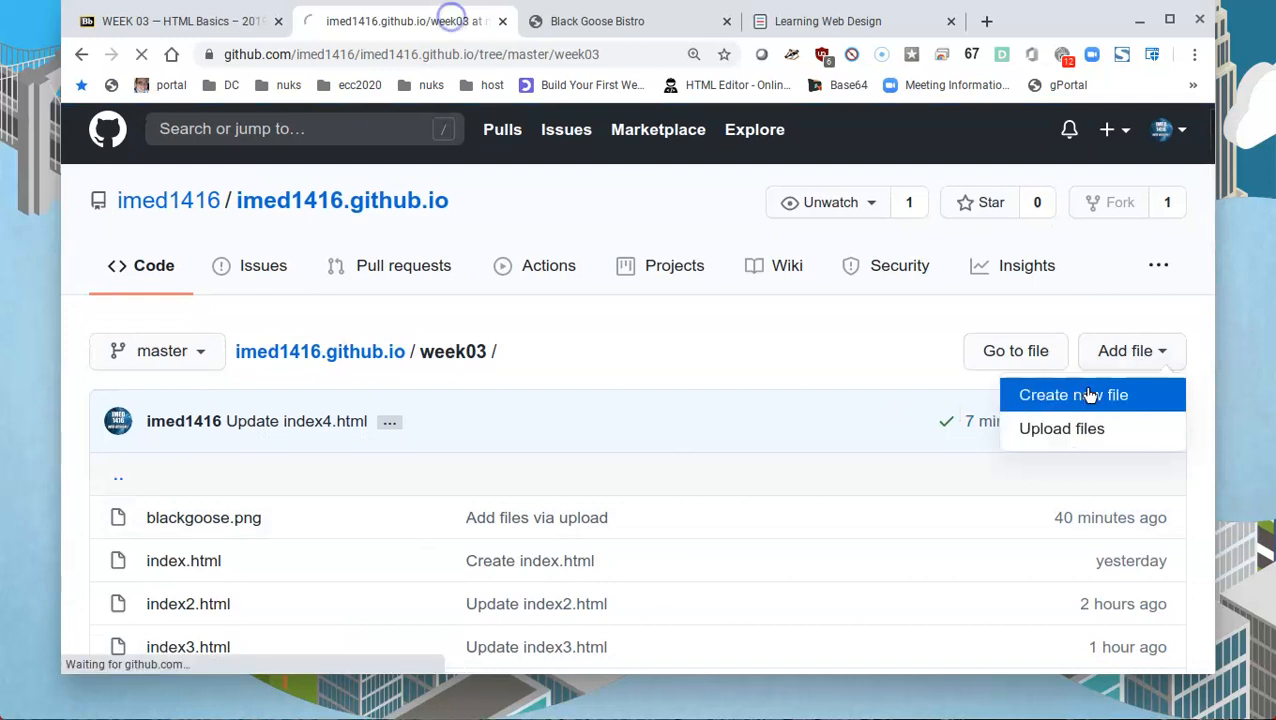
{"action": "left_click", "coordinate": [1073, 394]}
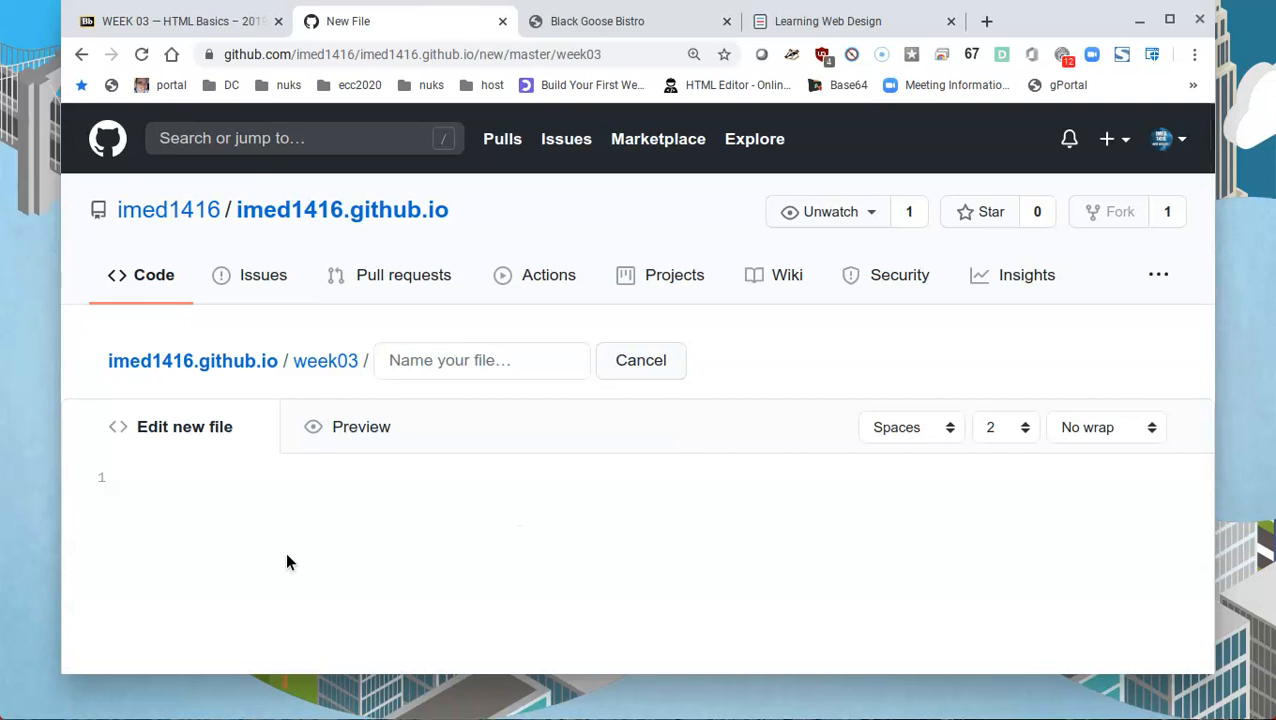
{"action": "mouse_move", "coordinate": [263, 586]}
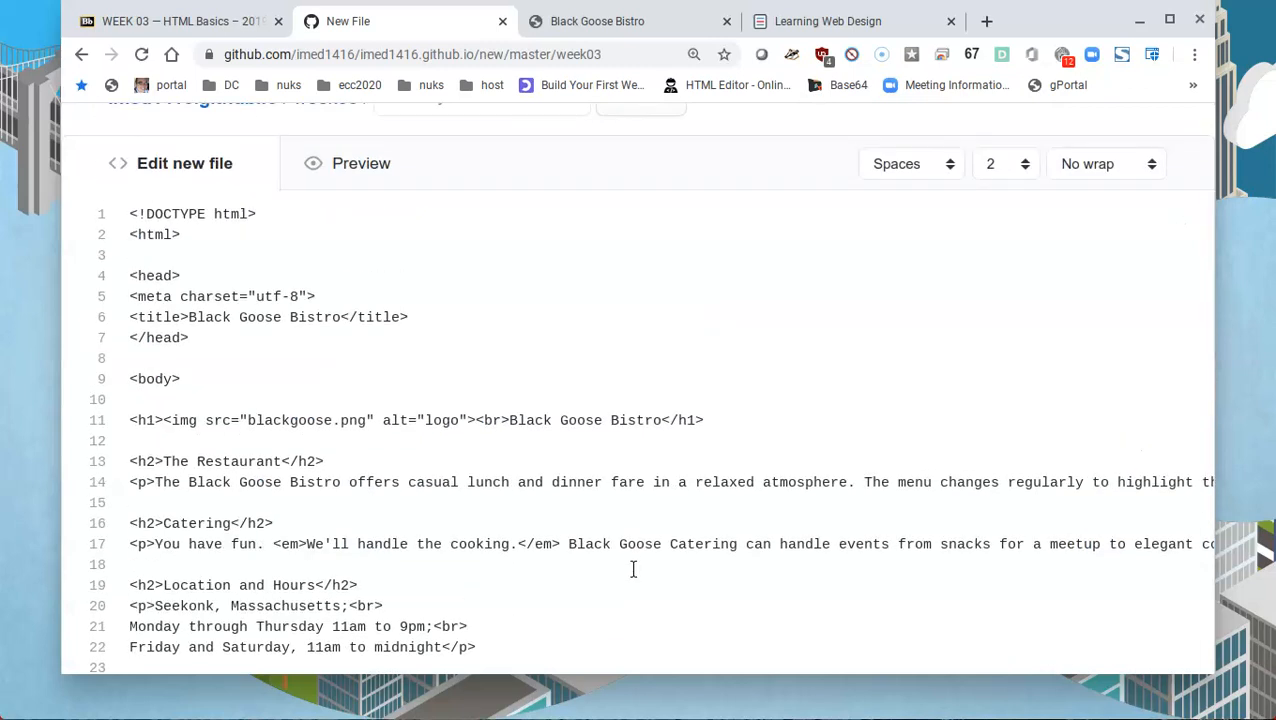
{"action": "mouse_move", "coordinate": [385, 385]}
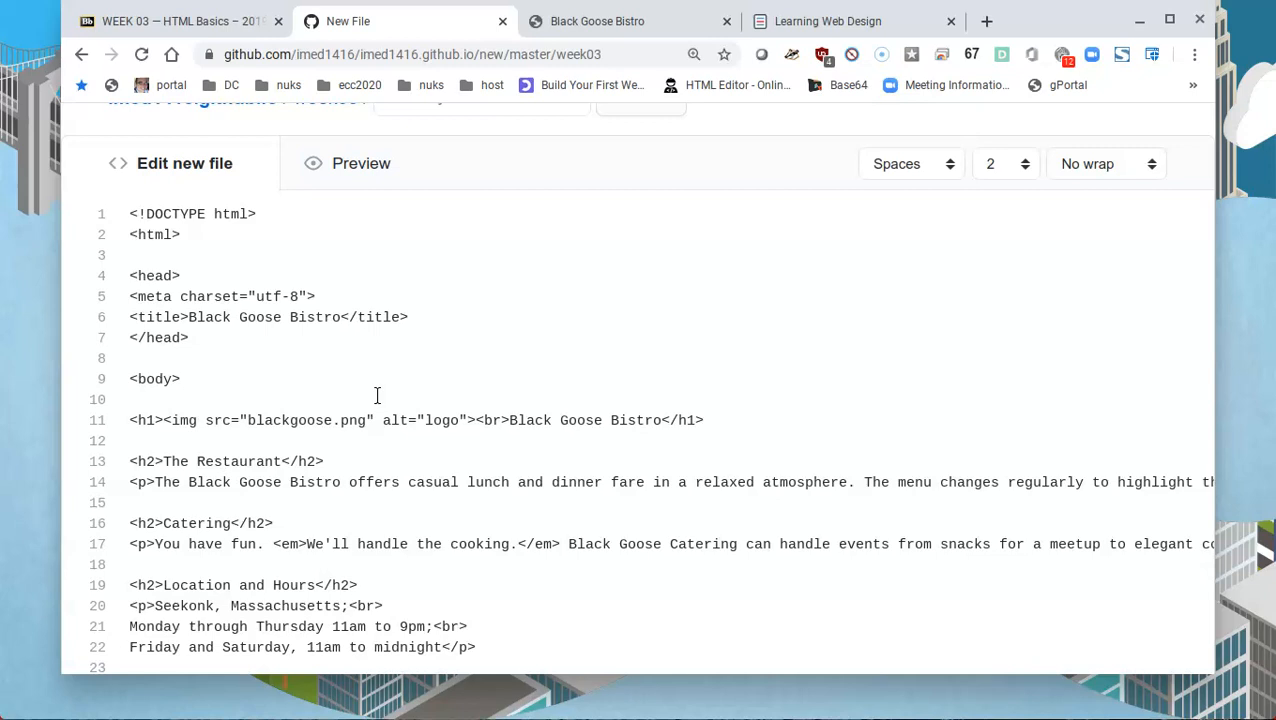
{"action": "mouse_move", "coordinate": [319, 367]}
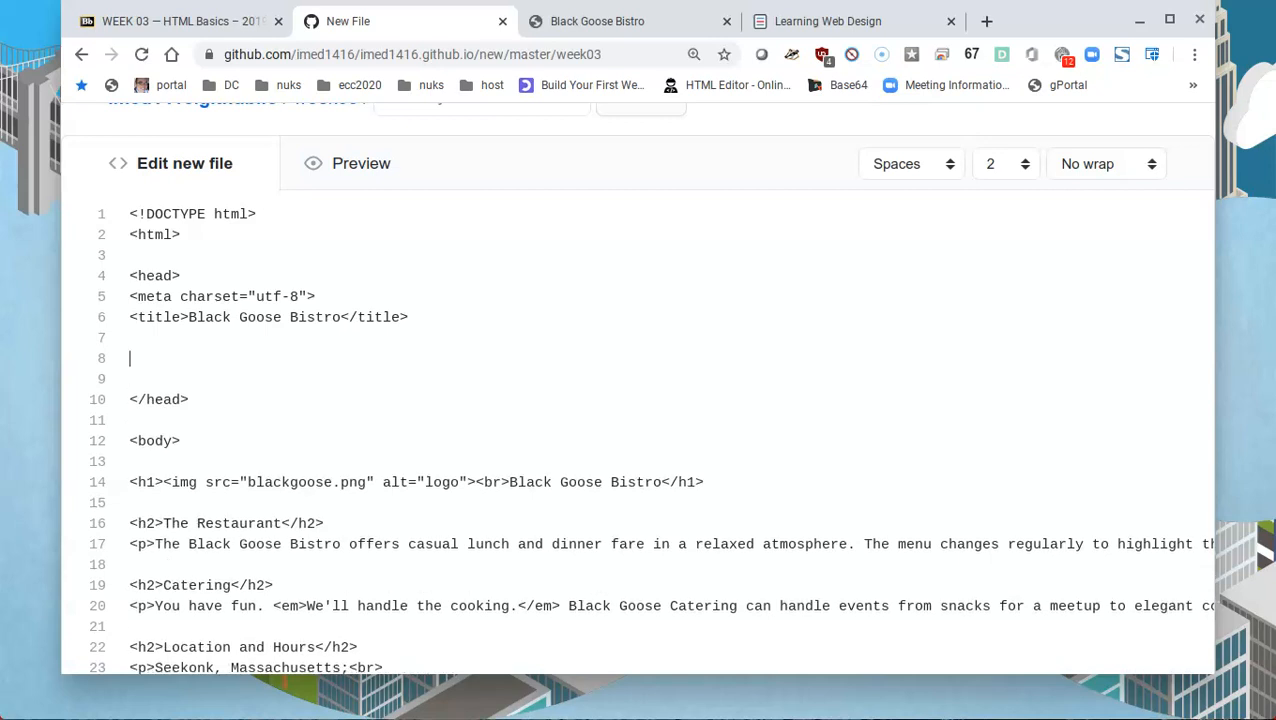
Add empty <style> and </style> tags inside the head of the new file
{"action": "type", "text": "<"}
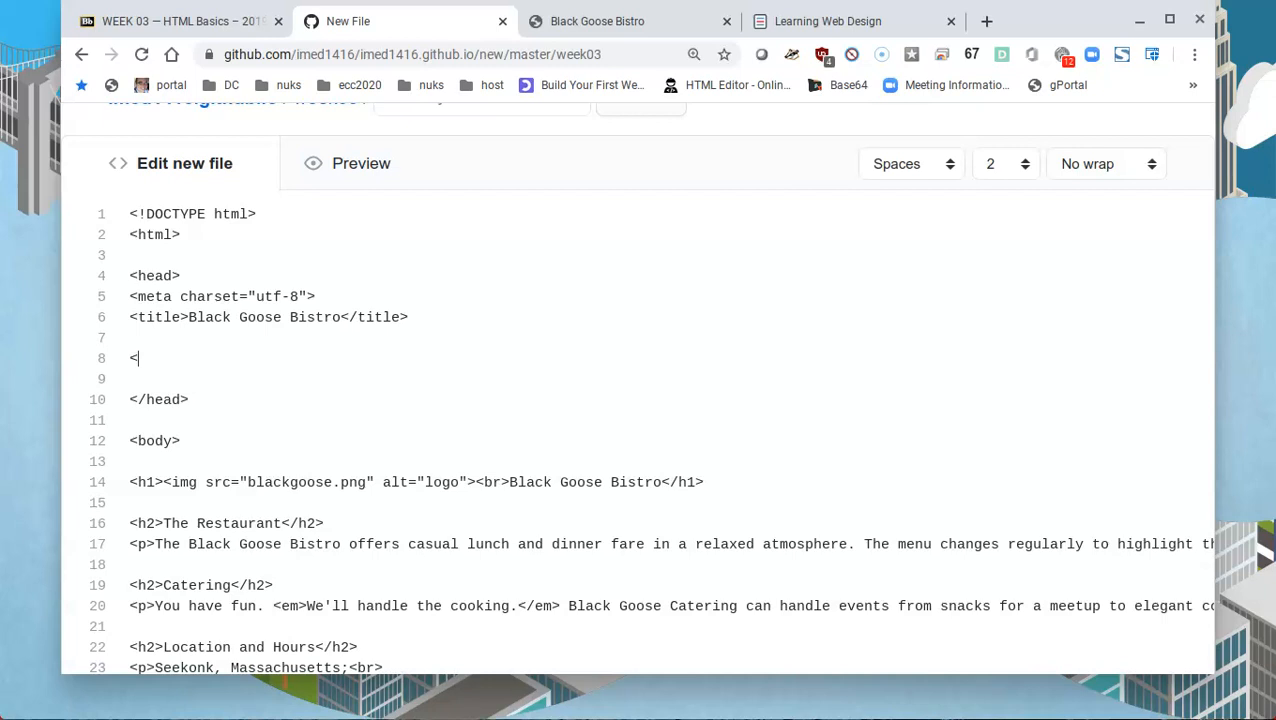
{"action": "type", "text": "style"}
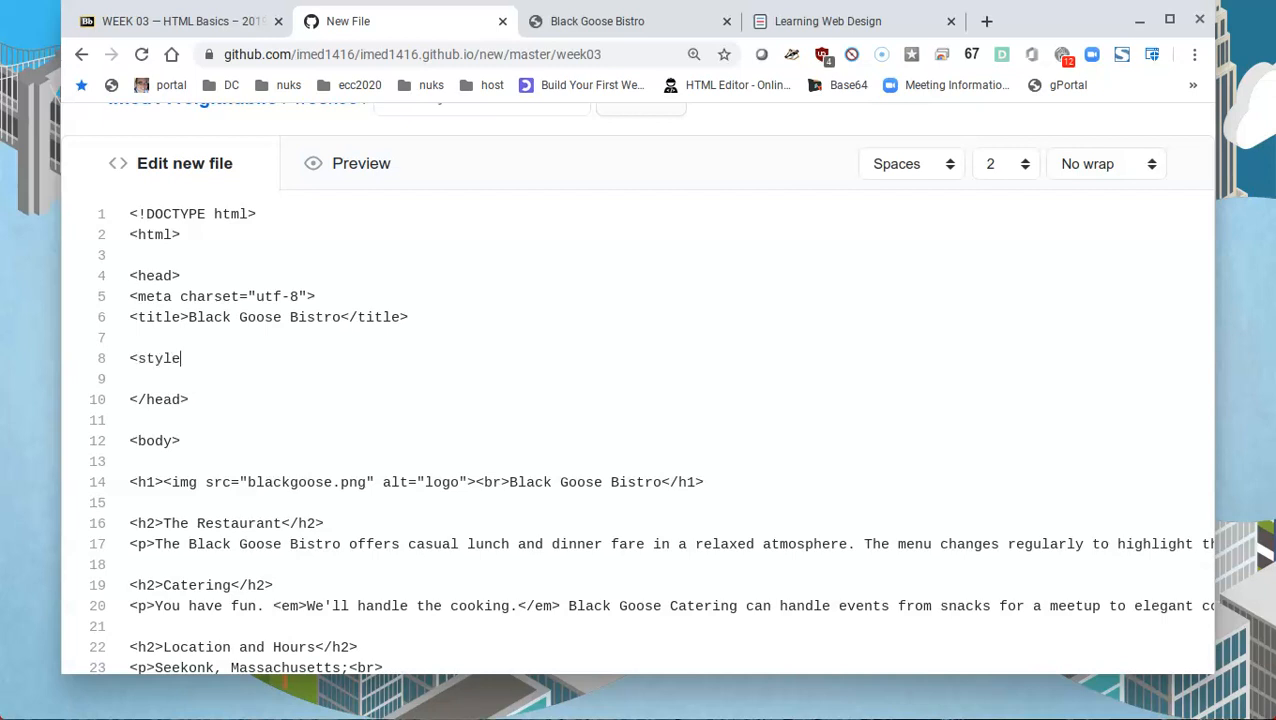
{"action": "type", "text": ">"}
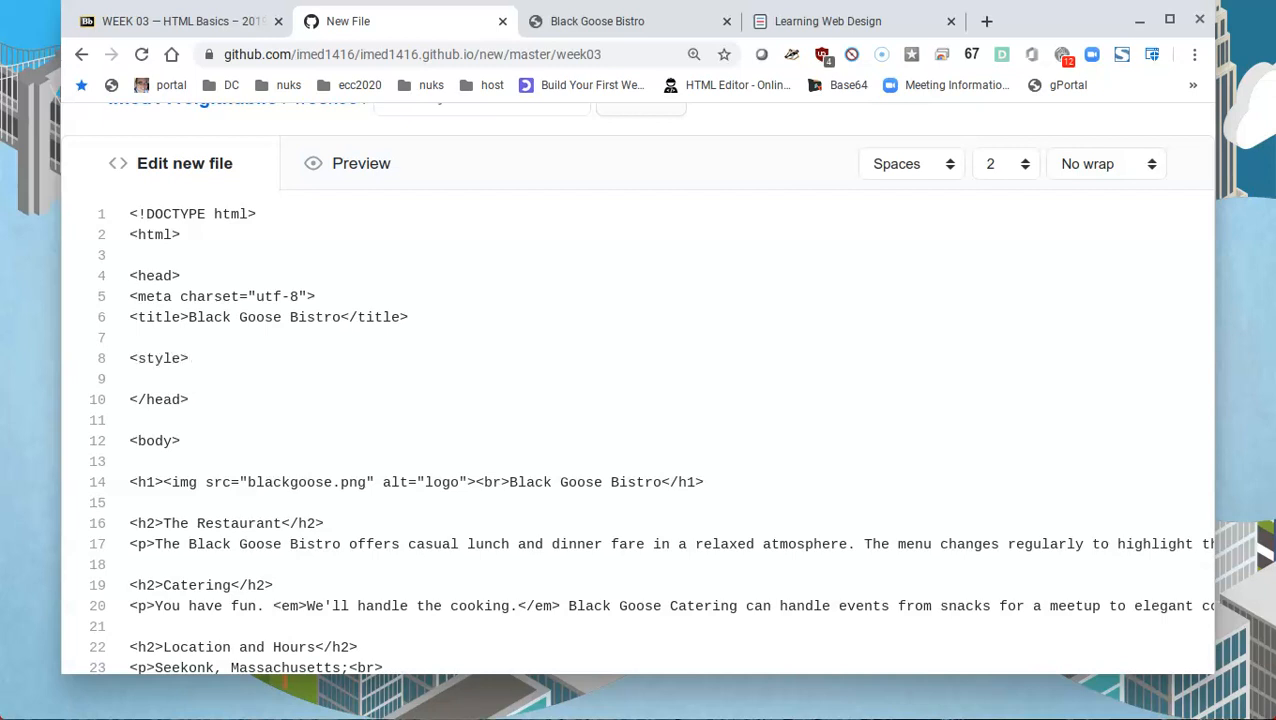
{"action": "type", "text": "<"}
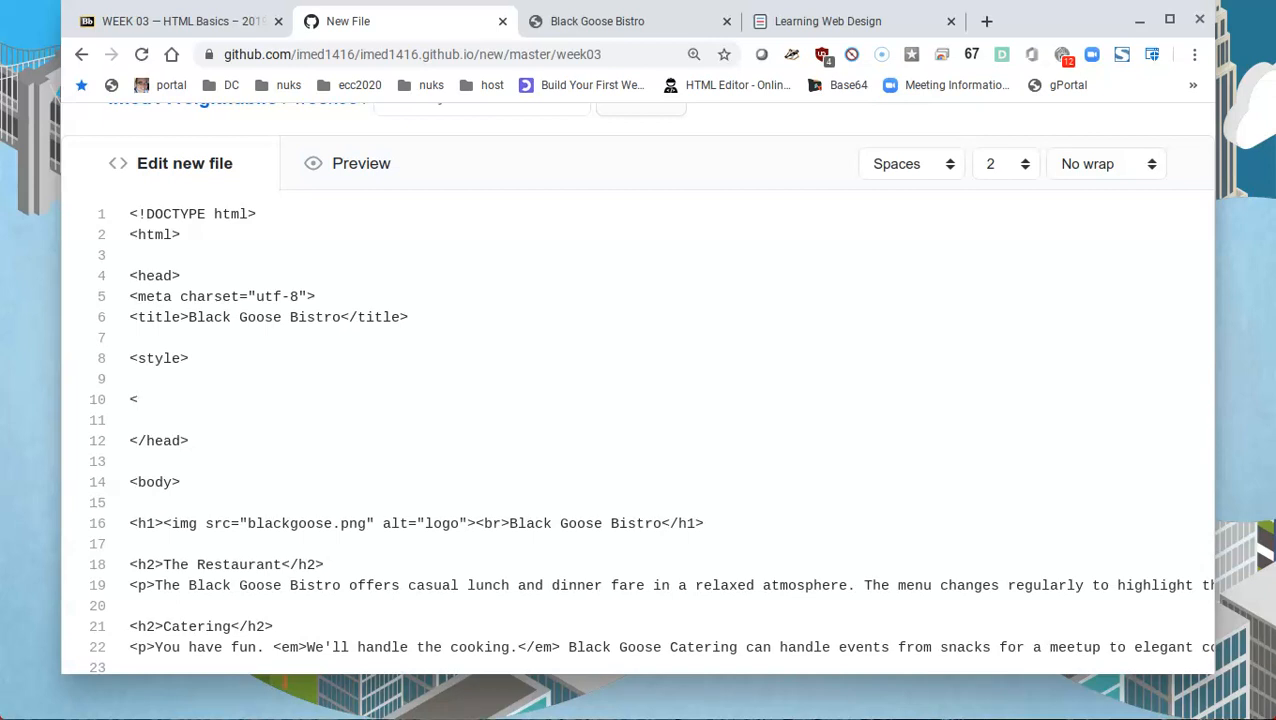
{"action": "type", "text": "/style>"}
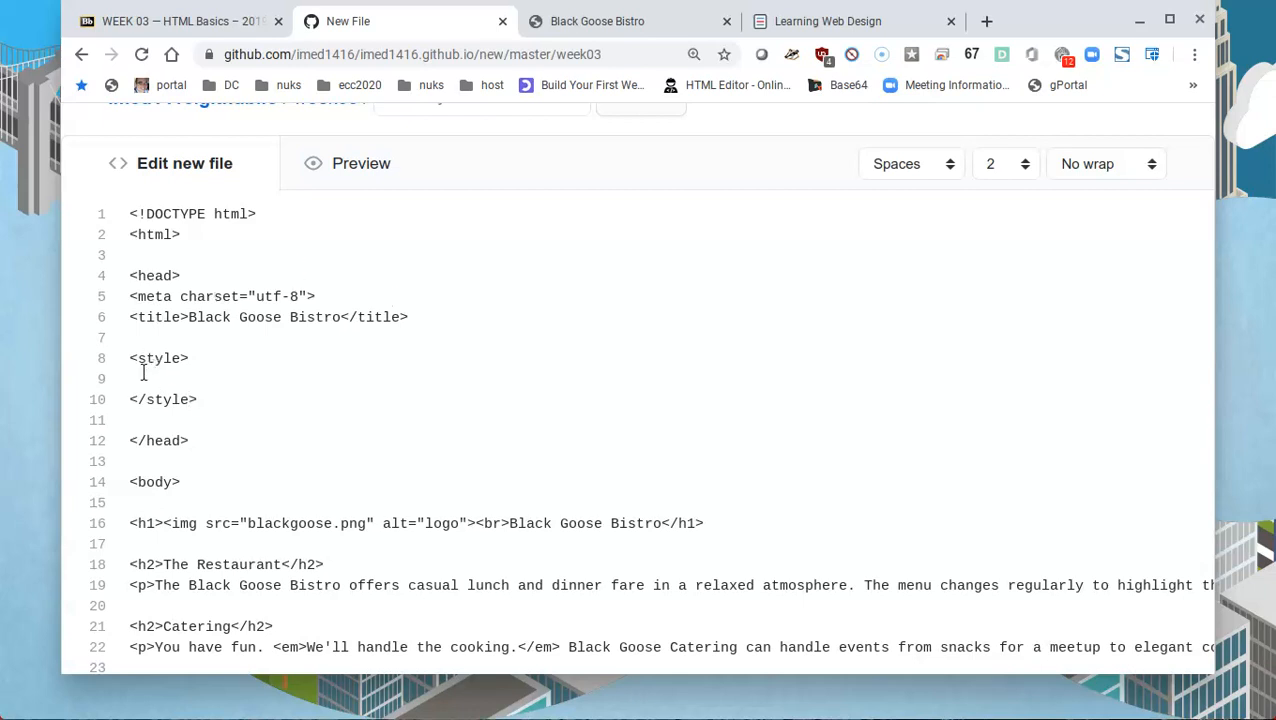
{"action": "mouse_move", "coordinate": [157, 399]}
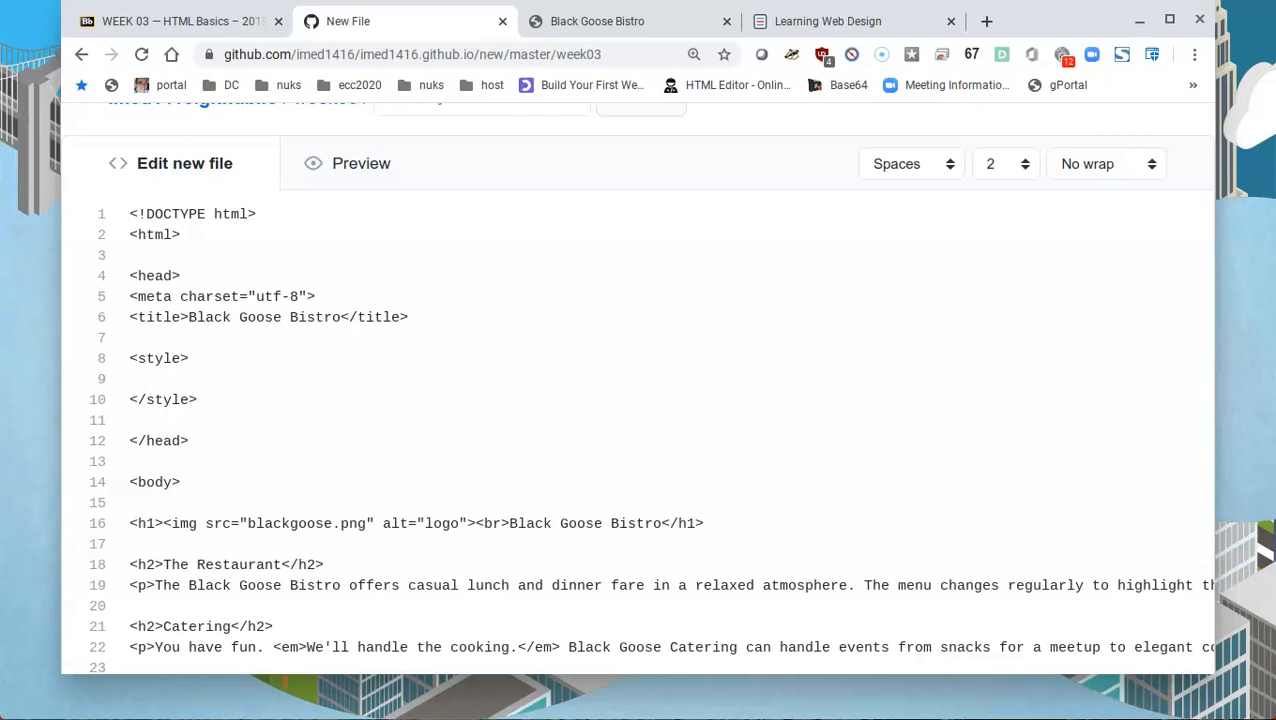
View the live Black Goose Bistro page's source, then return to the new GitHub file
{"action": "left_click", "coordinate": [597, 21]}
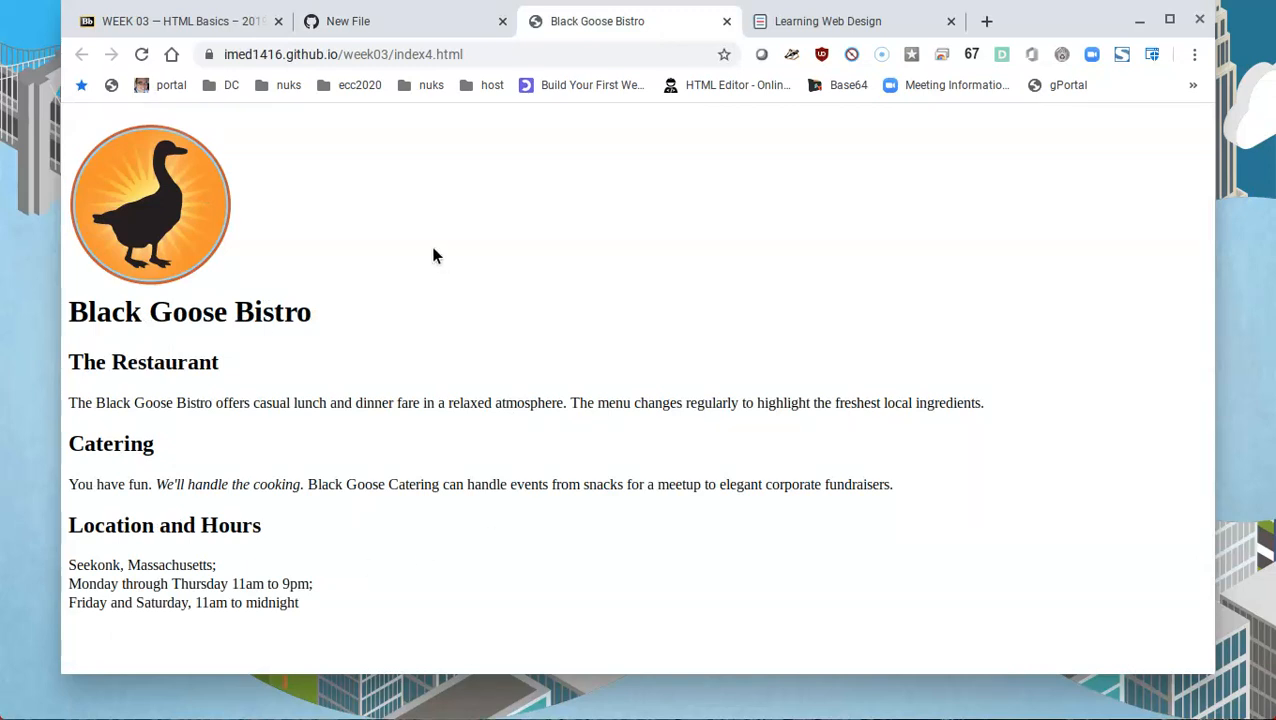
{"action": "right_click", "coordinate": [435, 255]}
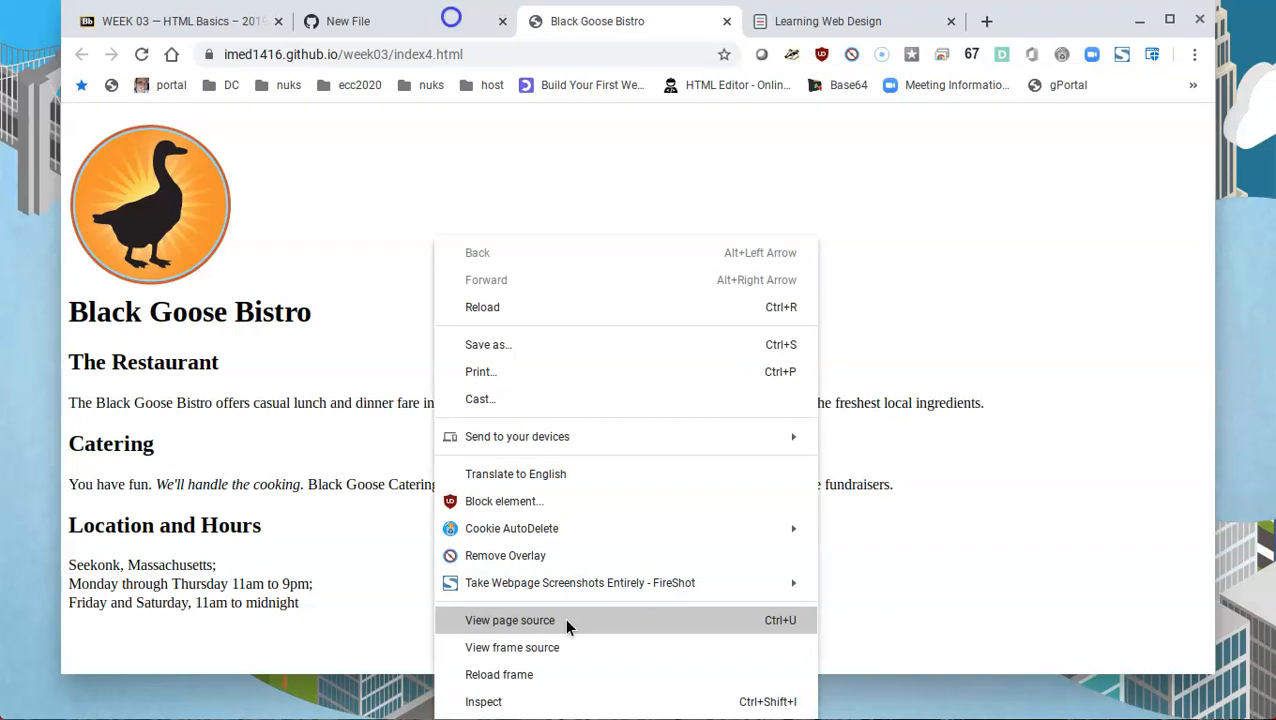
{"action": "left_click", "coordinate": [509, 620]}
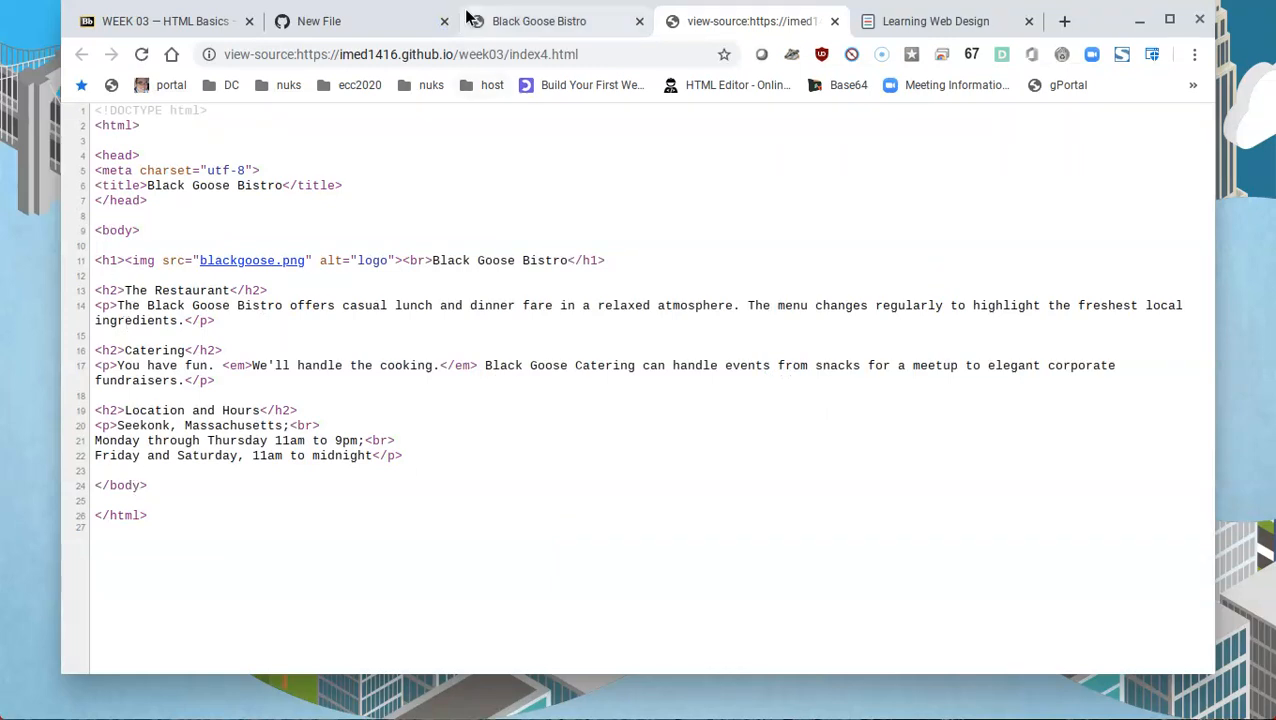
{"action": "left_click", "coordinate": [318, 21]}
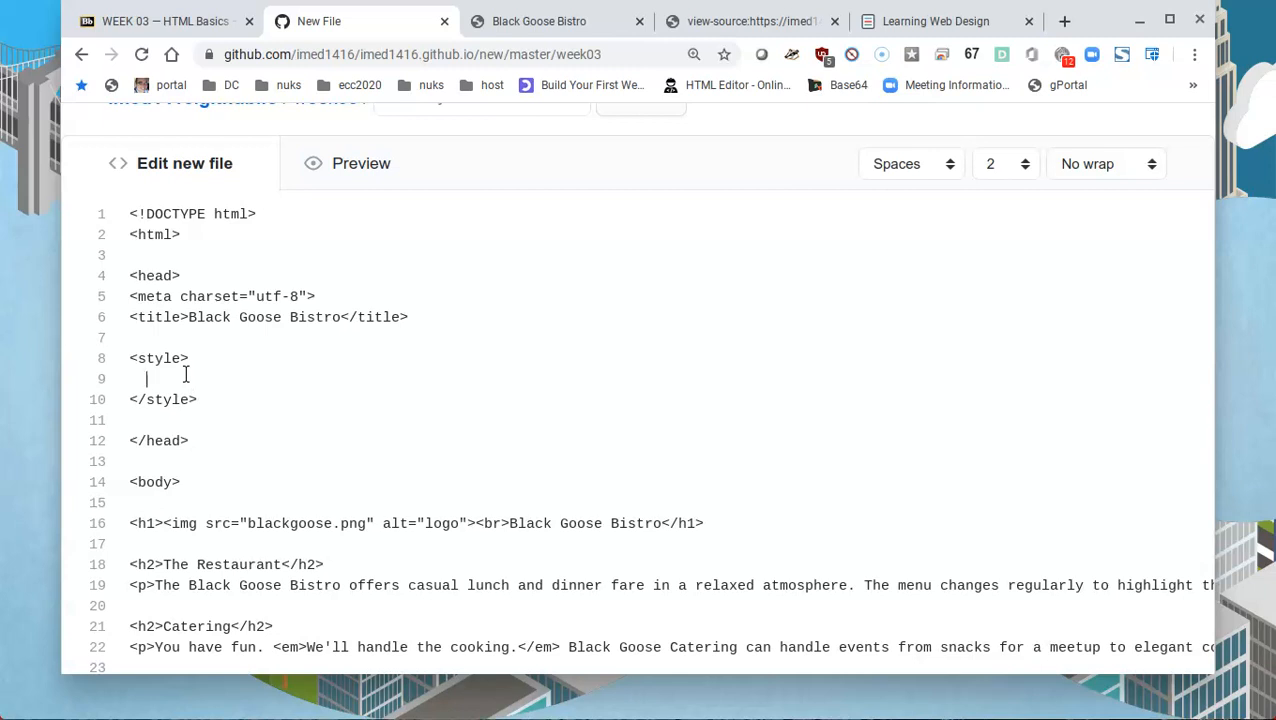
Add an empty body { } rule inside the style element
{"action": "type", "text": "bo"}
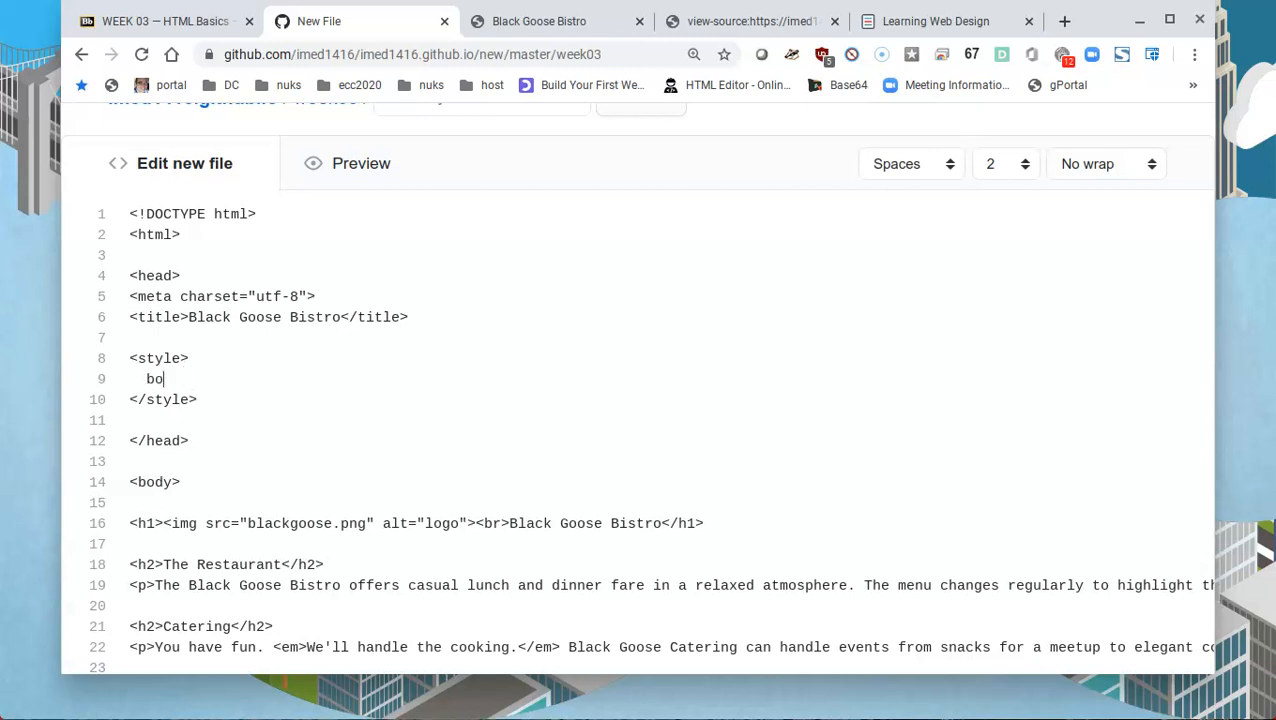
{"action": "type", "text": "dy"}
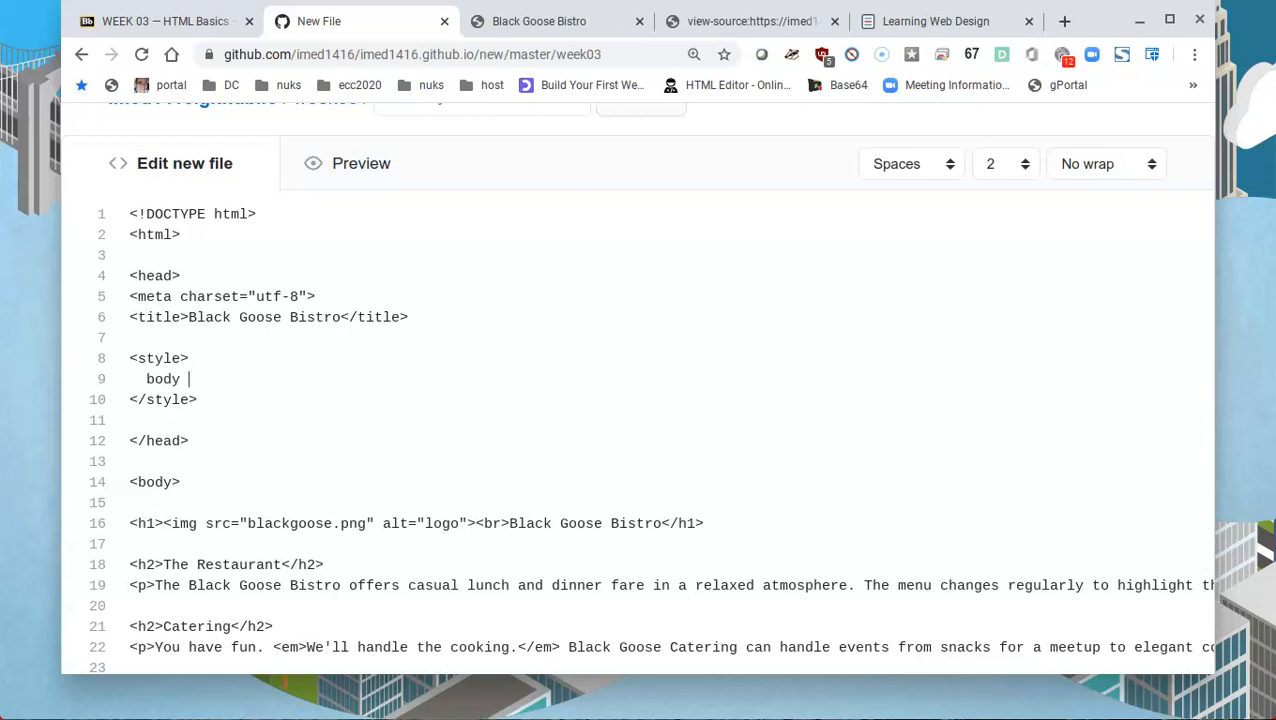
{"action": "type", "text": "{"}
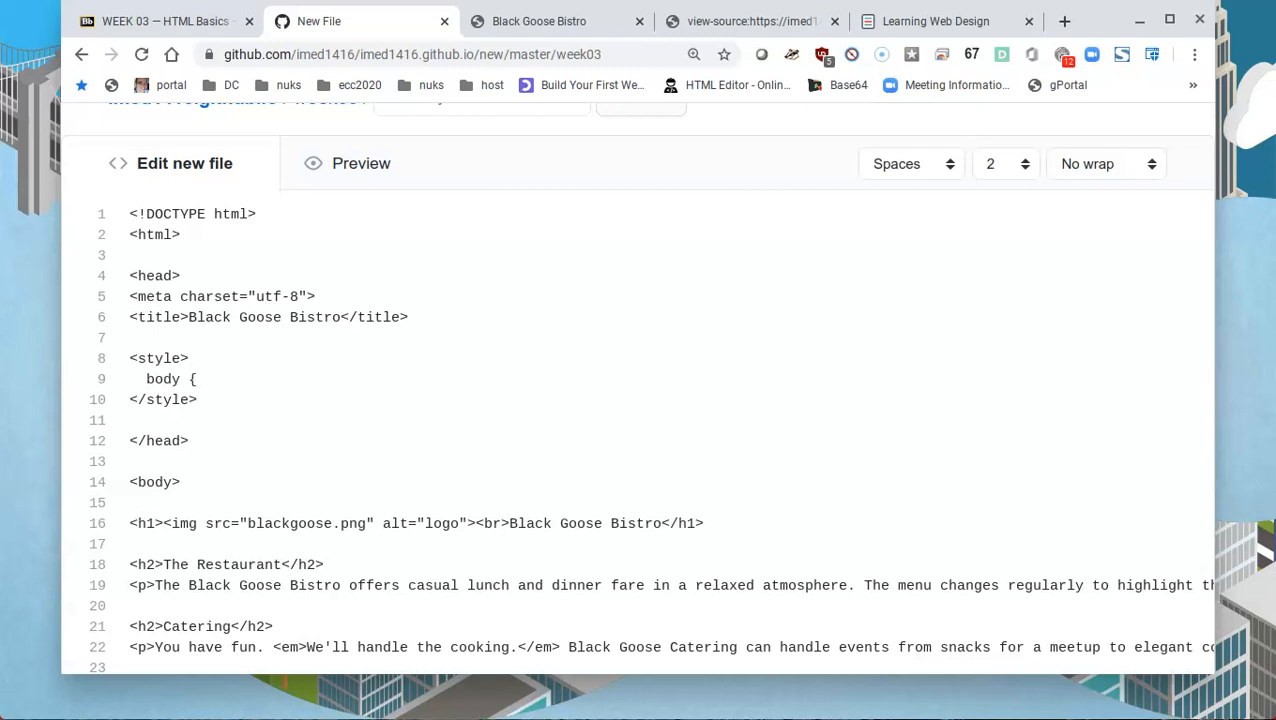
{"action": "type", "text": "}"}
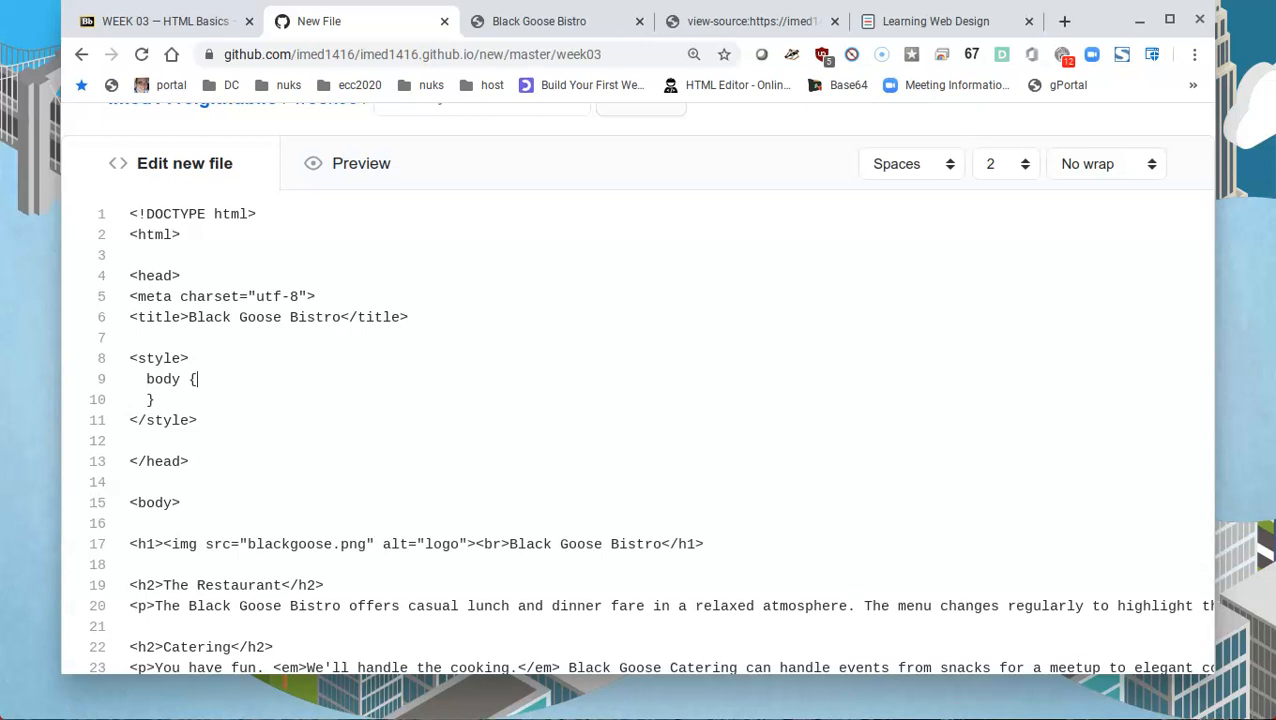
{"action": "key", "text": "enter"}
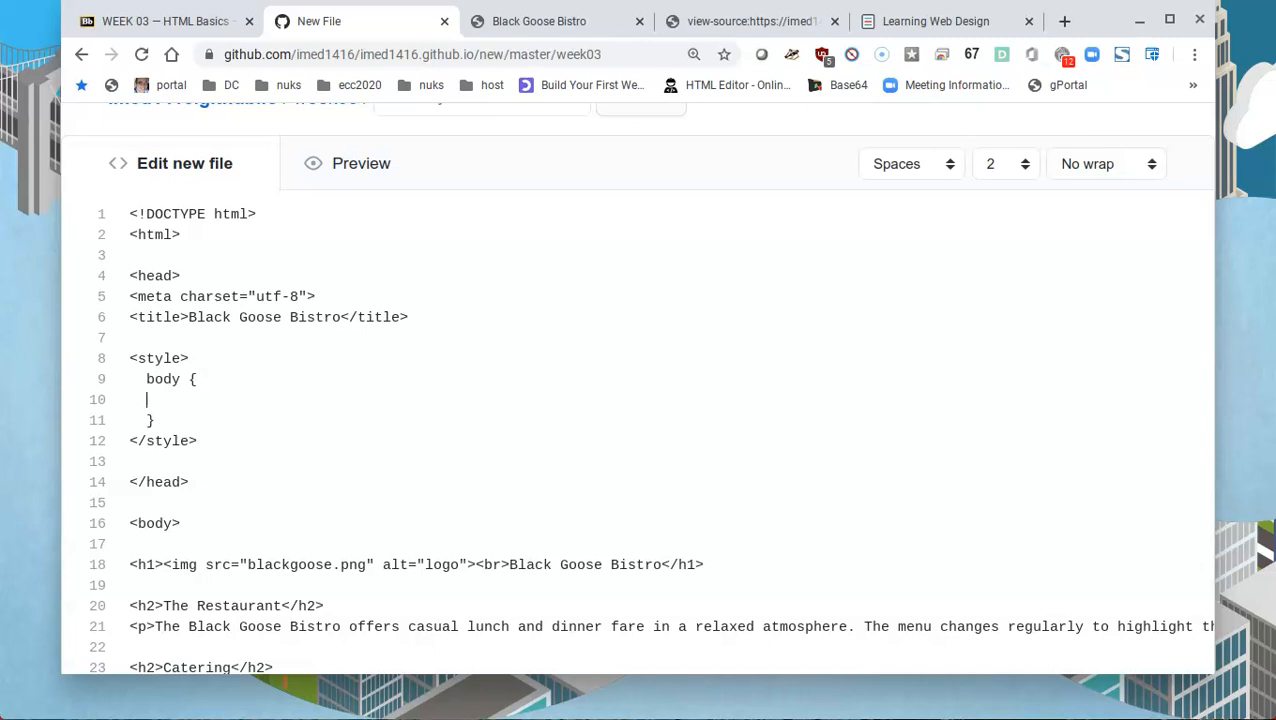
Set the body rule's background-color to #faf2e4;
{"action": "type", "text": "bac"}
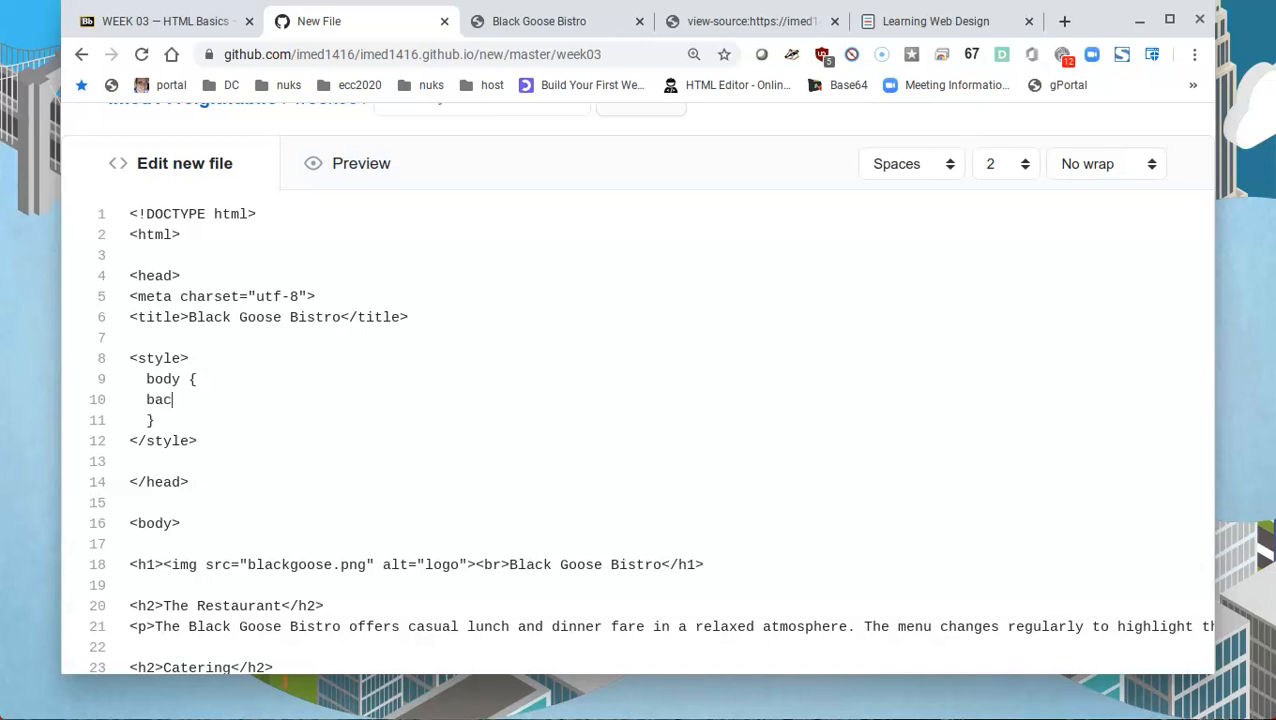
{"action": "type", "text": "kgr"}
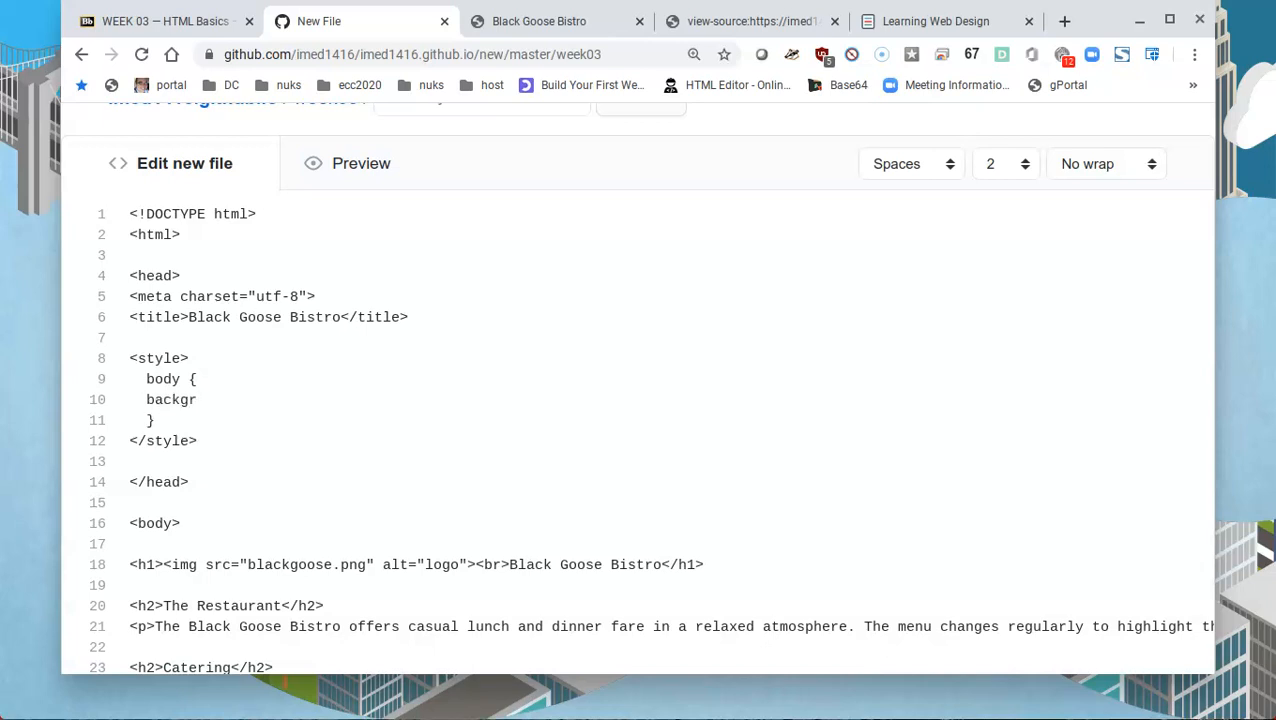
{"action": "type", "text": "ound-"}
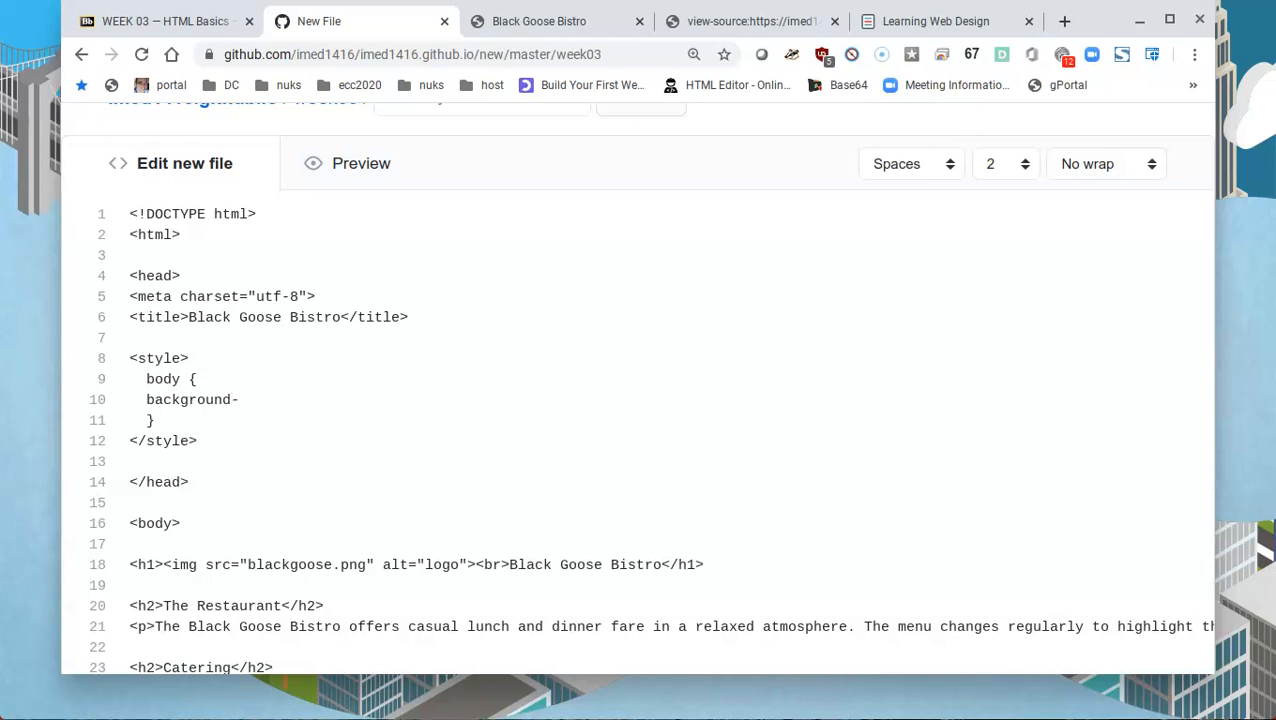
{"action": "type", "text": "color:"}
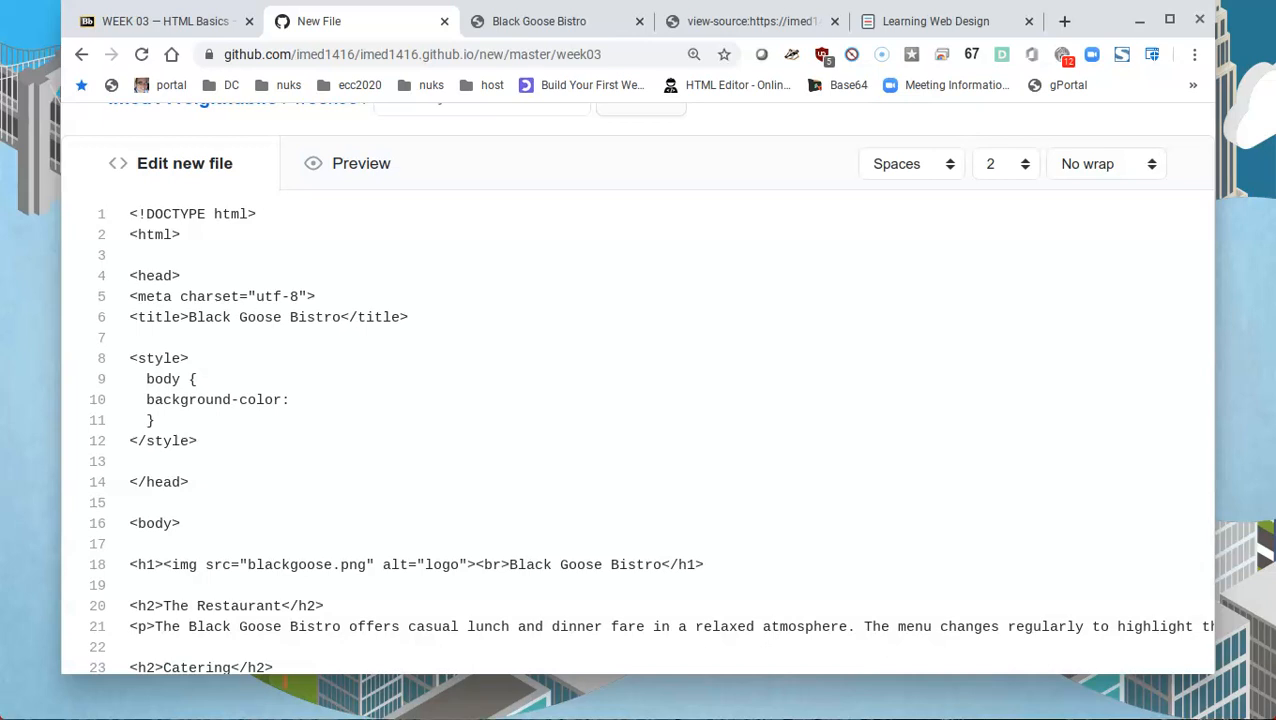
{"action": "type", "text": "#"}
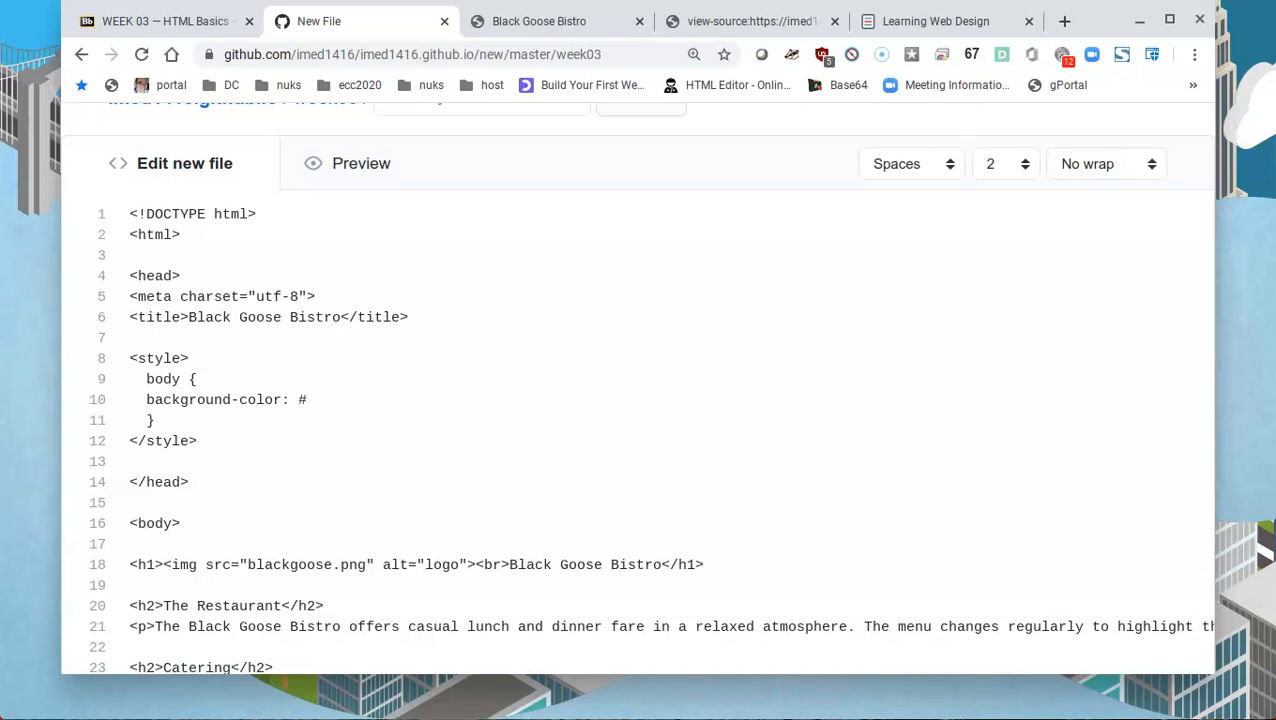
{"action": "type", "text": "f"}
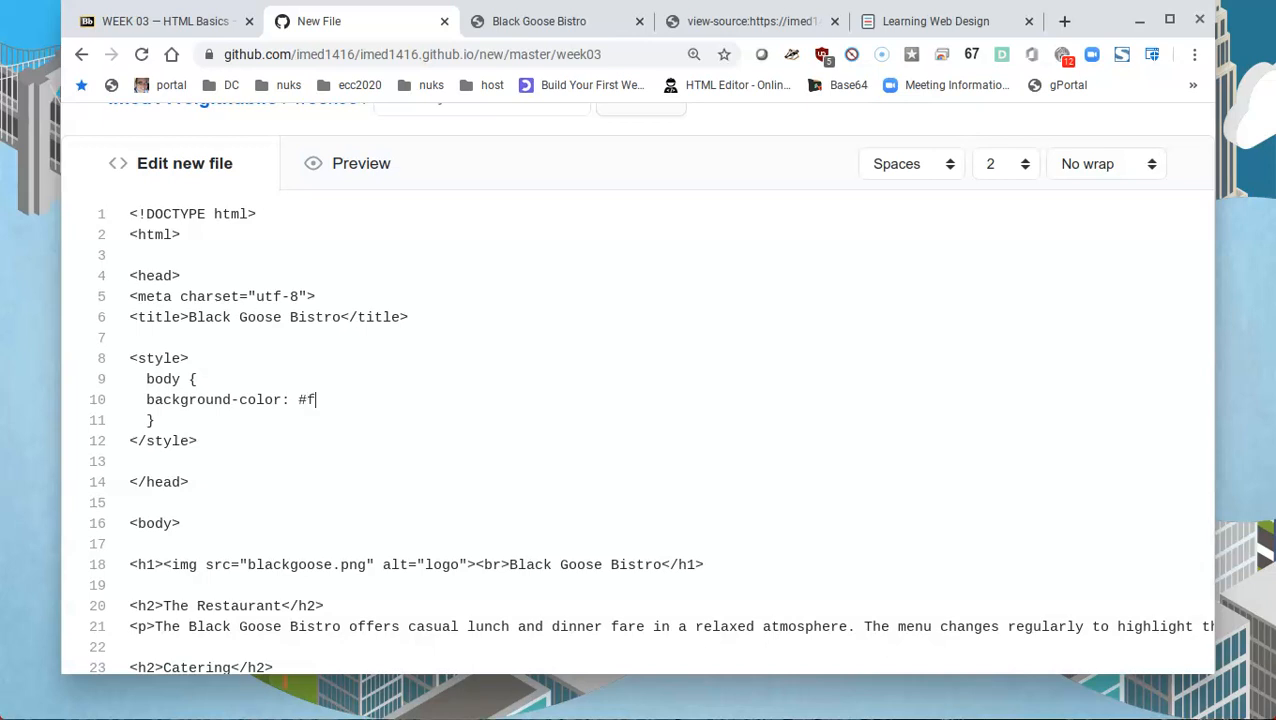
{"action": "type", "text": "af2"}
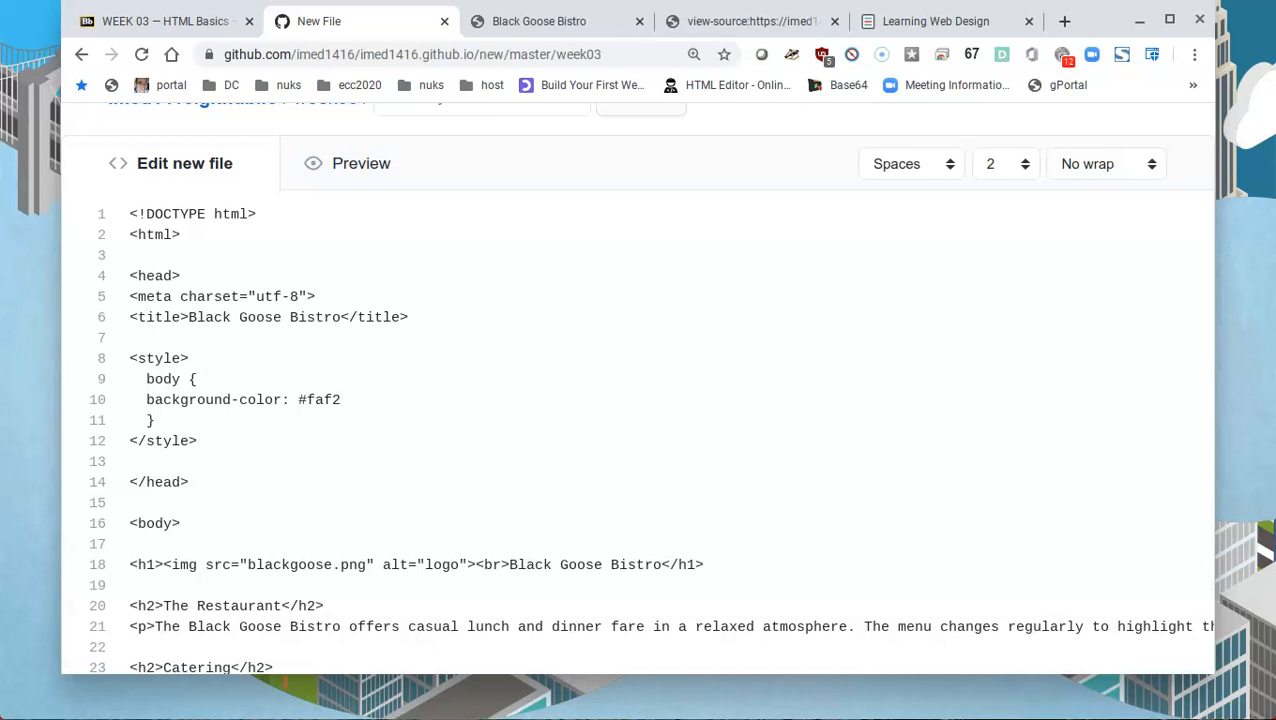
{"action": "type", "text": "e4"}
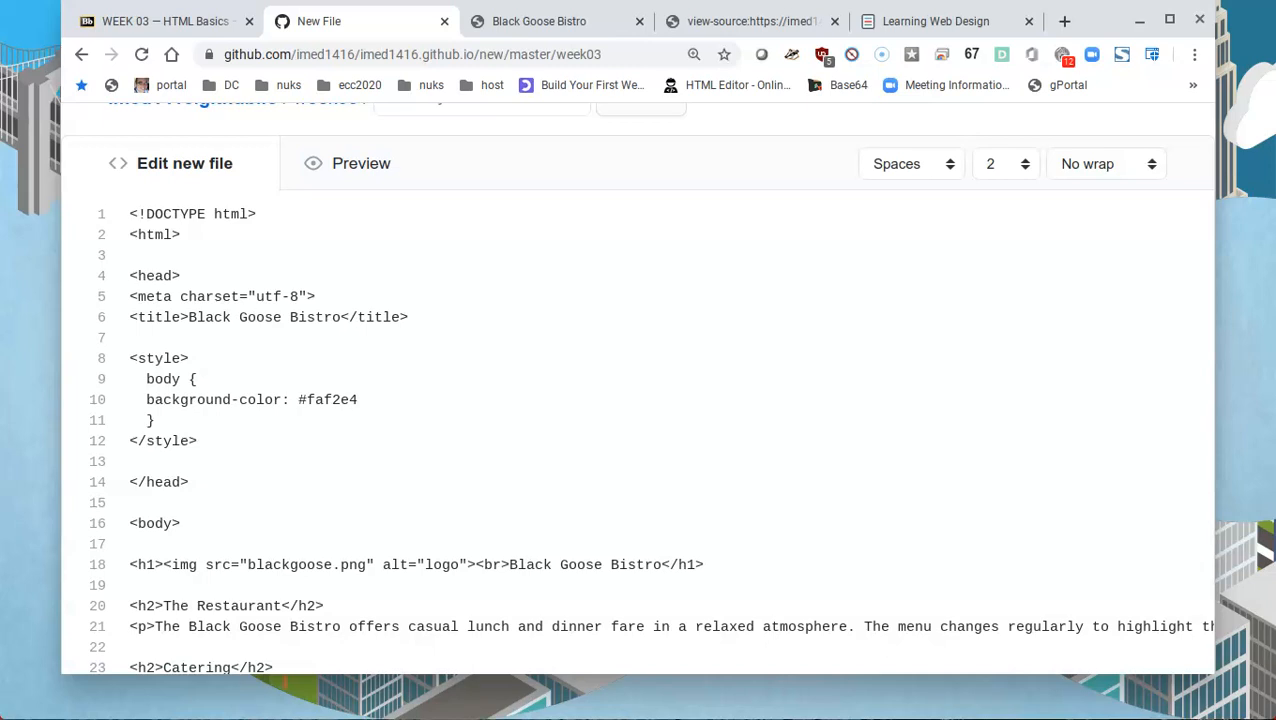
{"action": "left_click", "coordinate": [357, 399]}
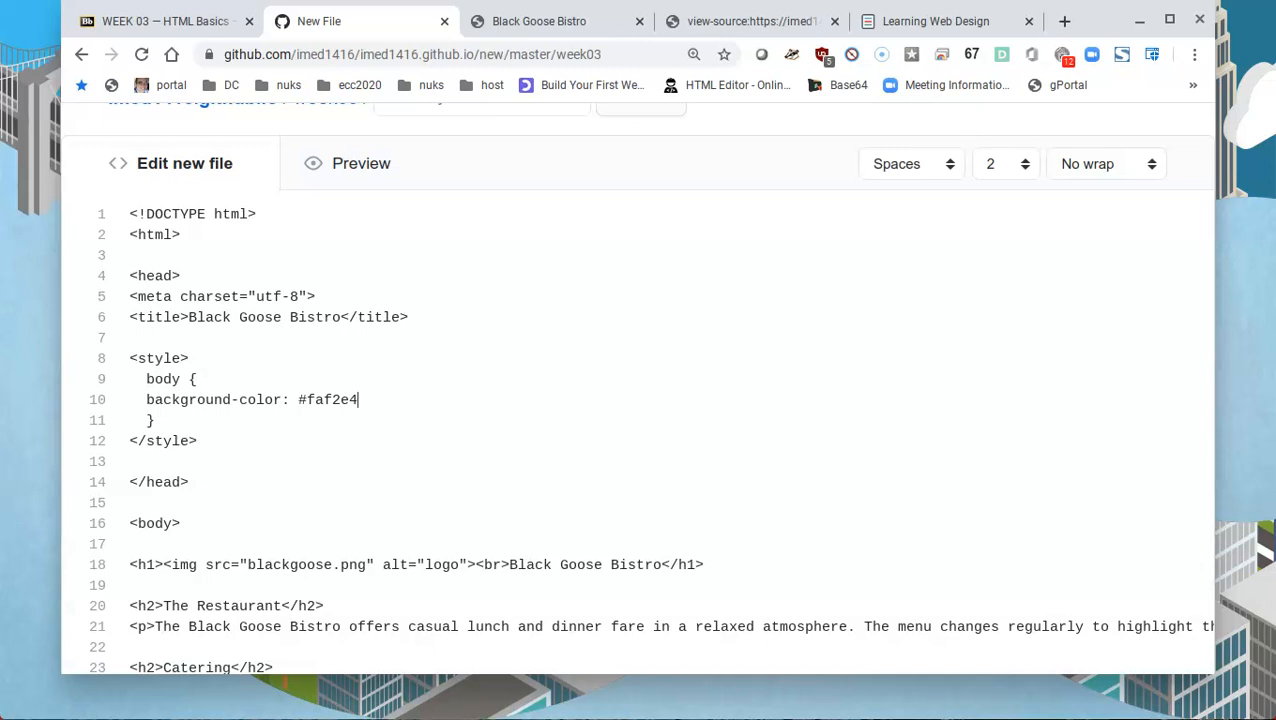
{"action": "type", "text": ";"}
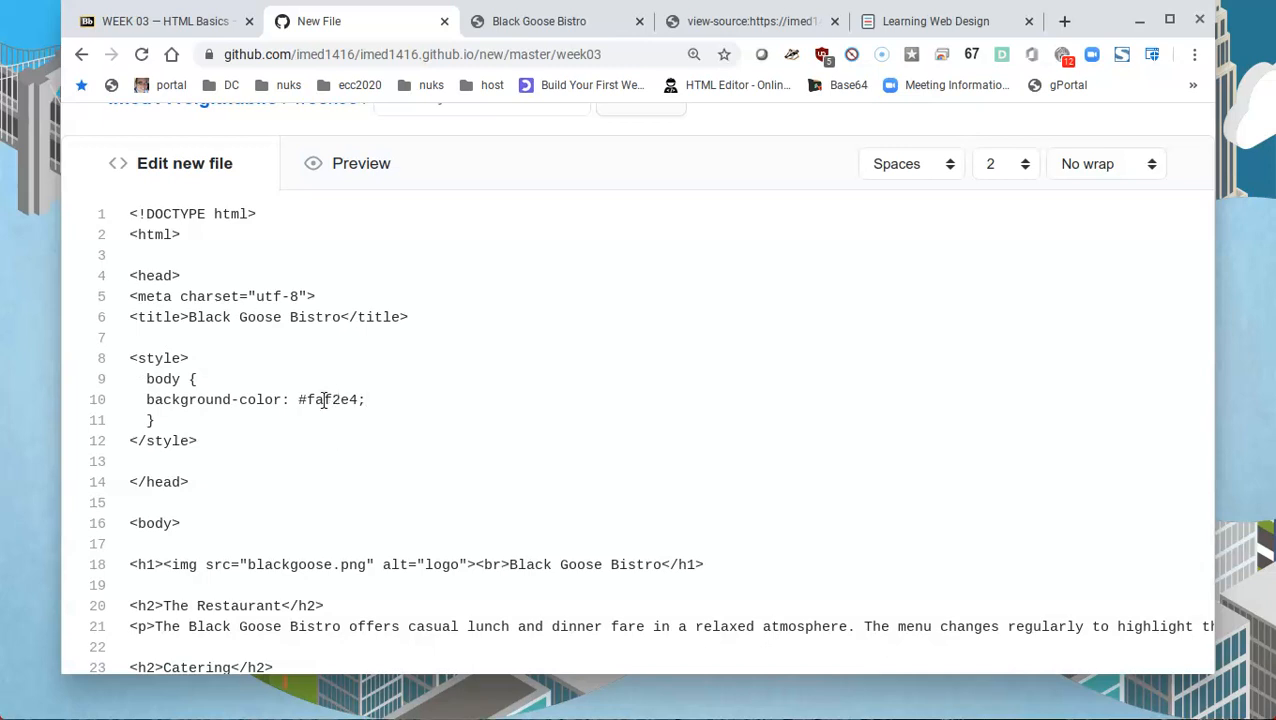
Copy the hex value faf2e4 from the editor
{"action": "double_click", "coordinate": [334, 399]}
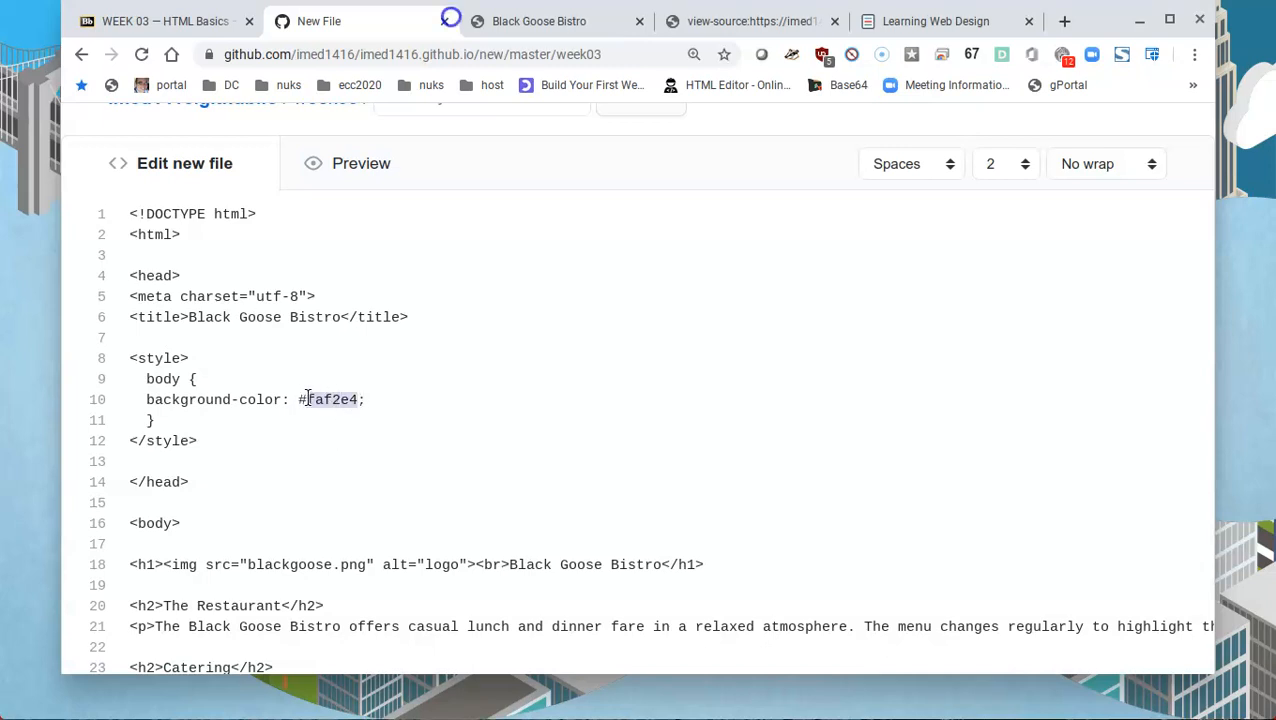
{"action": "right_click", "coordinate": [330, 399]}
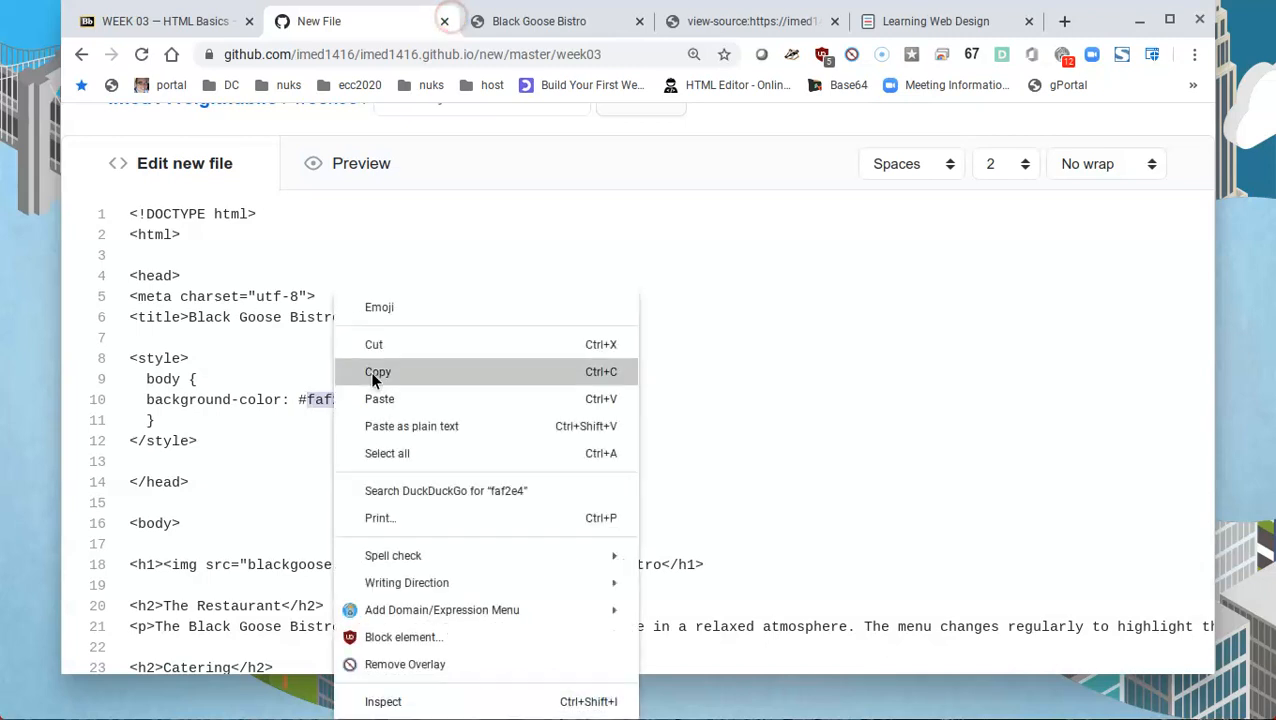
{"action": "left_click", "coordinate": [378, 372]}
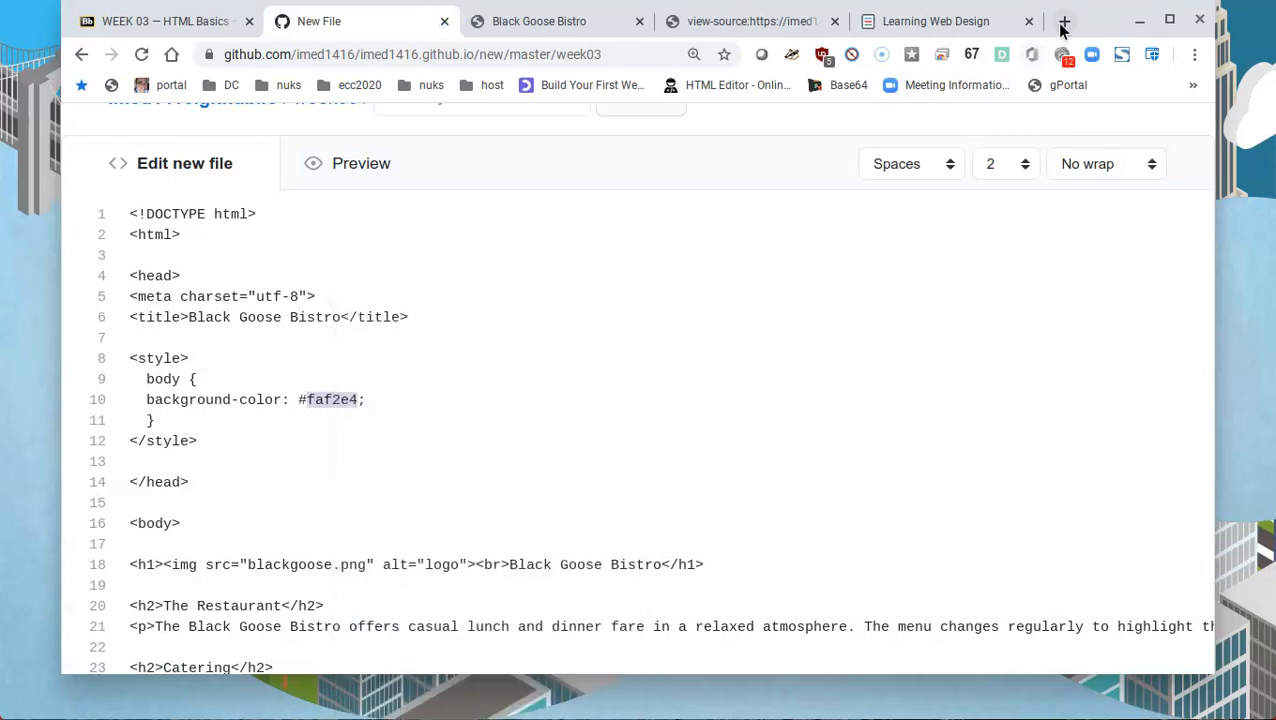
Search Google for faf2e4 in a new tab
{"action": "left_click", "coordinate": [1064, 21]}
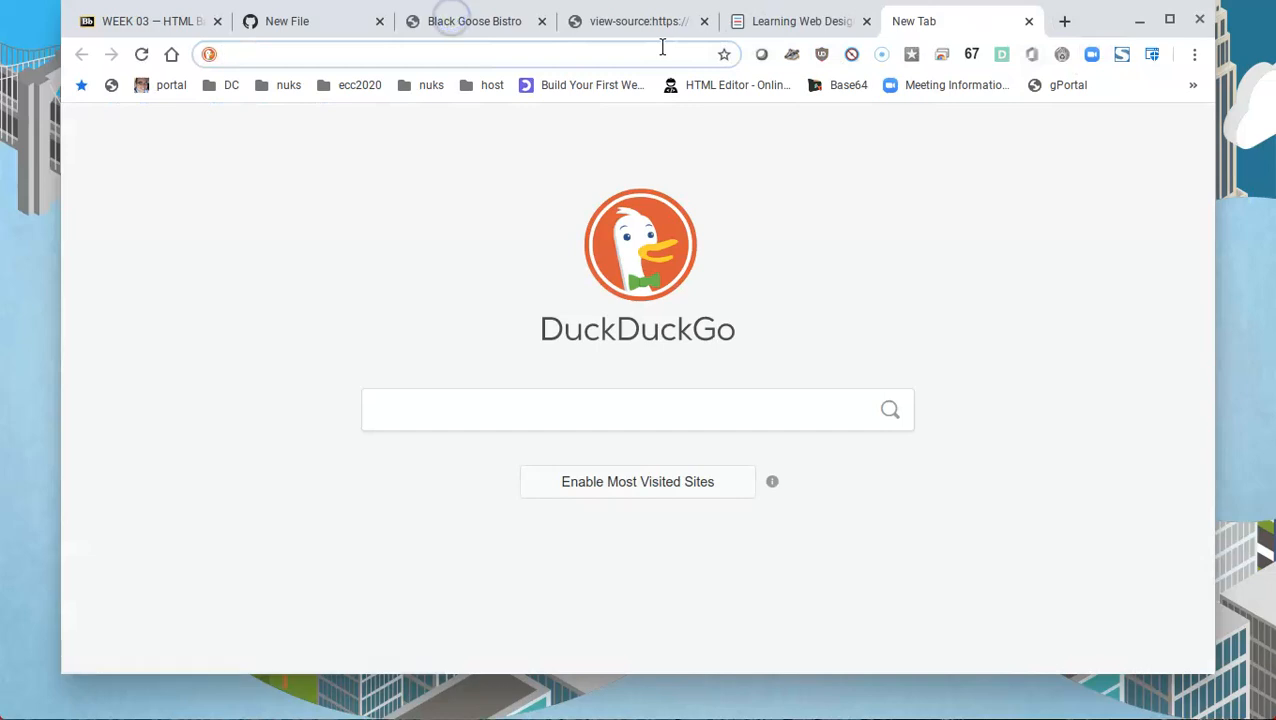
{"action": "type", "text": "google.com"}
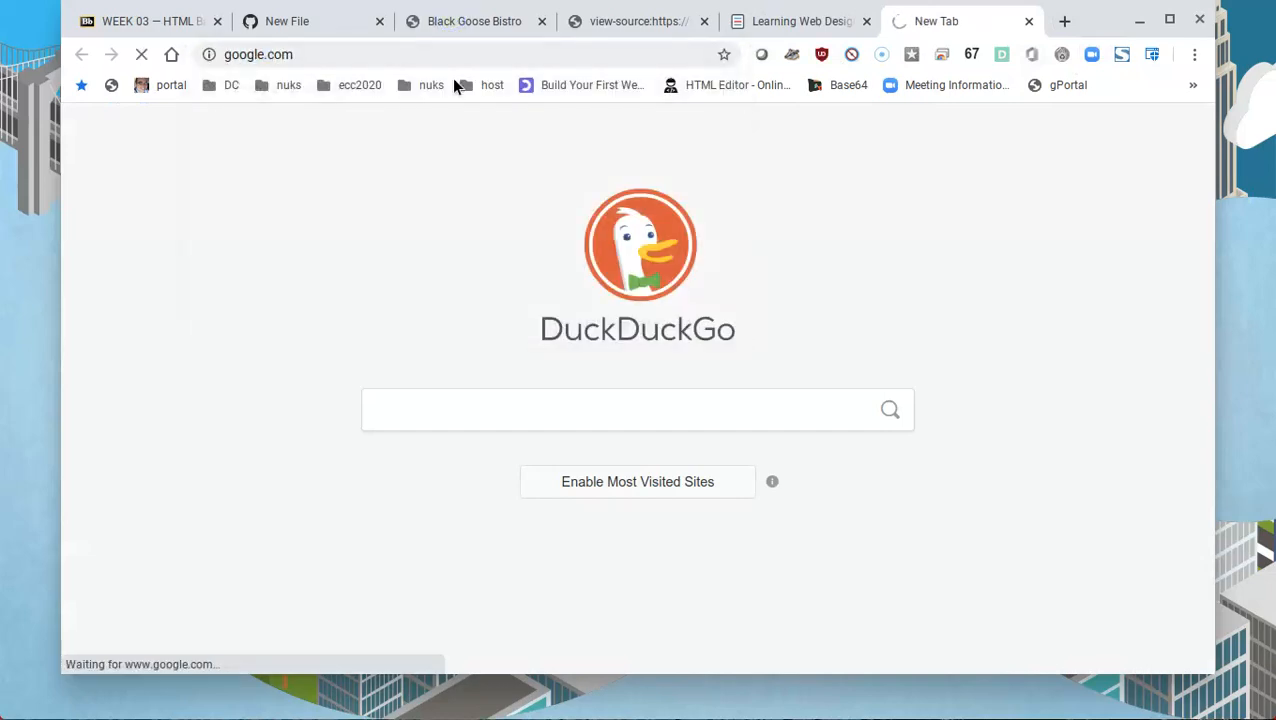
{"action": "right_click", "coordinate": [470, 382]}
{"action": "type", "text": "faf2e4"}
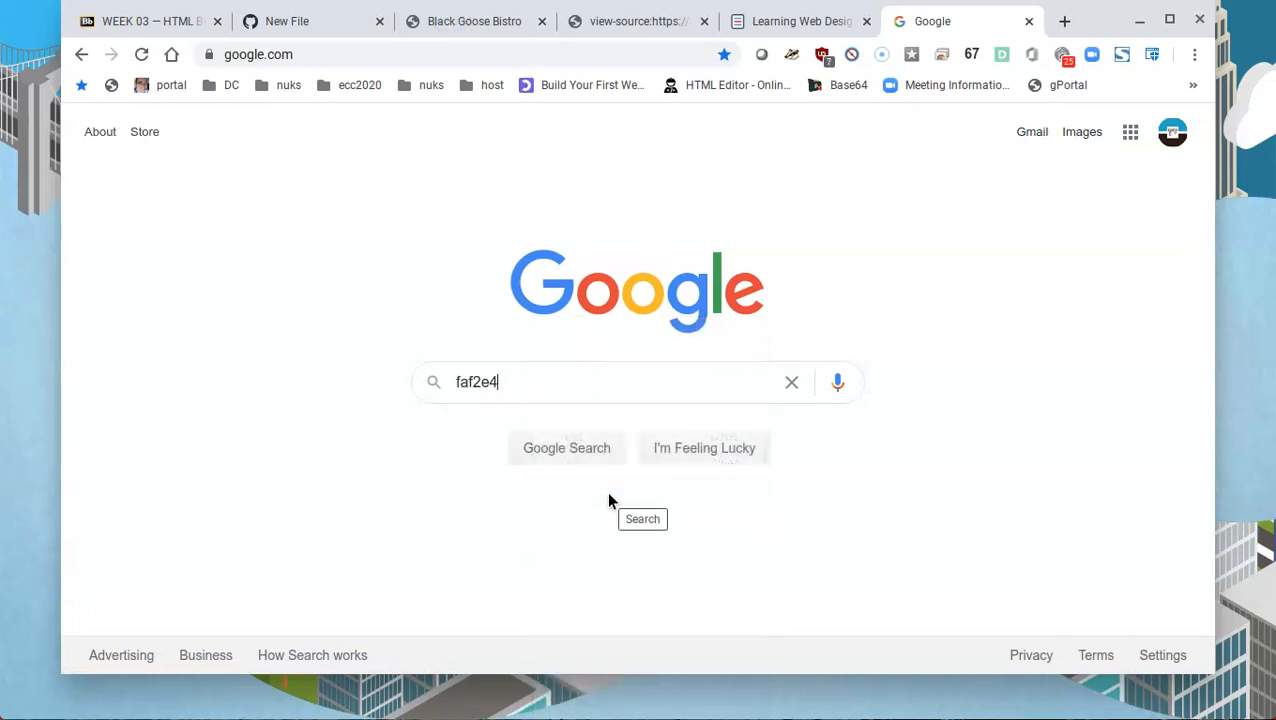
{"action": "left_click", "coordinate": [566, 447]}
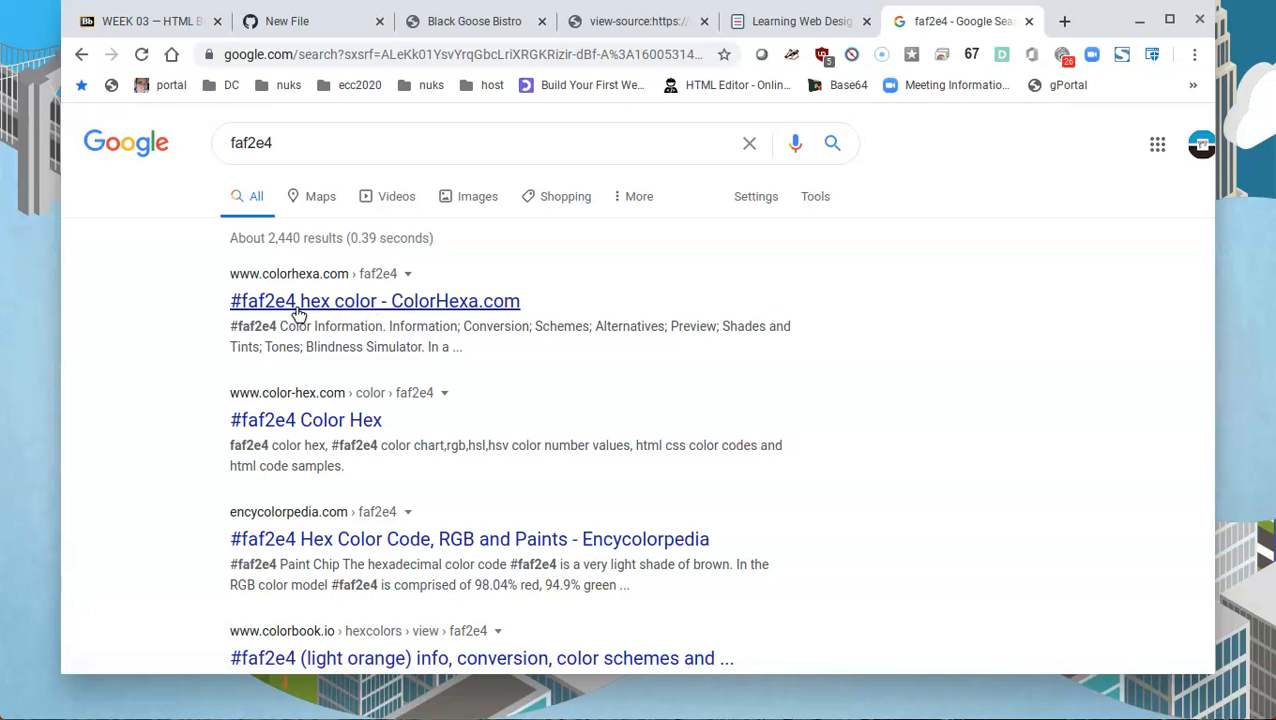
Review ColorHexa's #faf2e4 page with its RGB and CMYK breakdown
{"action": "left_click", "coordinate": [374, 301]}
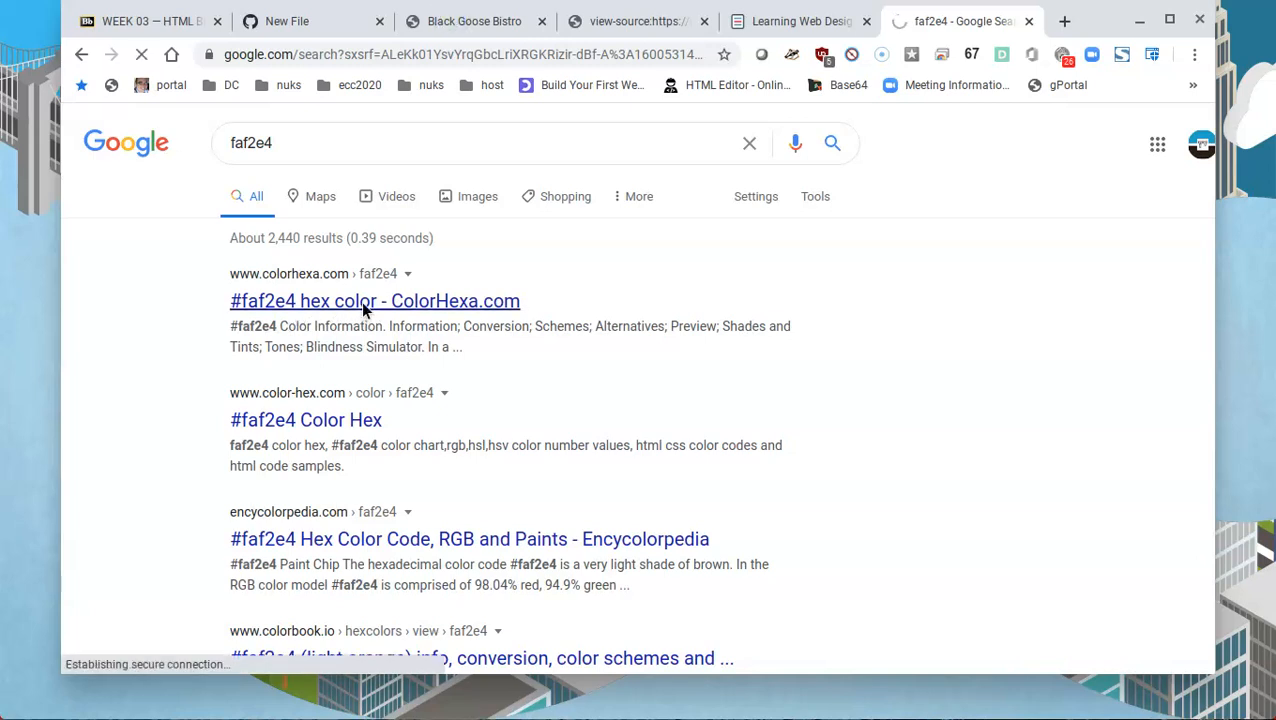
{"action": "left_click", "coordinate": [374, 300]}
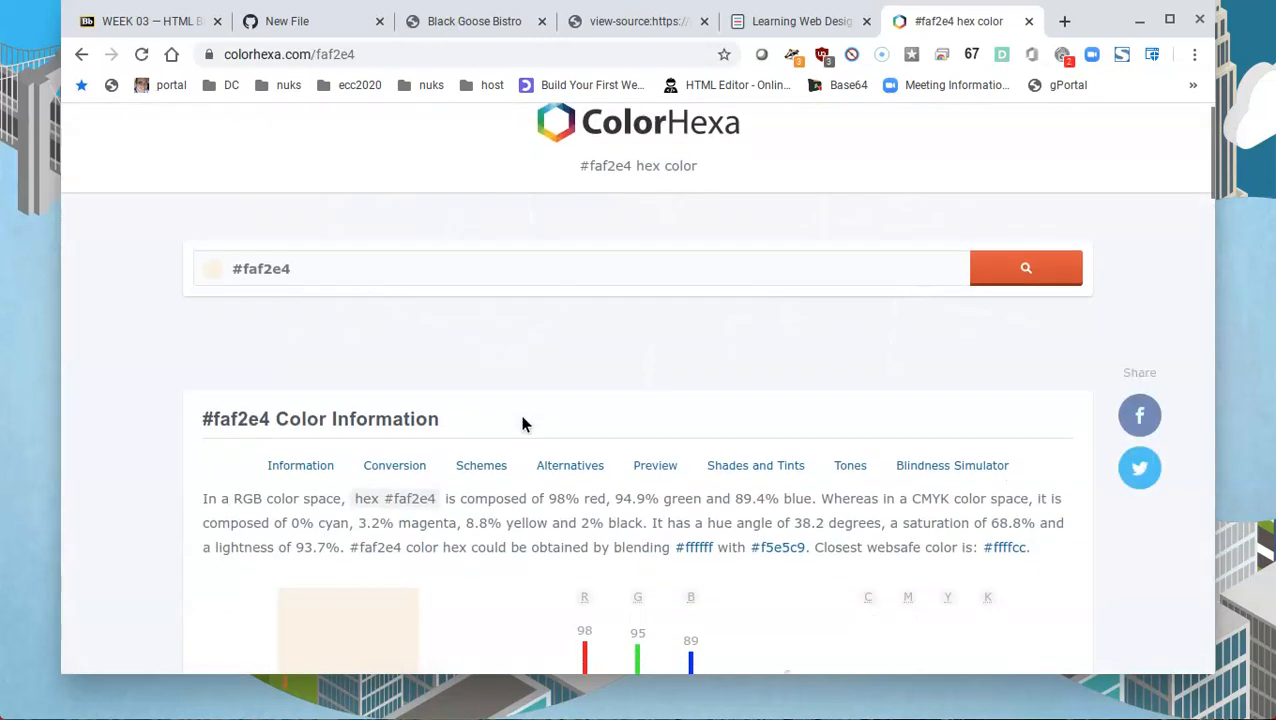
{"action": "scroll", "scroll_direction": "down", "scroll_amount": 3}
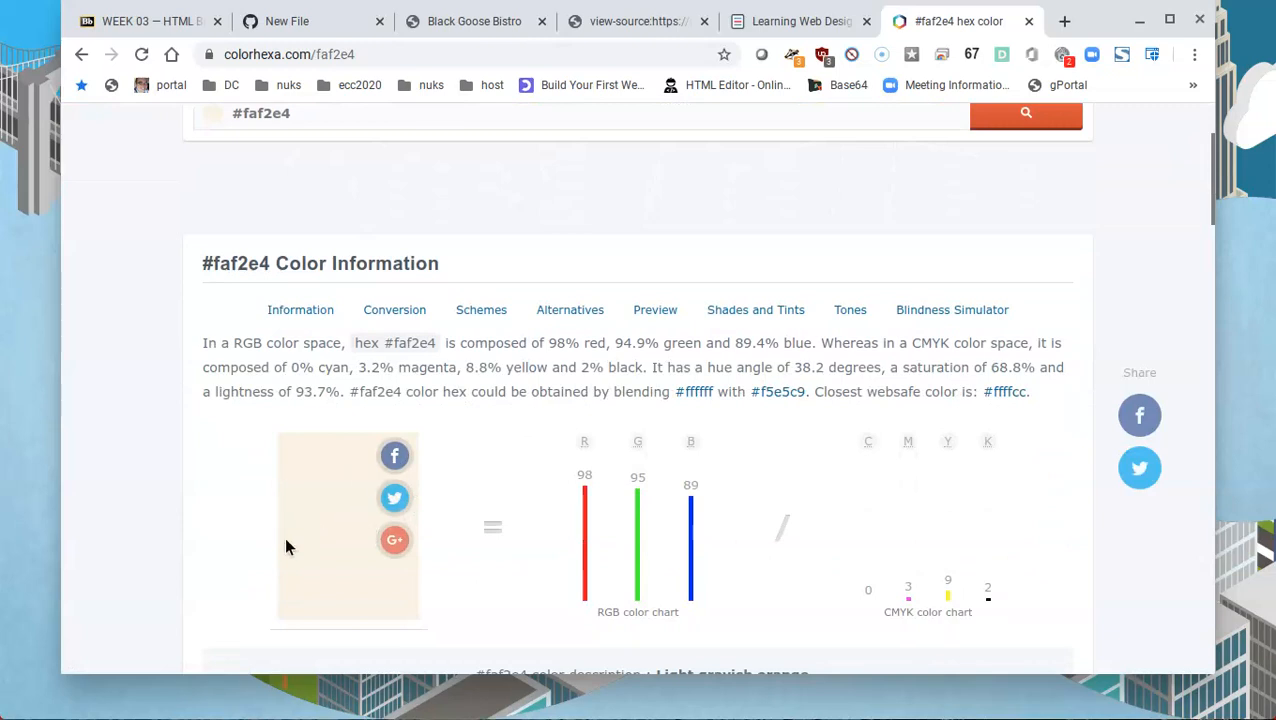
{"action": "mouse_move", "coordinate": [294, 501]}
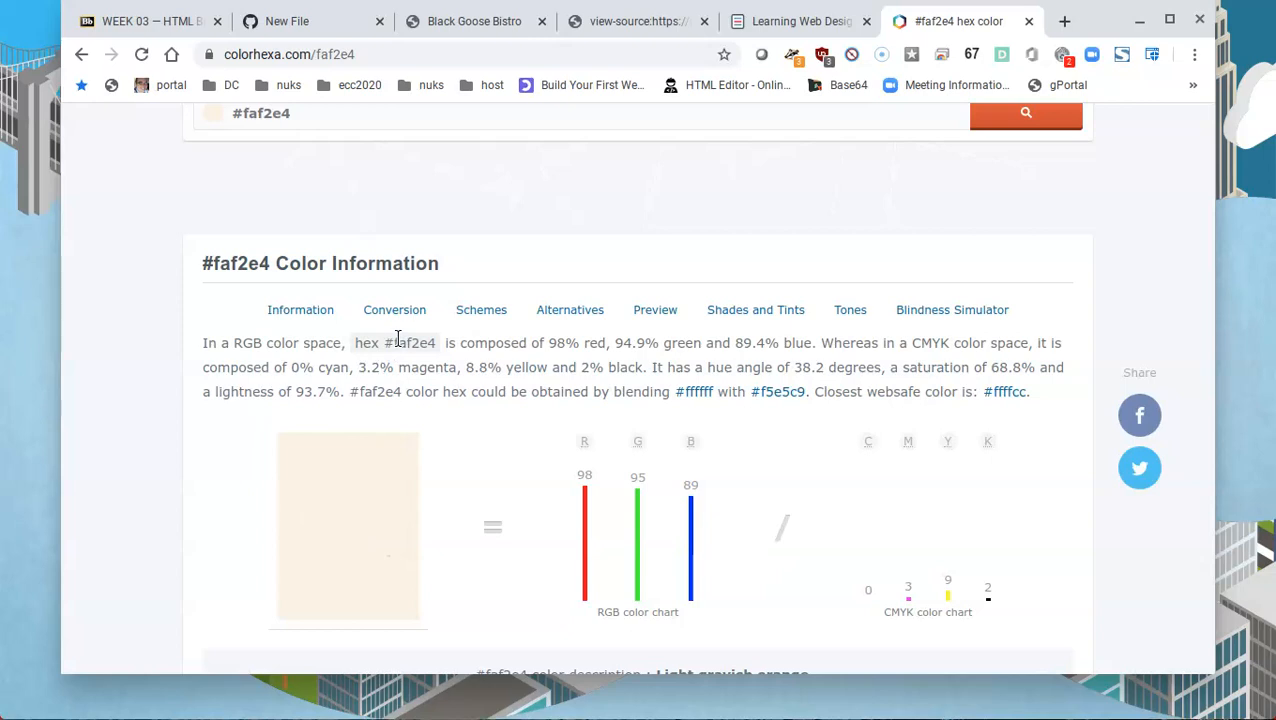
{"action": "mouse_move", "coordinate": [435, 348]}
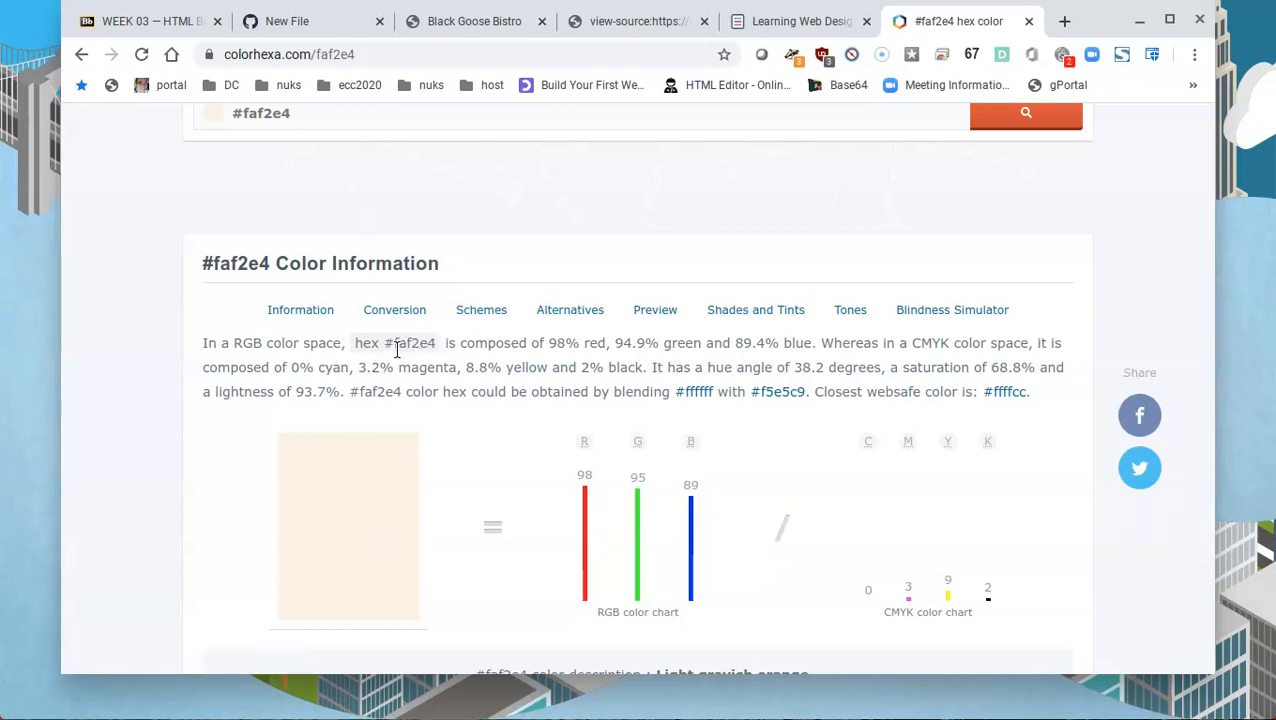
{"action": "mouse_move", "coordinate": [430, 360]}
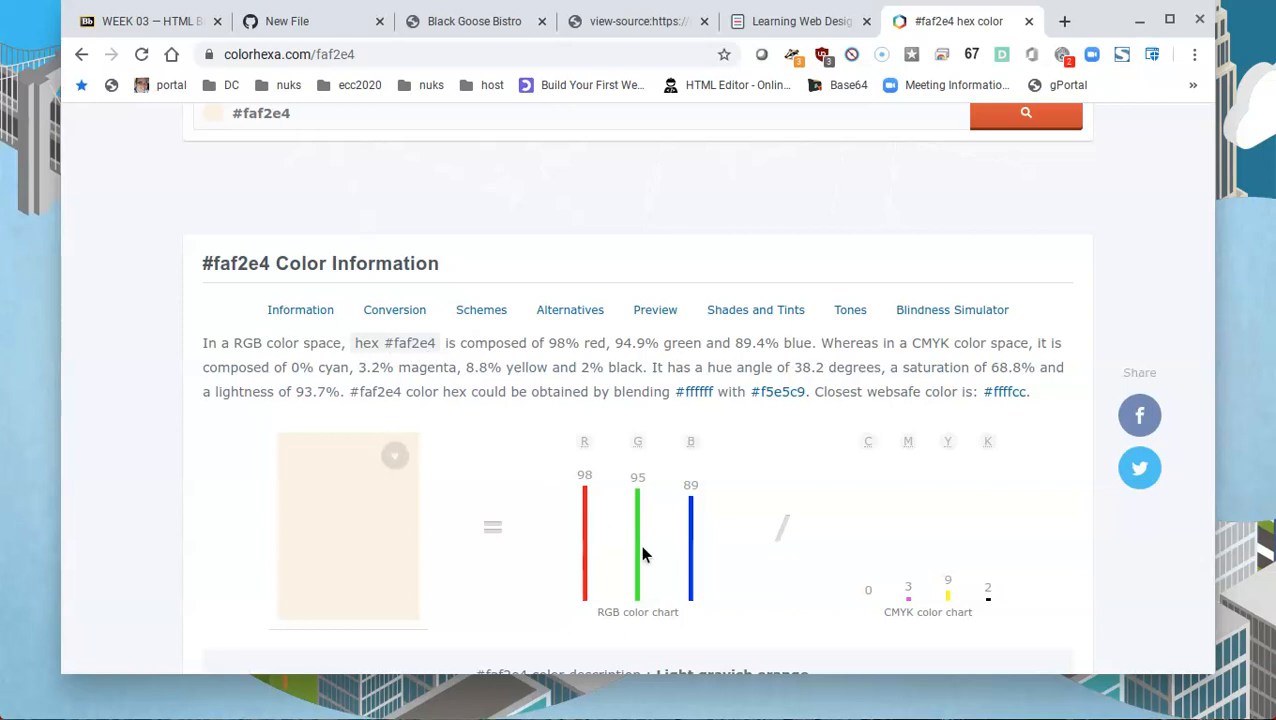
{"action": "mouse_move", "coordinate": [720, 555]}
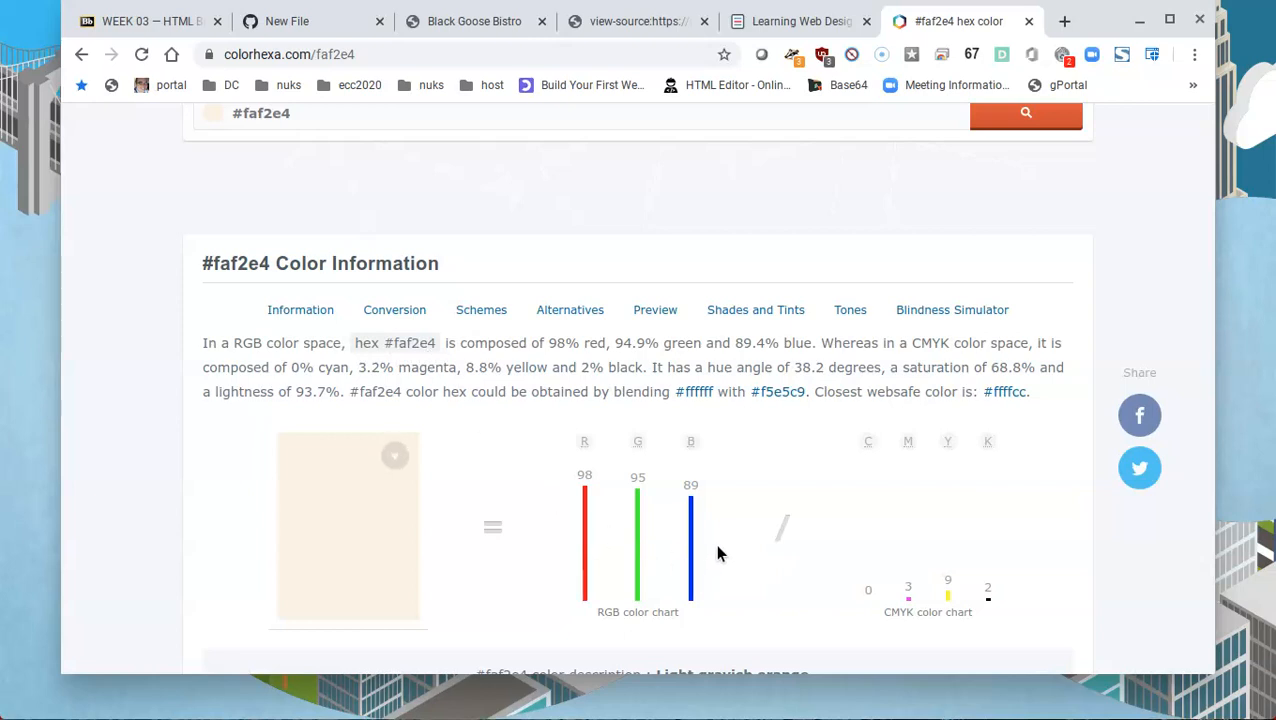
{"action": "mouse_move", "coordinate": [600, 520]}
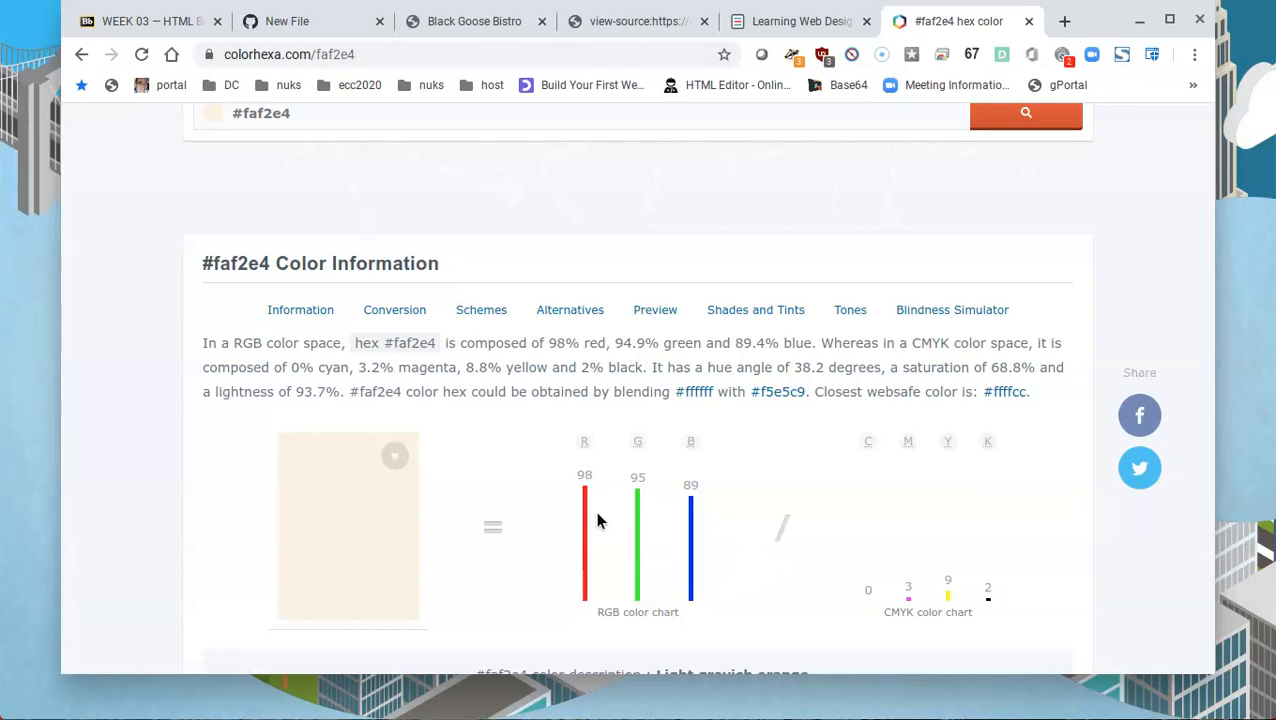
{"action": "mouse_move", "coordinate": [688, 543]}
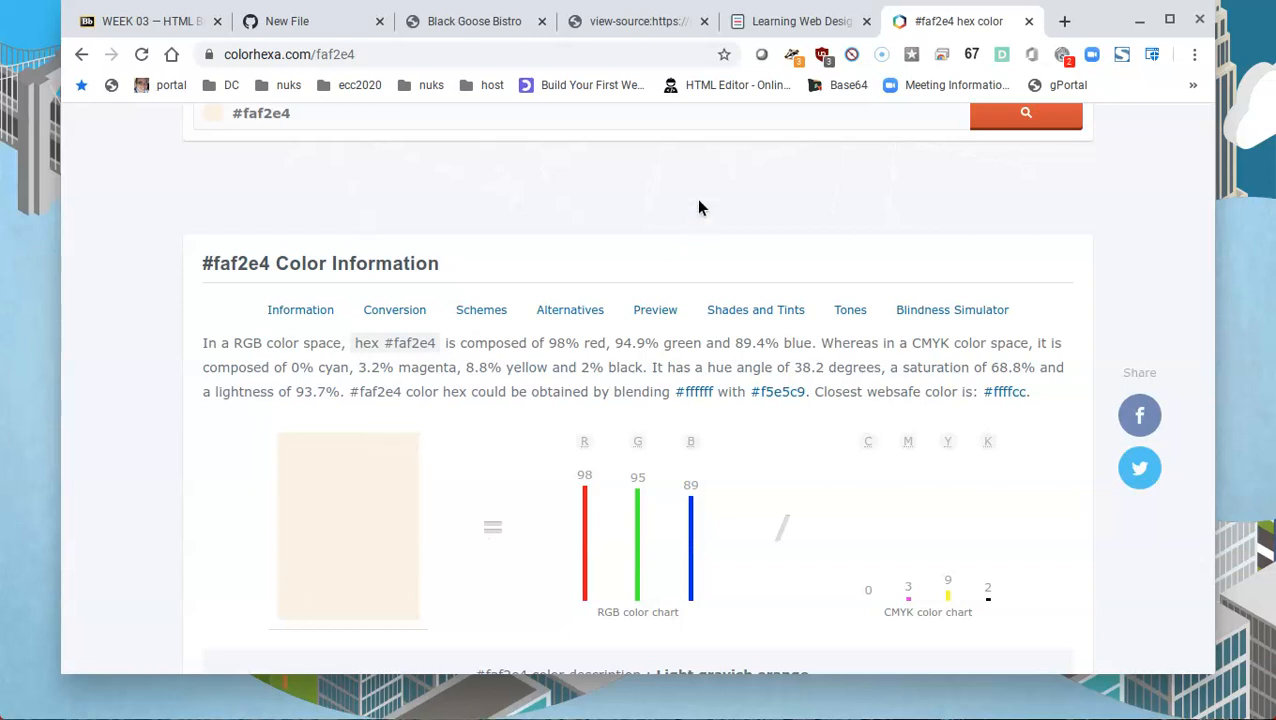
Name the new file index5.html and commit it to the week03 folder
{"action": "left_click", "coordinate": [287, 21]}
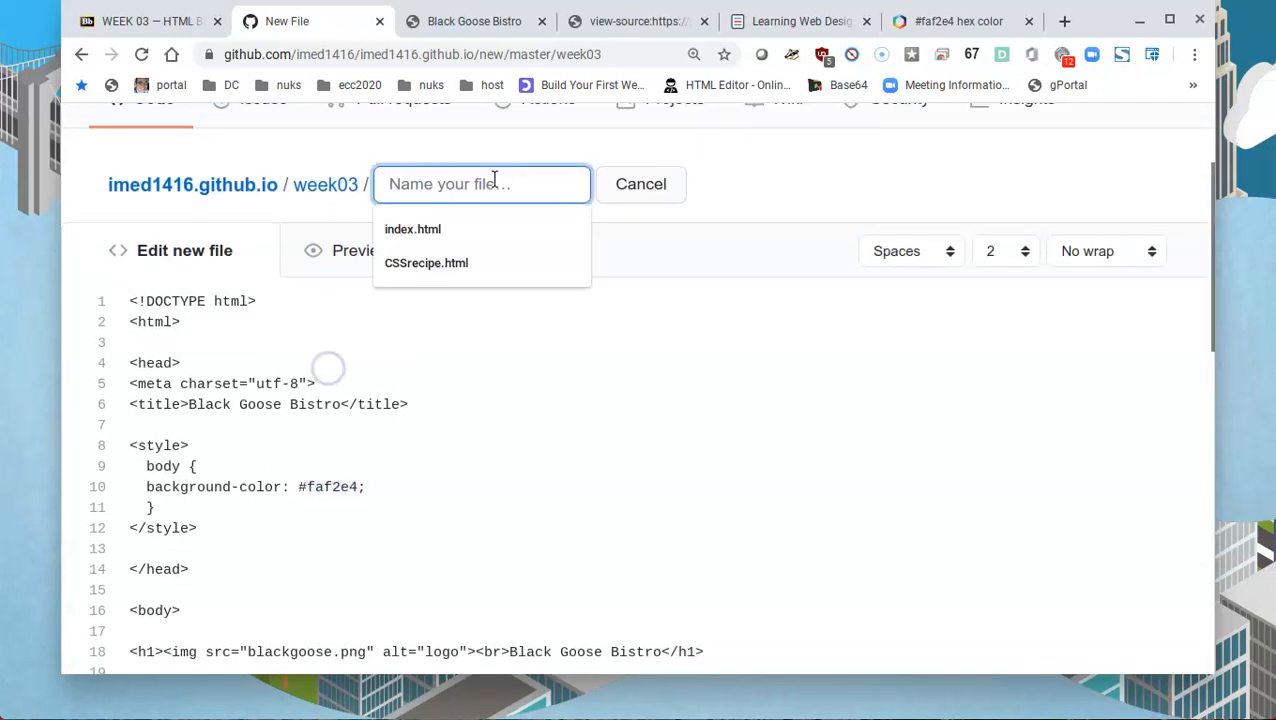
{"action": "type", "text": "index5.html"}
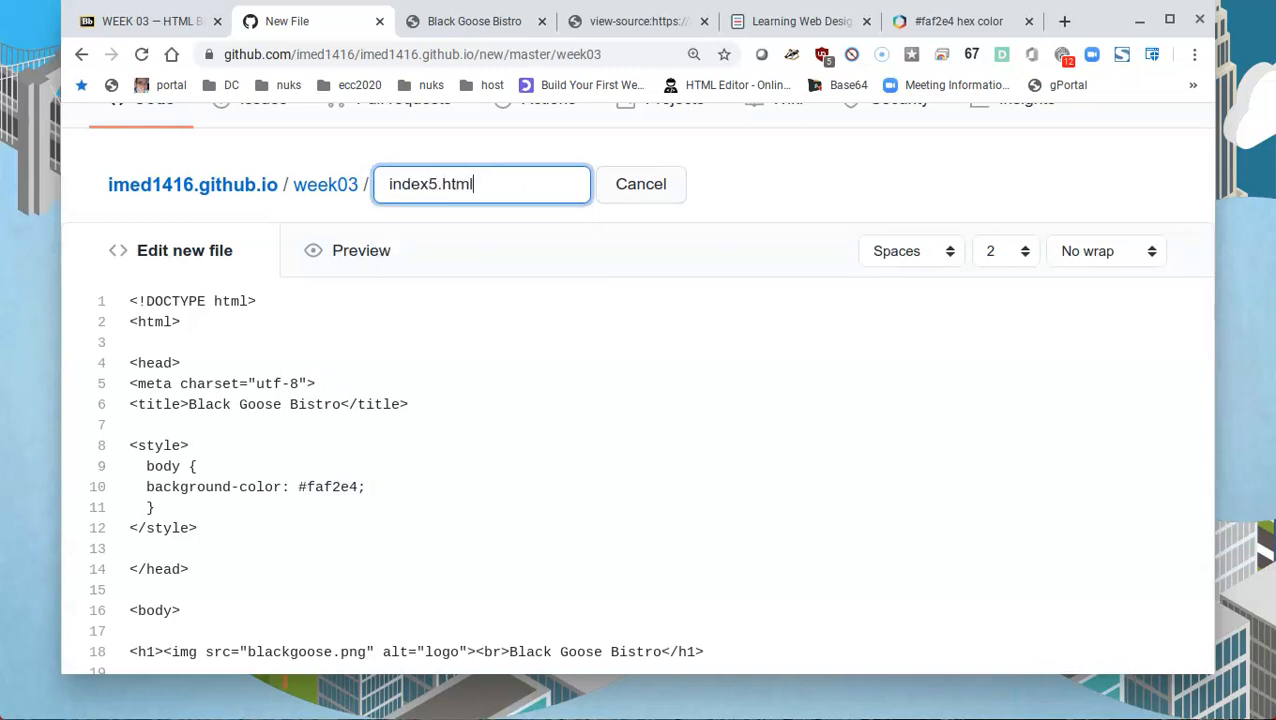
{"action": "scroll", "scroll_direction": "down", "scroll_amount": 3}
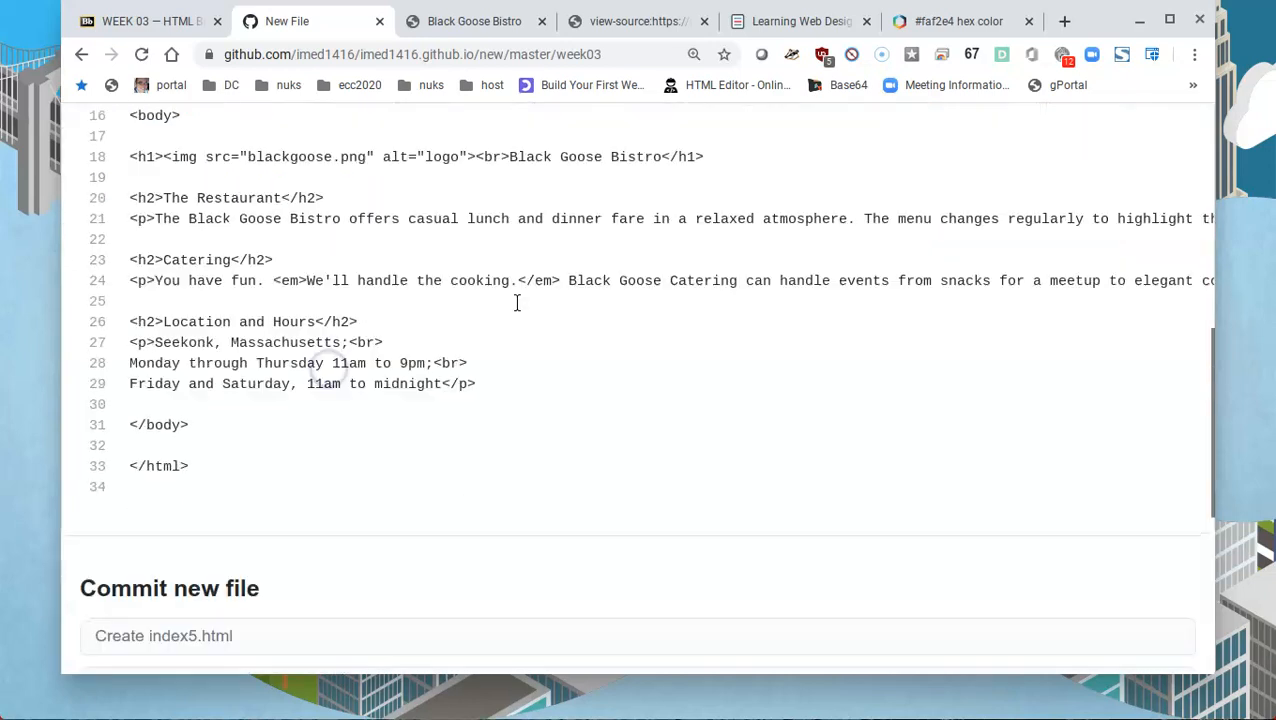
{"action": "scroll", "scroll_direction": "down", "scroll_amount": 3}
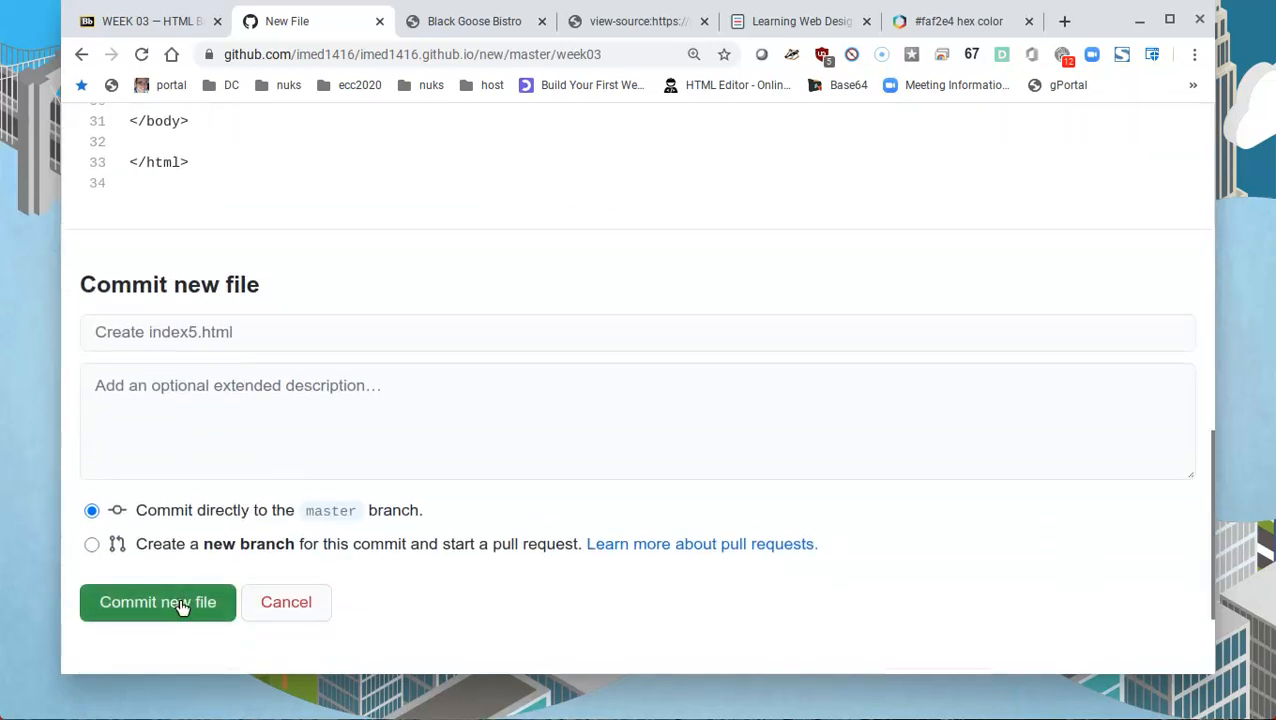
{"action": "left_click", "coordinate": [157, 602]}
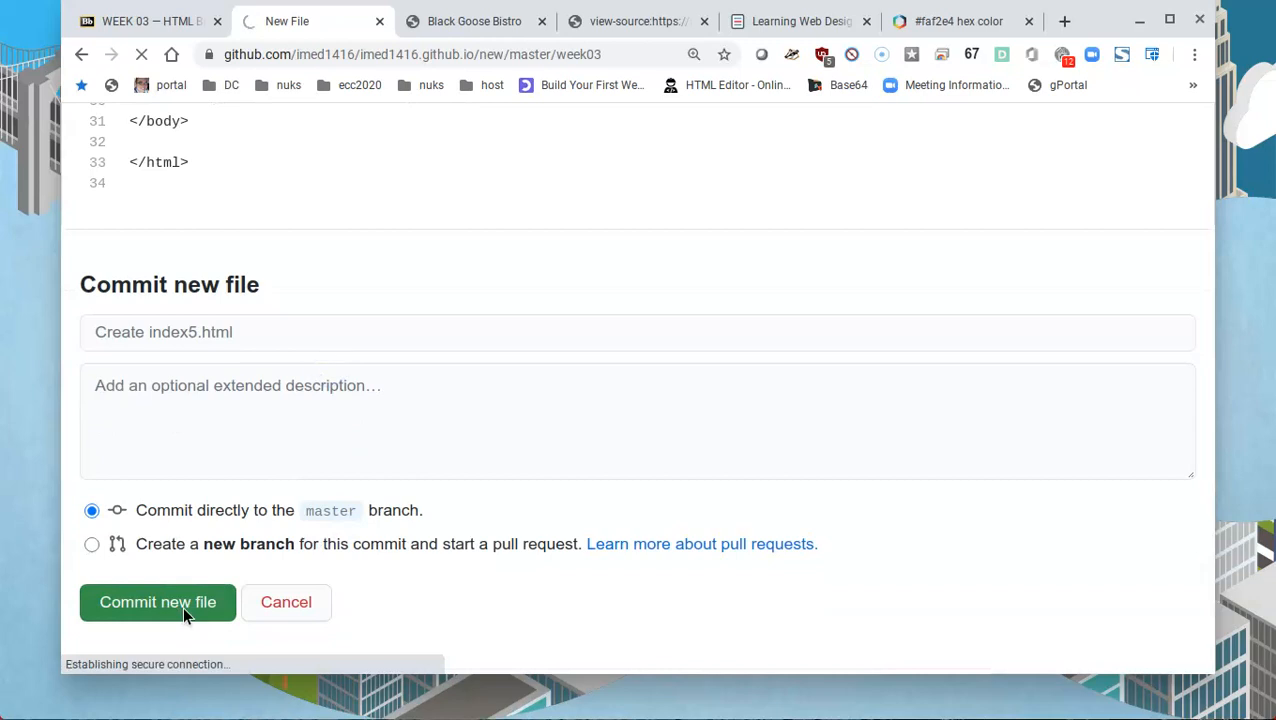
{"action": "left_click", "coordinate": [157, 601]}
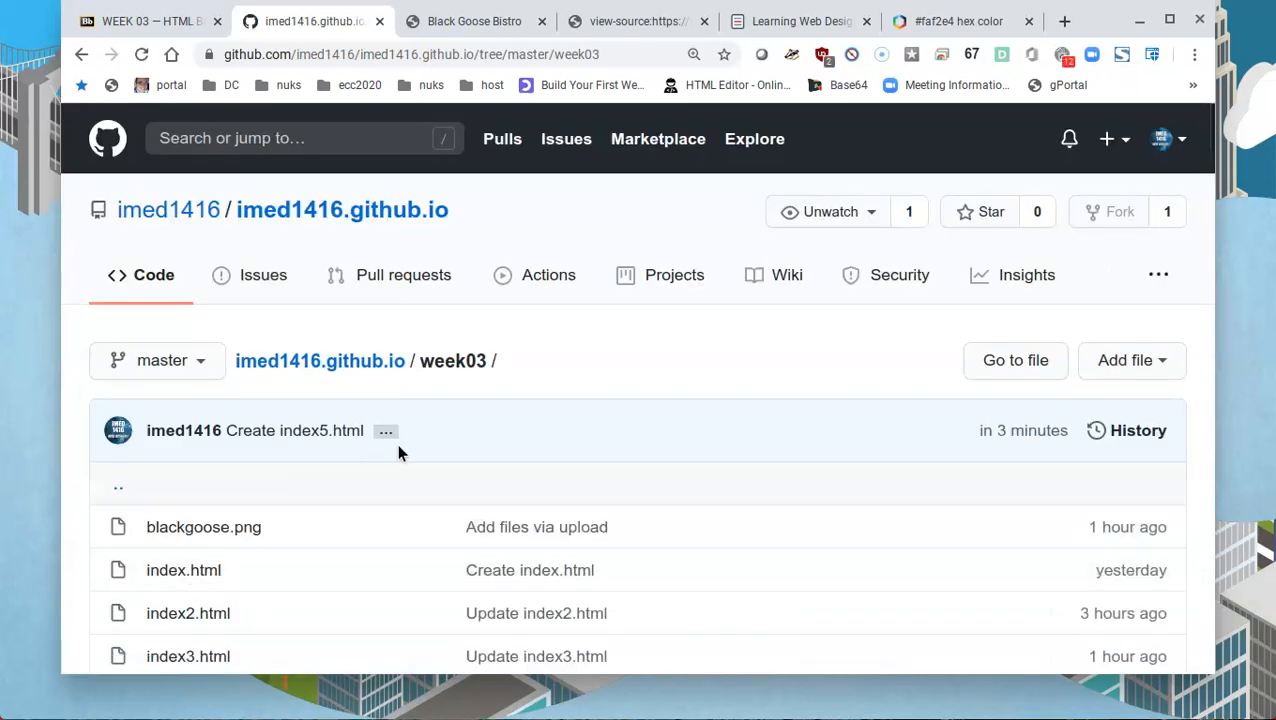
Open index5.html from the week03 file list to show its code and latest commit
{"action": "scroll", "scroll_direction": "down", "scroll_amount": 3}
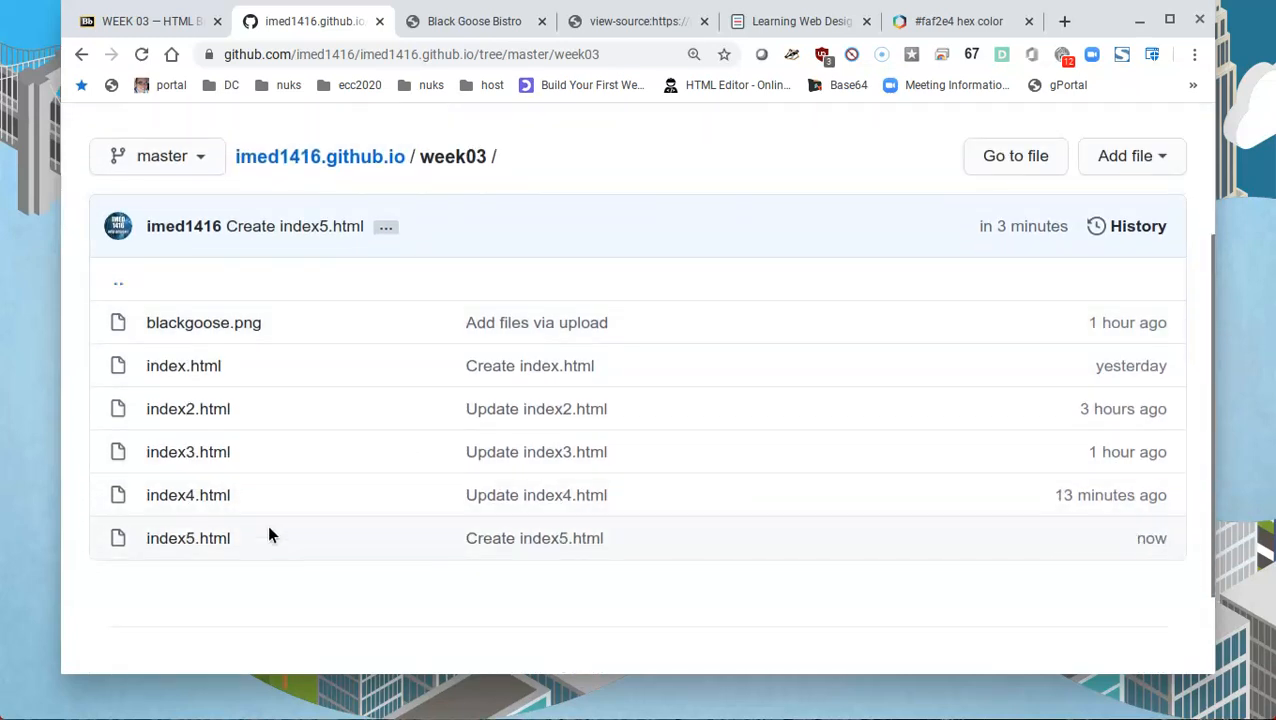
{"action": "mouse_move", "coordinate": [188, 538]}
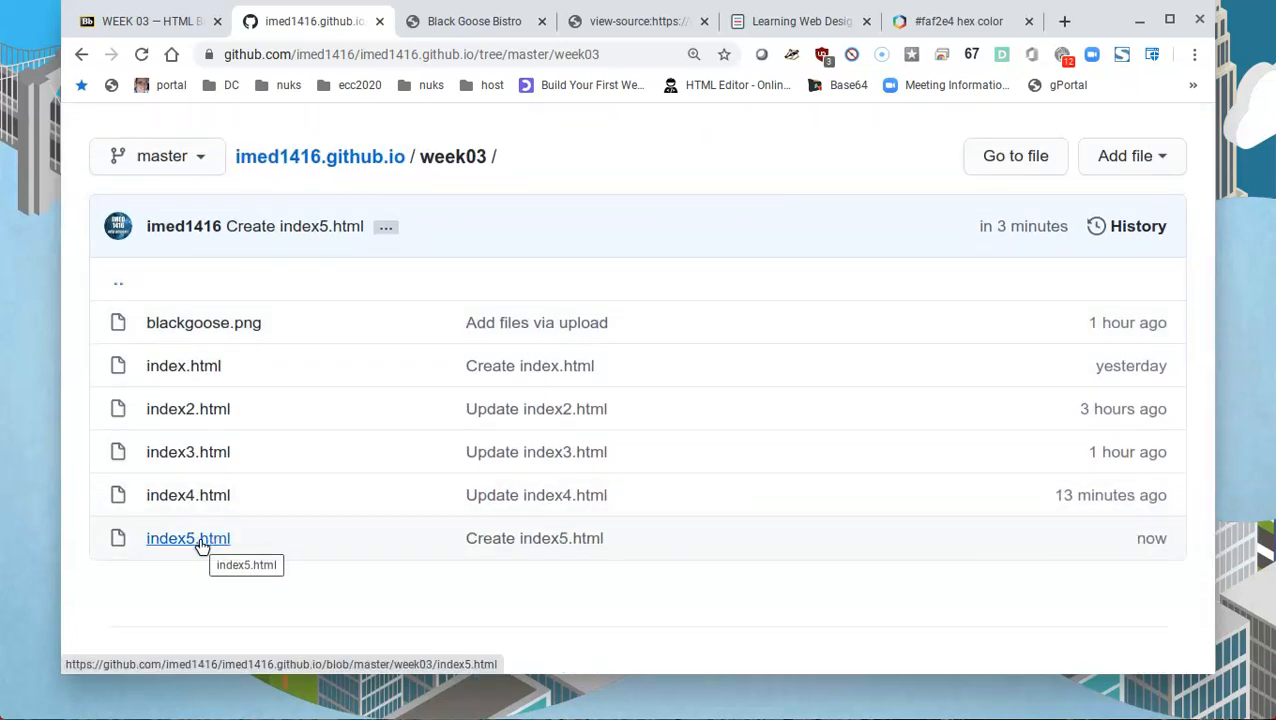
{"action": "left_click", "coordinate": [188, 538]}
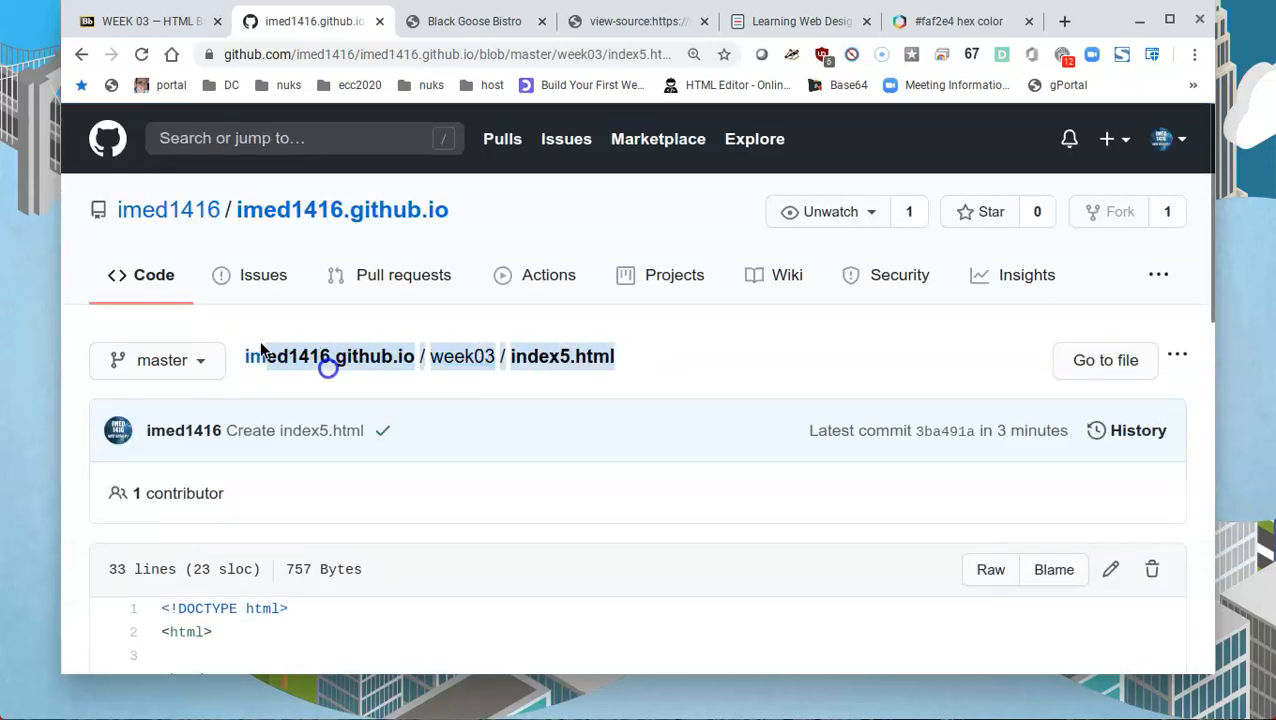
{"action": "mouse_move", "coordinate": [330, 356]}
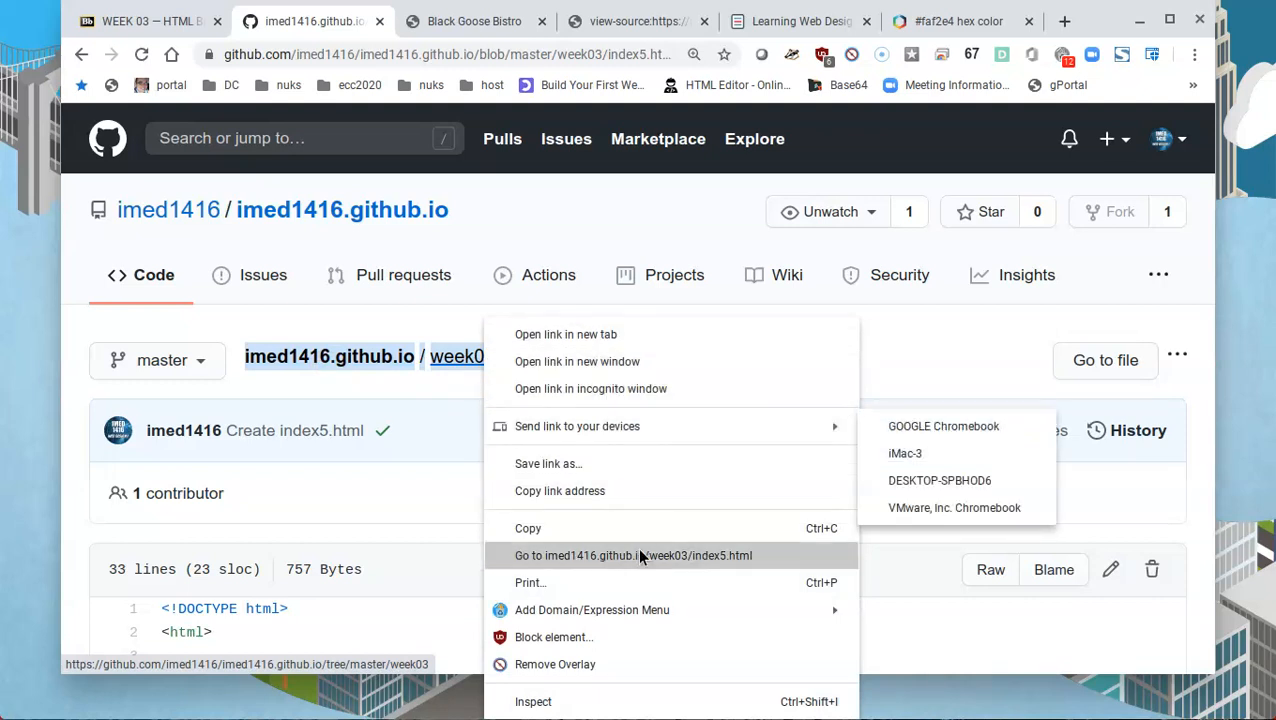
Load the live index5.html Black Goose Bistro page, copy its address, and return to the WEEK 03 course page
{"action": "left_click", "coordinate": [633, 555]}
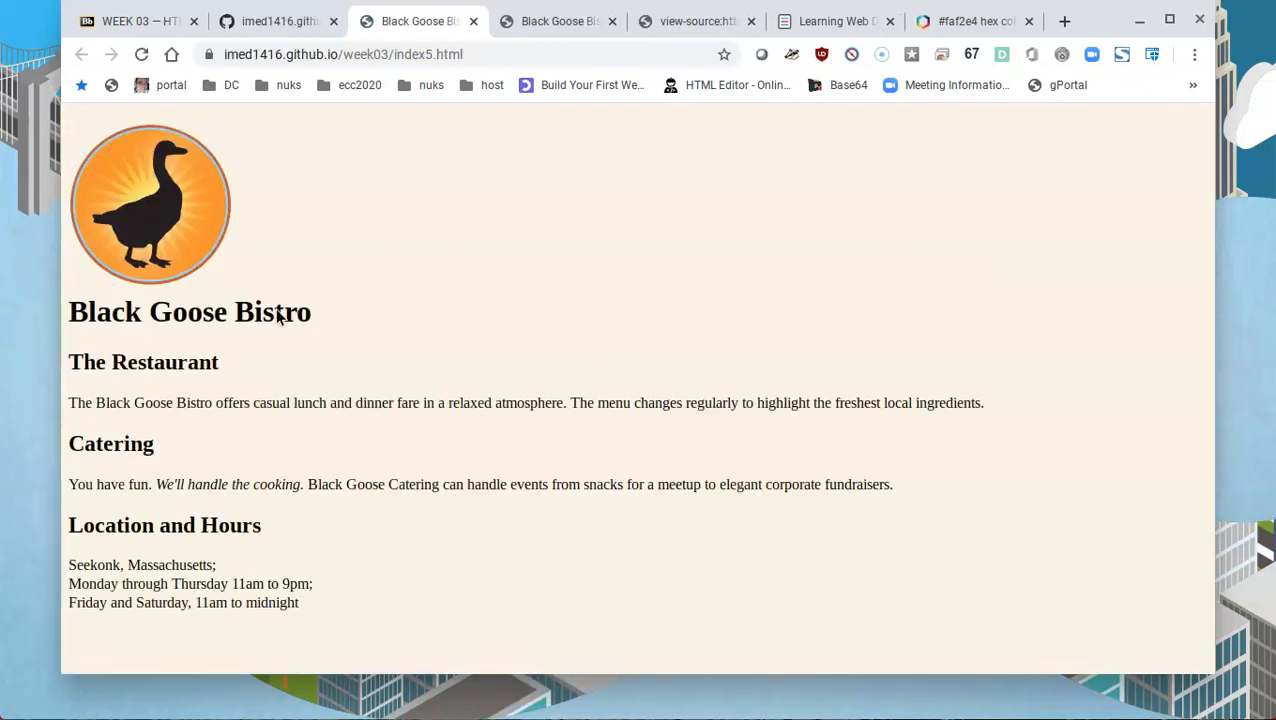
{"action": "mouse_move", "coordinate": [602, 269]}
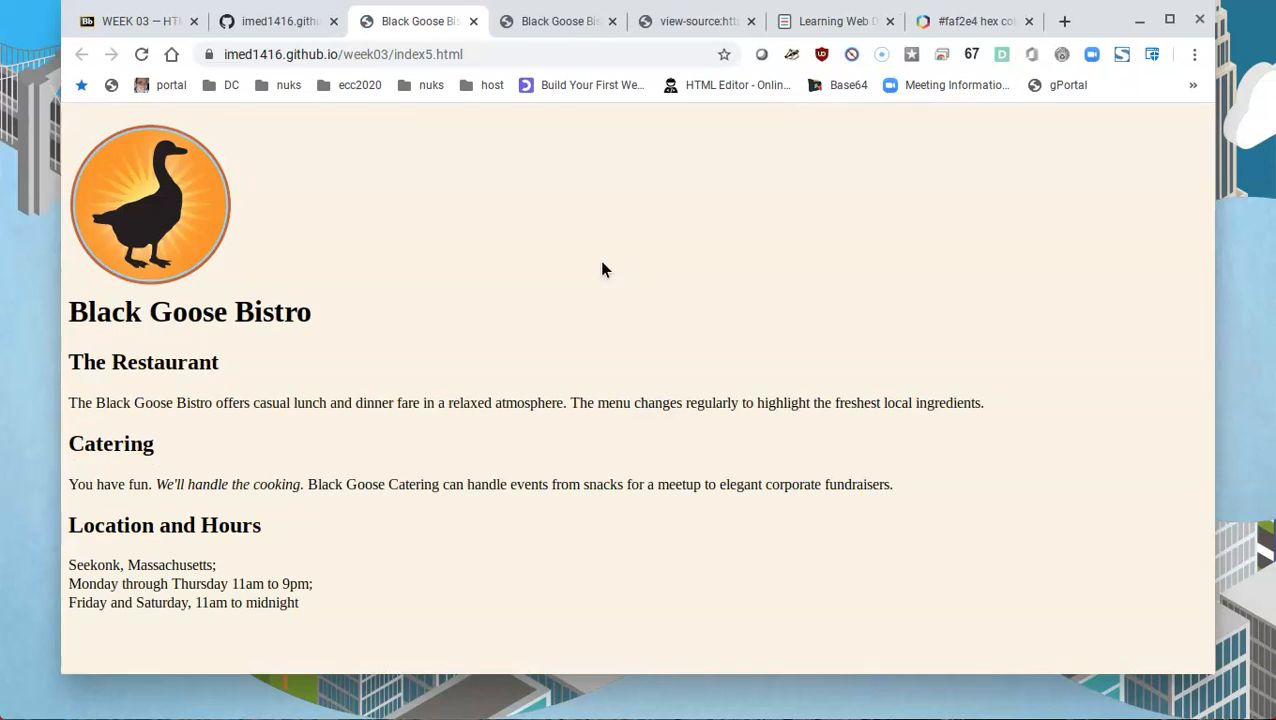
{"action": "mouse_move", "coordinate": [889, 443]}
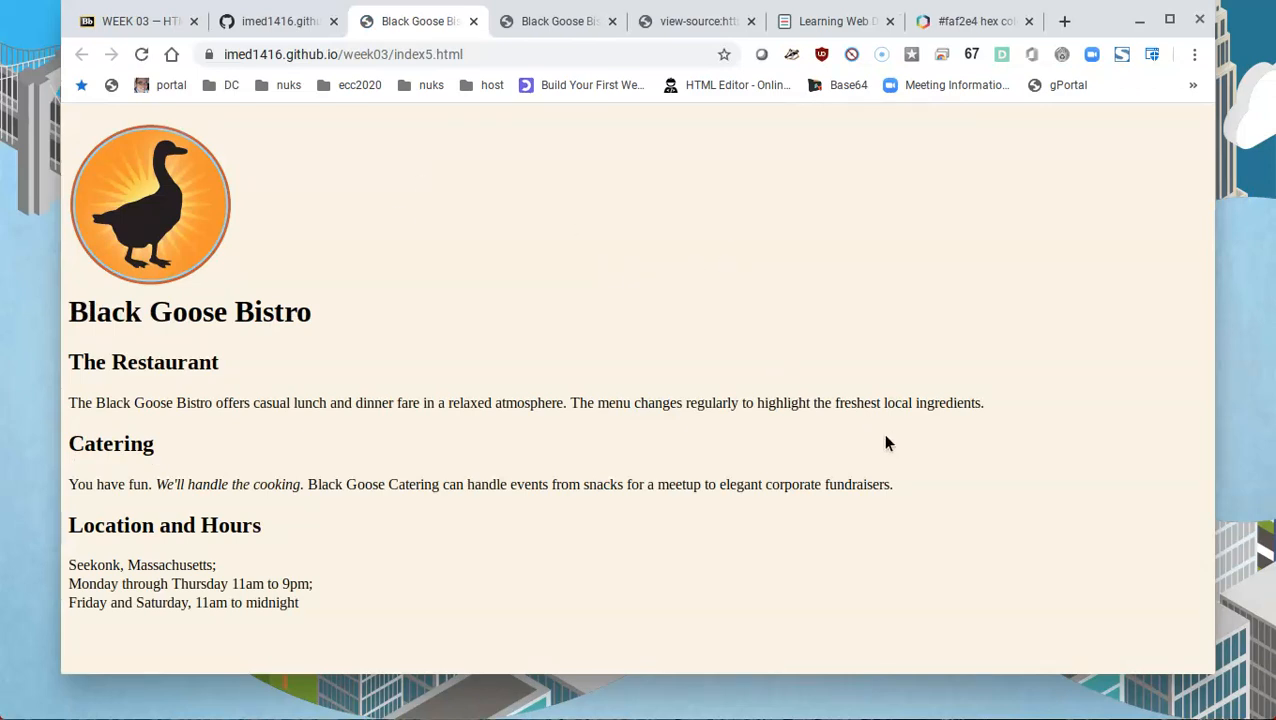
{"action": "left_click", "coordinate": [344, 54]}
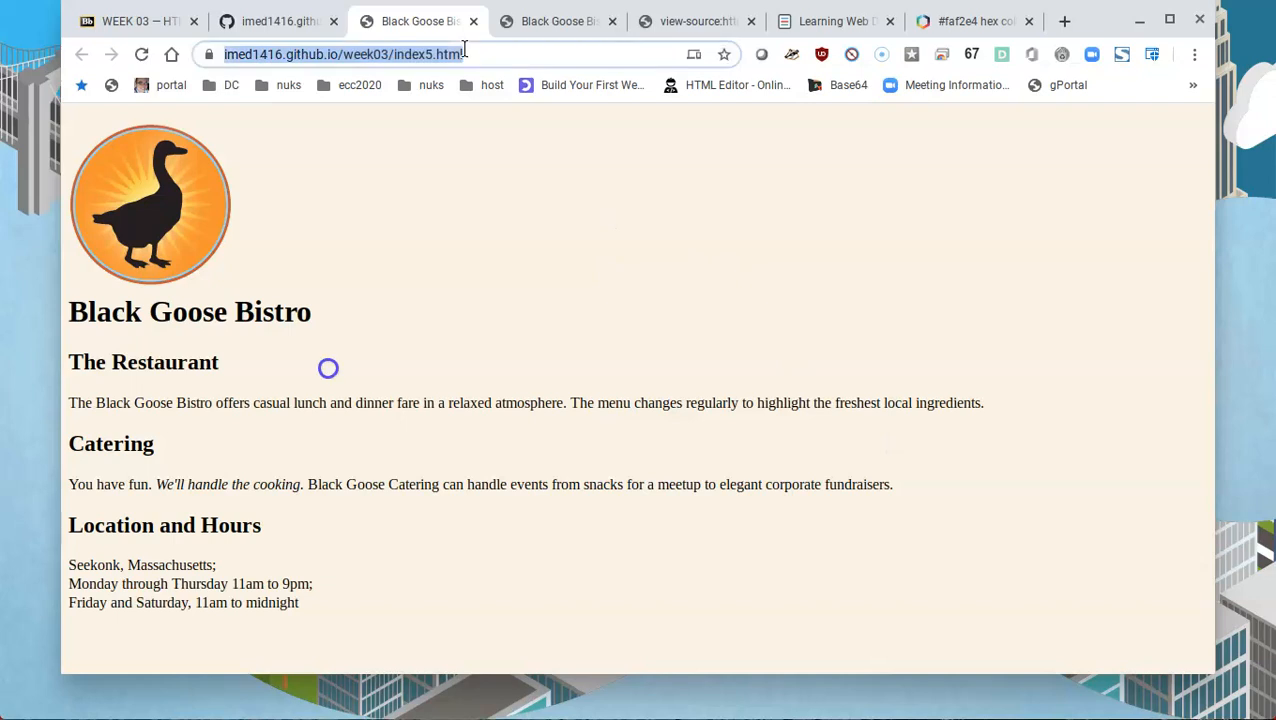
{"action": "right_click", "coordinate": [430, 54]}
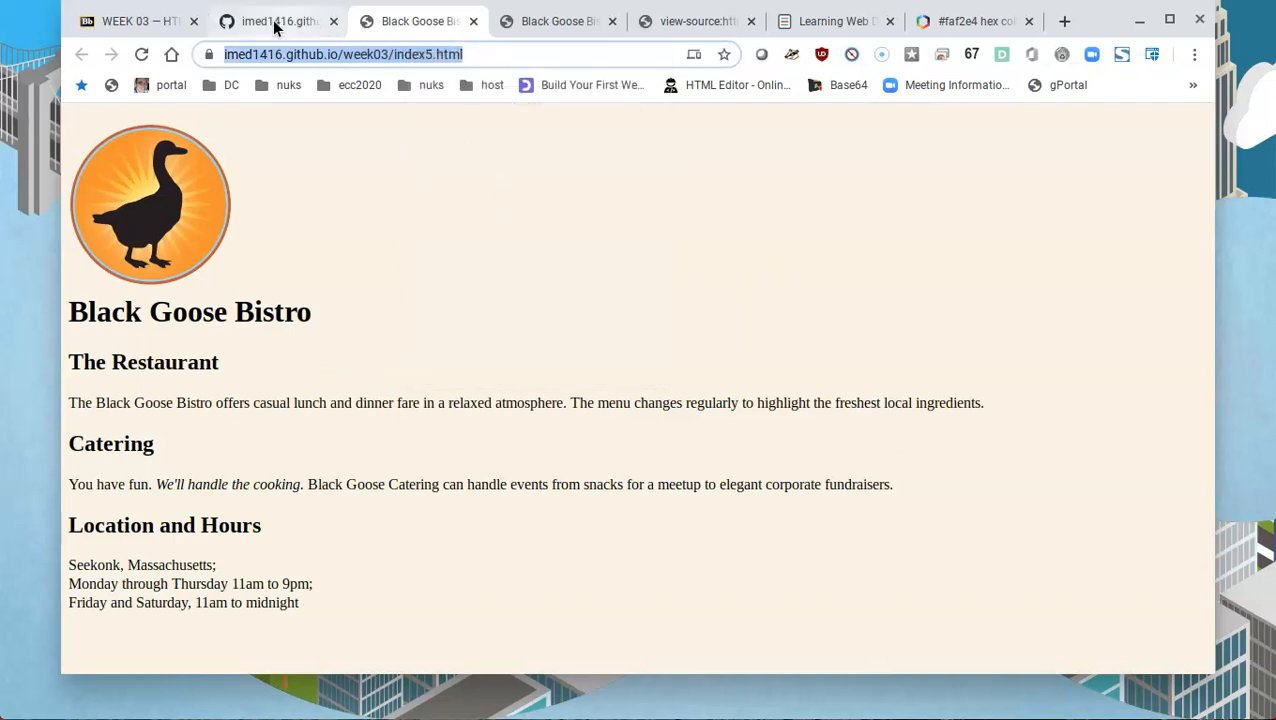
{"action": "left_click", "coordinate": [140, 21]}
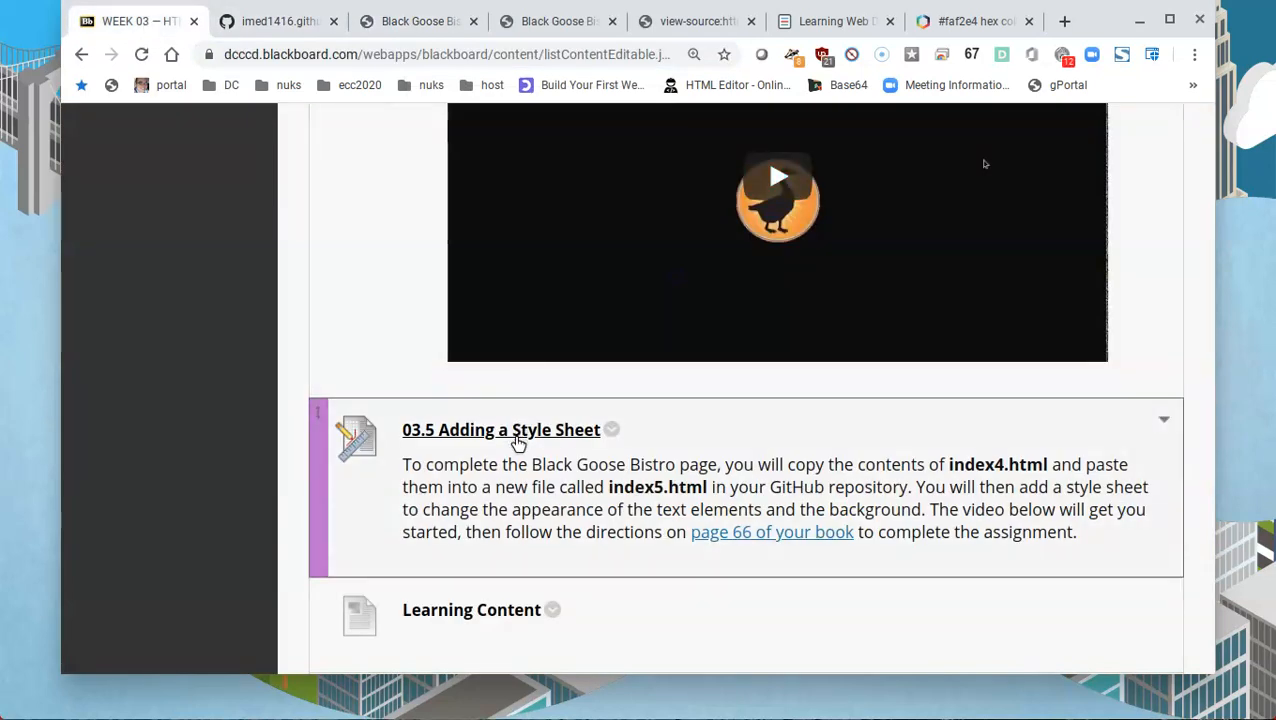
Paste the live index5.html address into the 03.5 Adding a Style Sheet text submission
{"action": "left_click", "coordinate": [500, 429]}
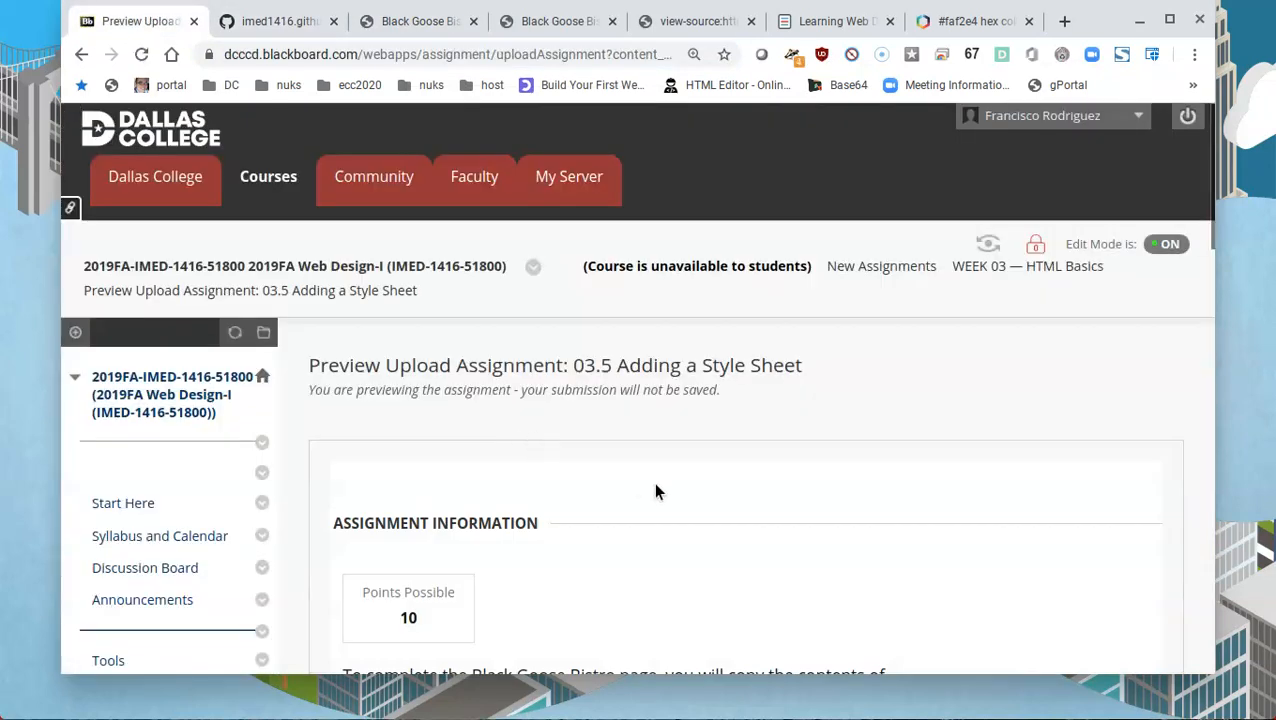
{"action": "scroll", "scroll_direction": "down", "scroll_amount": 3}
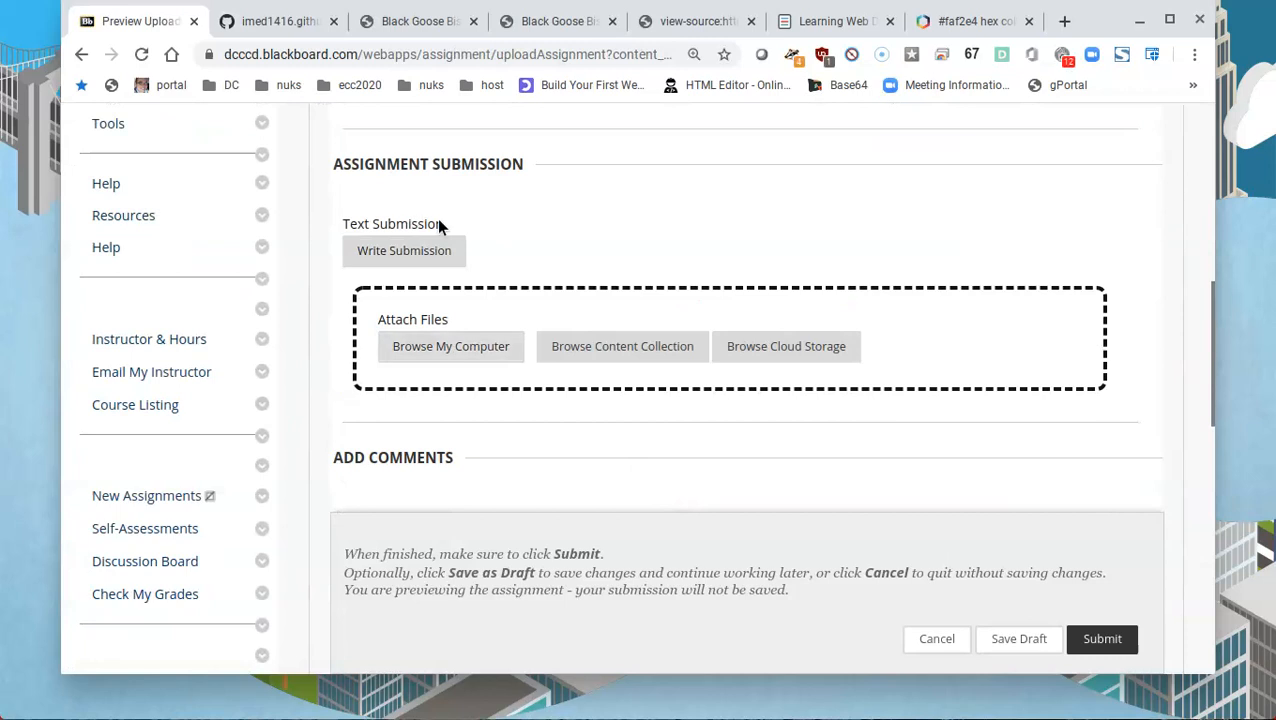
{"action": "scroll", "scroll_direction": "up", "scroll_amount": 3}
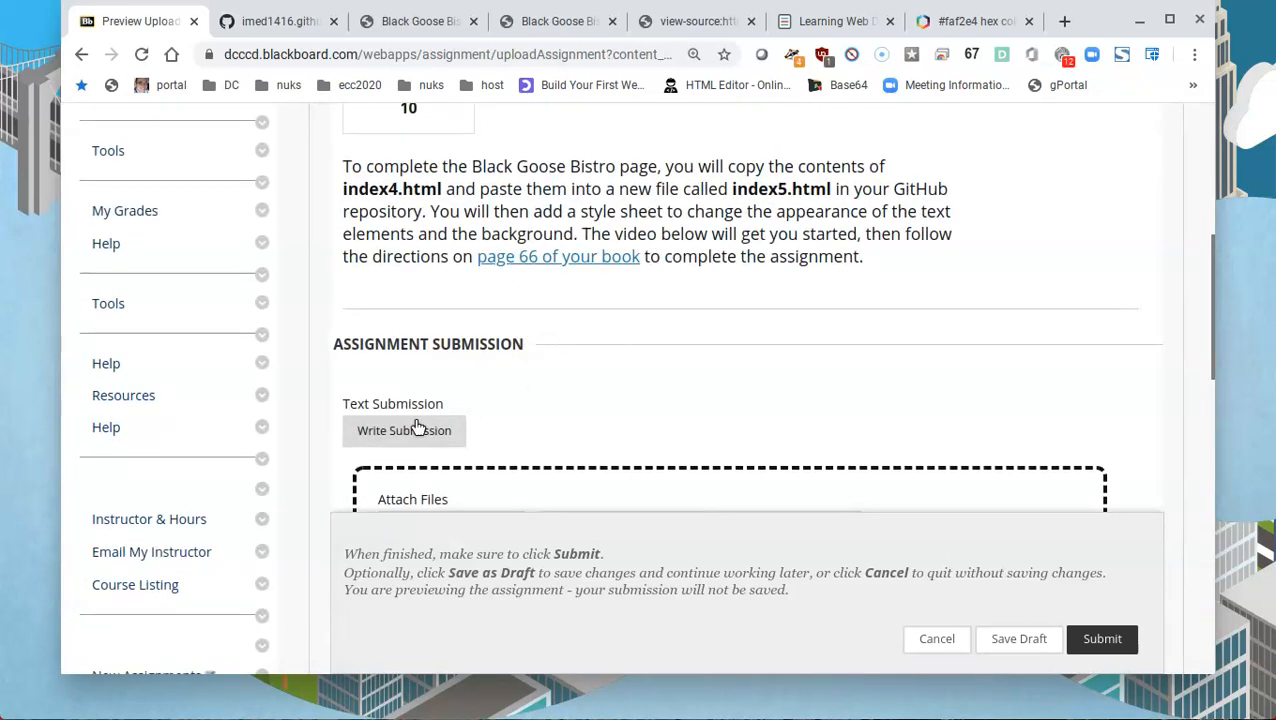
{"action": "left_click", "coordinate": [404, 430]}
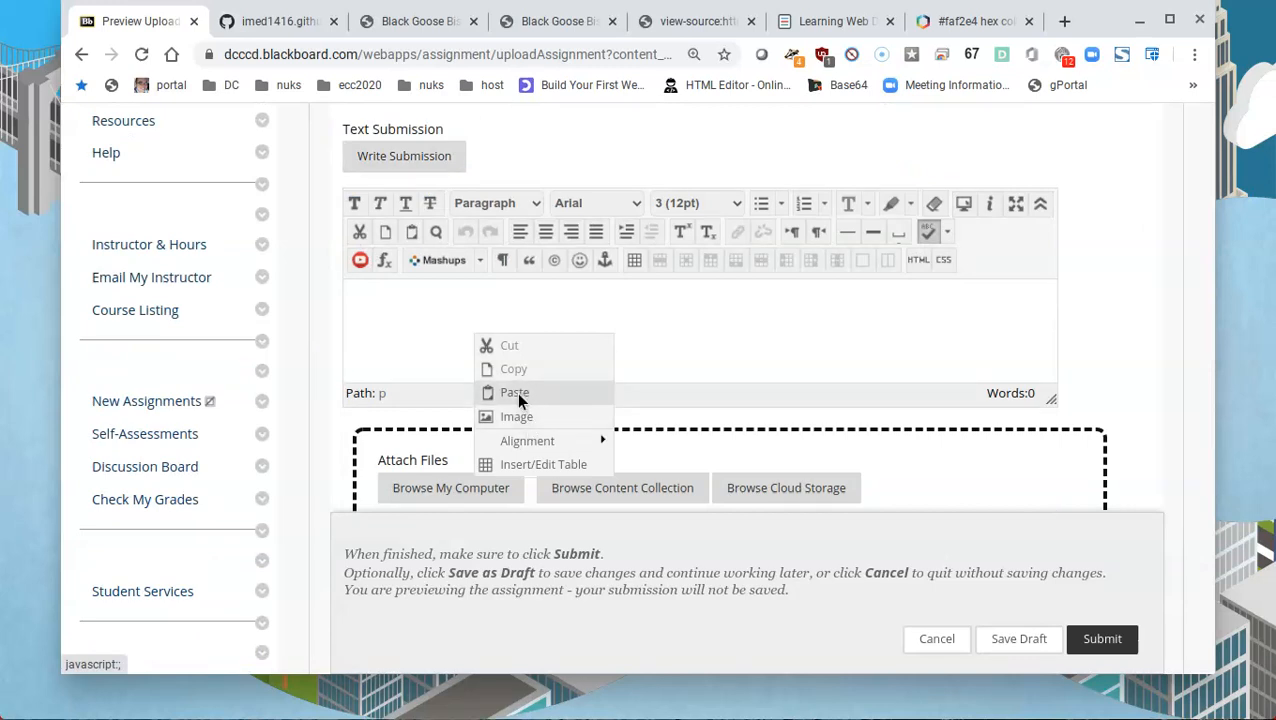
{"action": "left_click", "coordinate": [760, 332]}
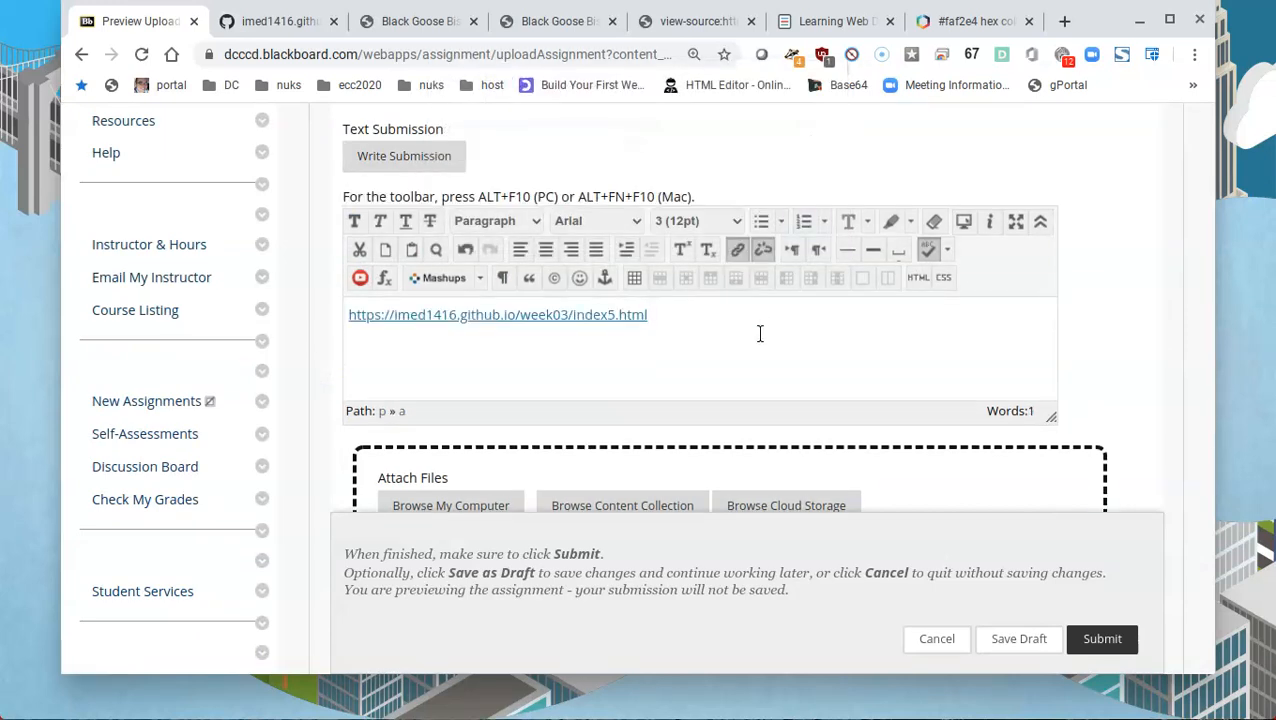
{"action": "mouse_move", "coordinate": [717, 389]}
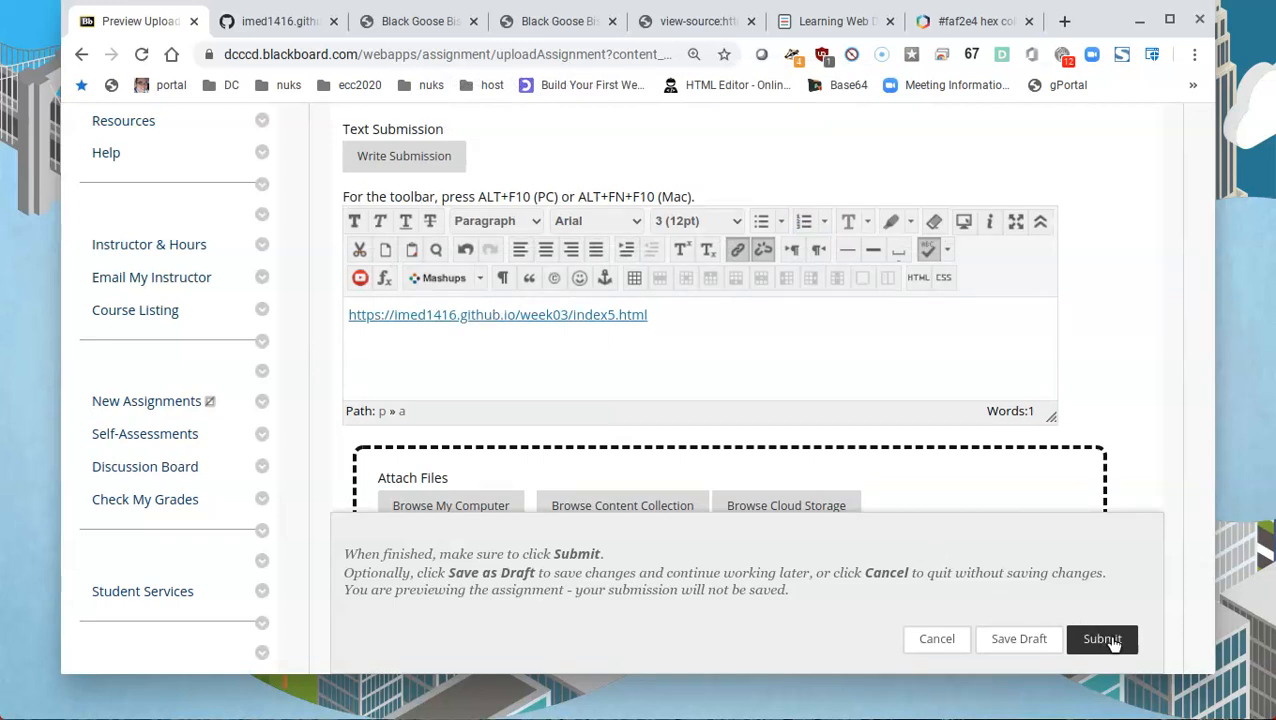
{"action": "mouse_move", "coordinate": [1098, 625]}
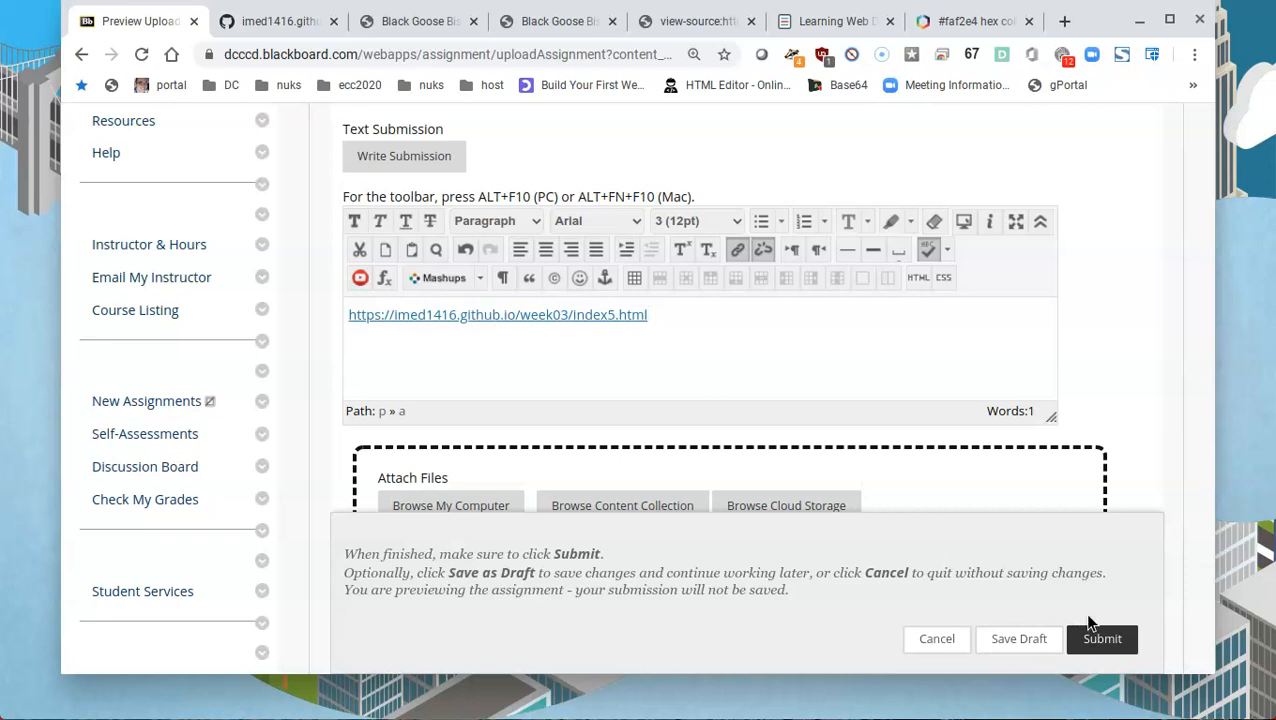
{"action": "mouse_move", "coordinate": [1019, 542]}
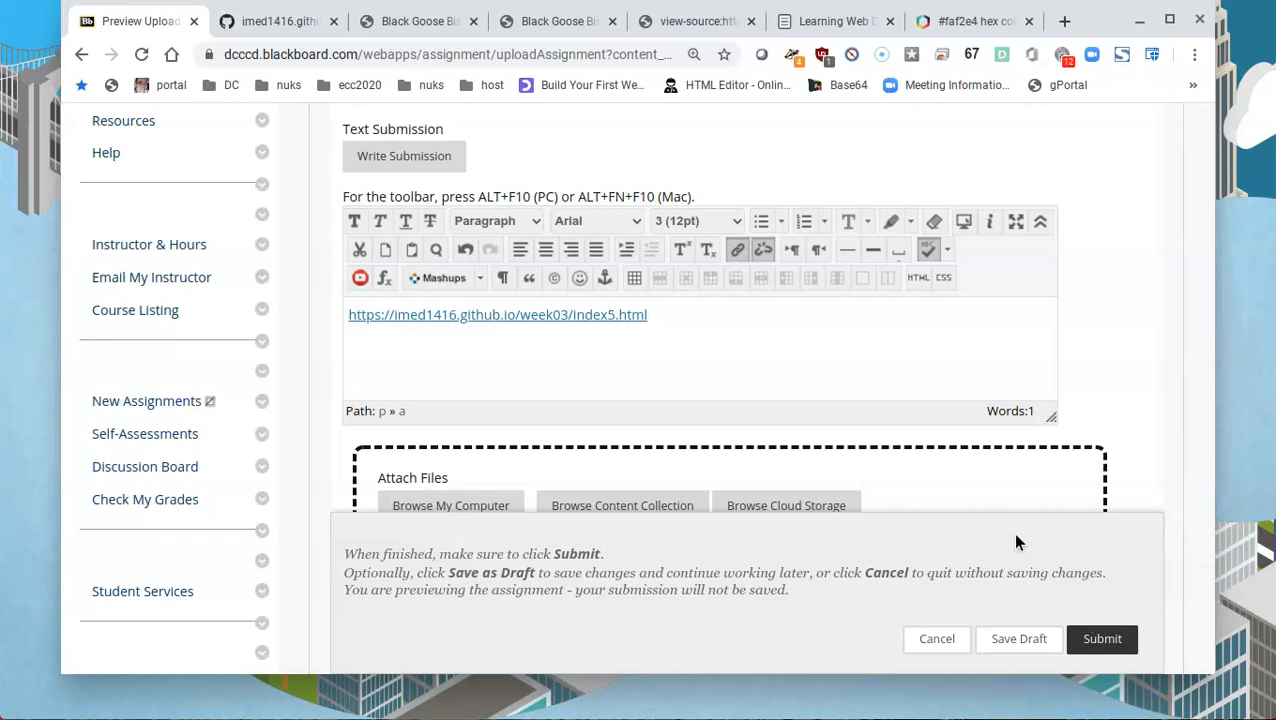